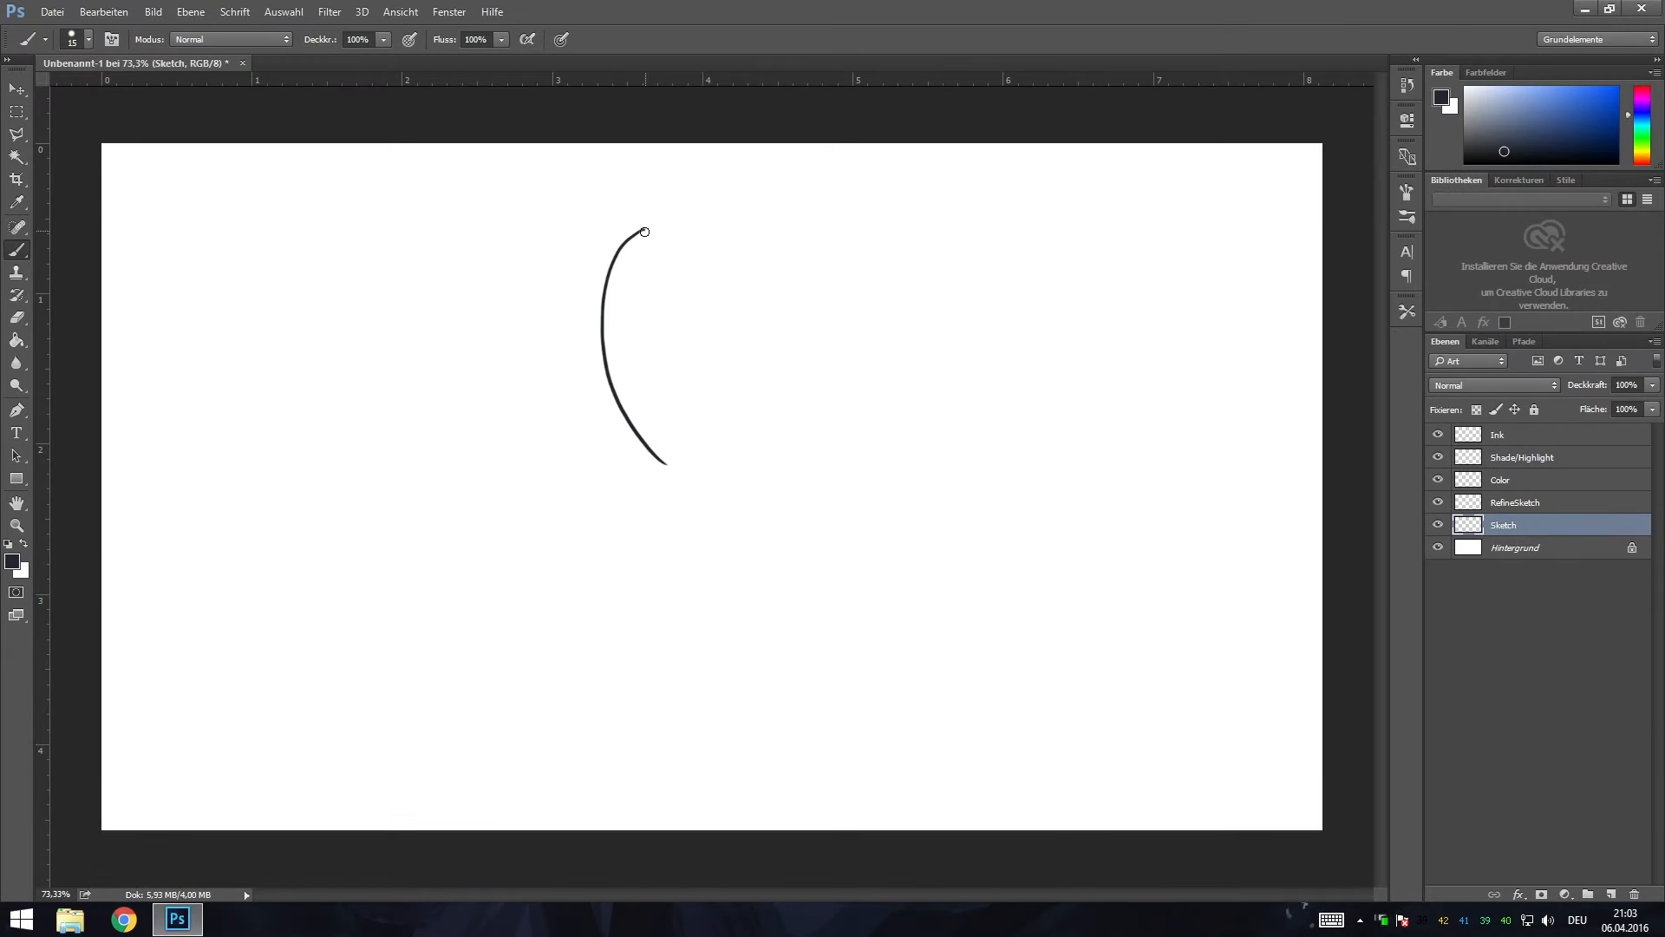
# Sketch the rose bloom's left edge, inner petals and petal folds with rough brush strokes.
pyautogui.moveTo(642, 231); pyautogui.dragTo(770, 791)
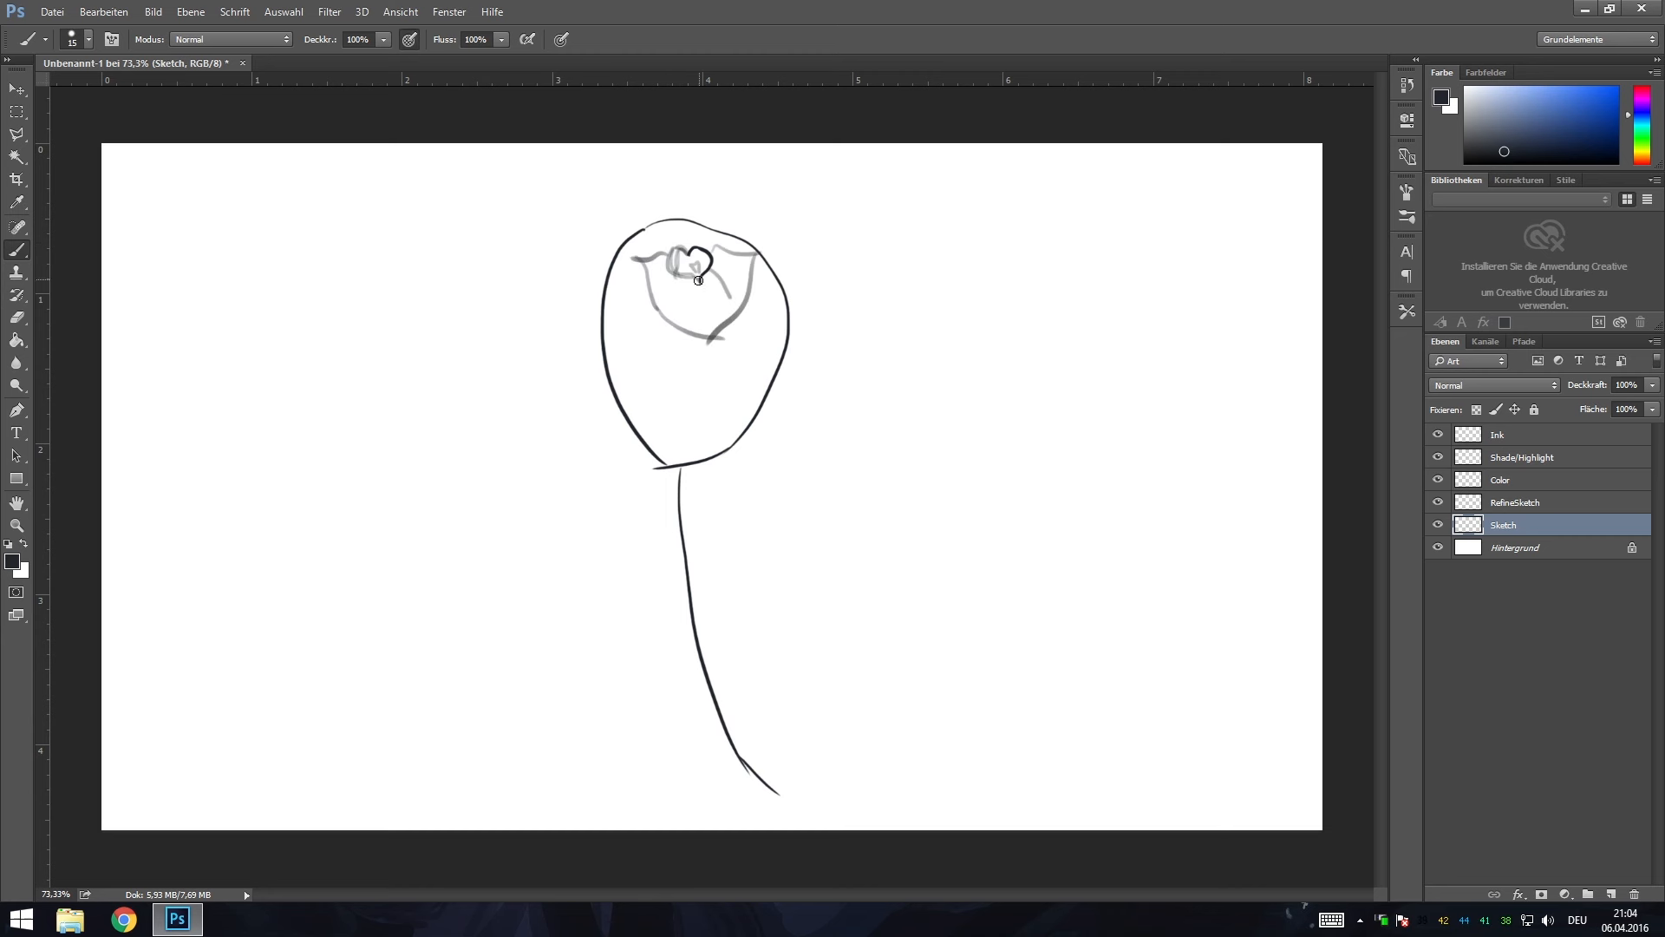
pyautogui.moveTo(698, 279); pyautogui.dragTo(779, 296)
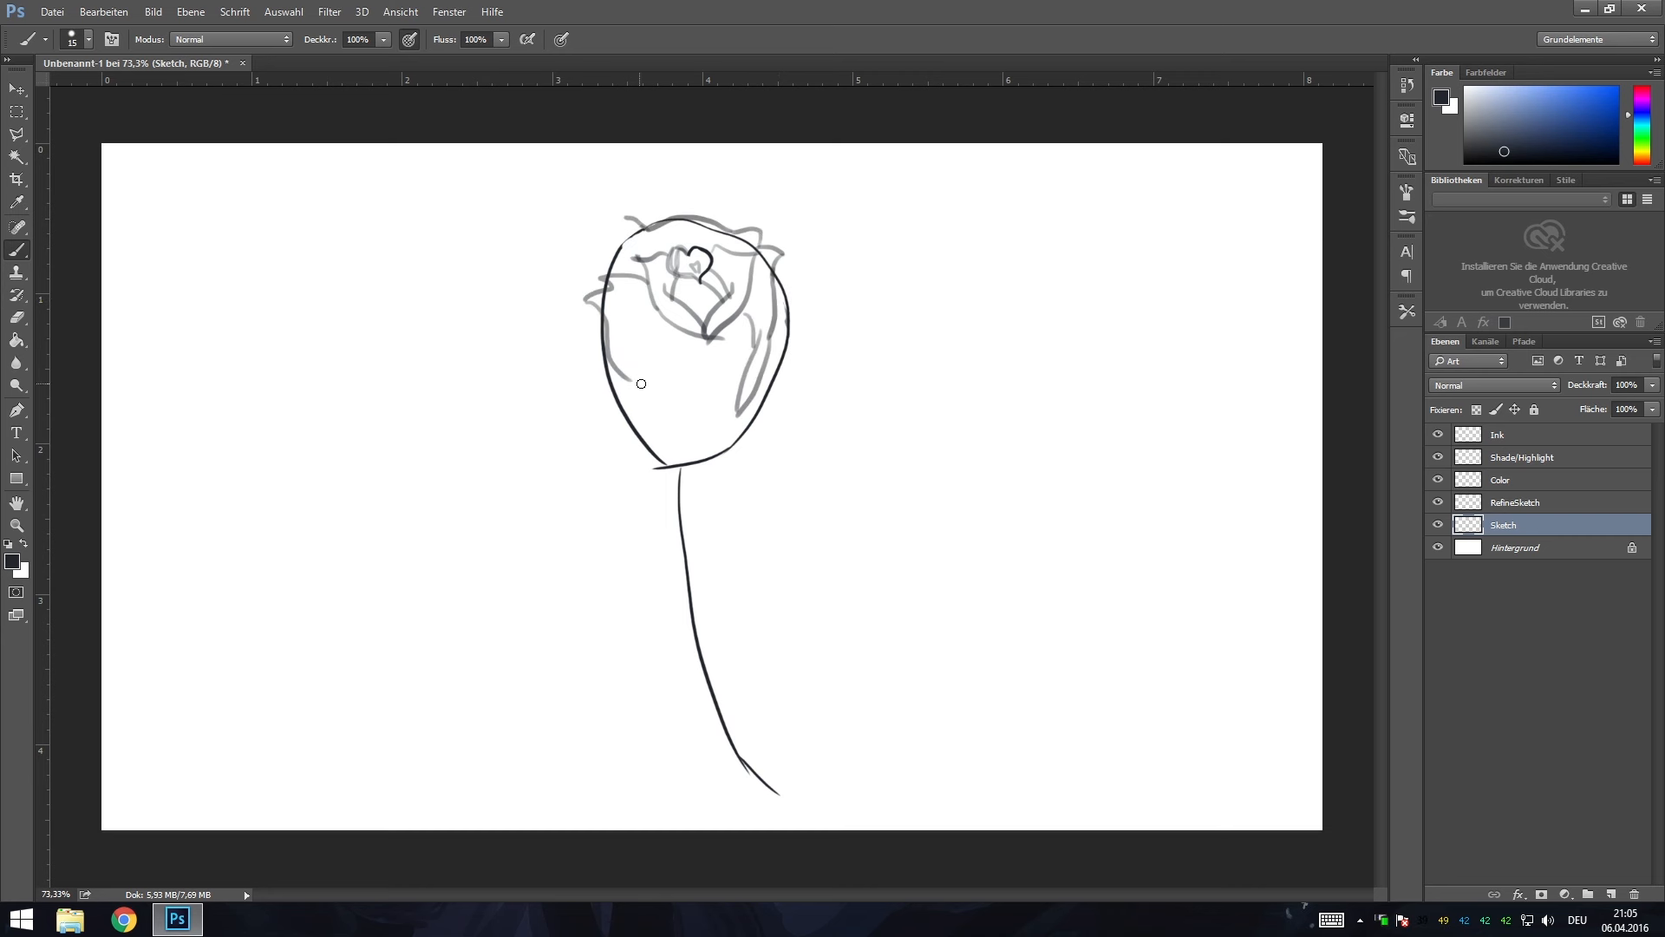
pyautogui.moveTo(641, 383); pyautogui.dragTo(731, 434)
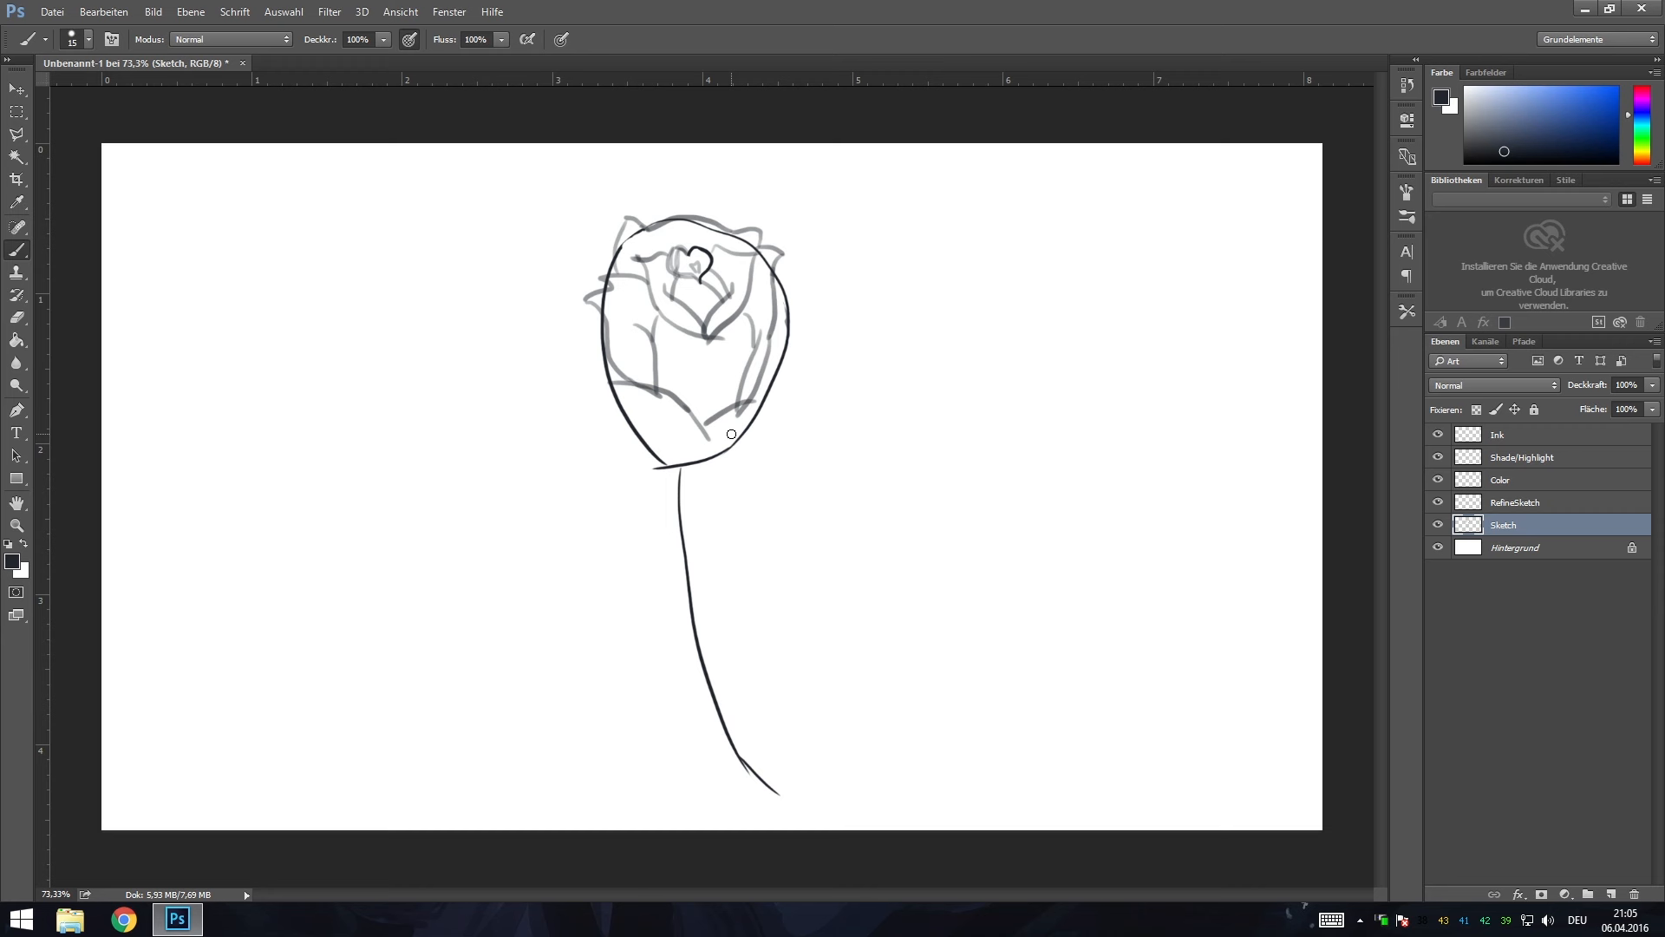
pyautogui.moveTo(730, 433); pyautogui.dragTo(569, 336)
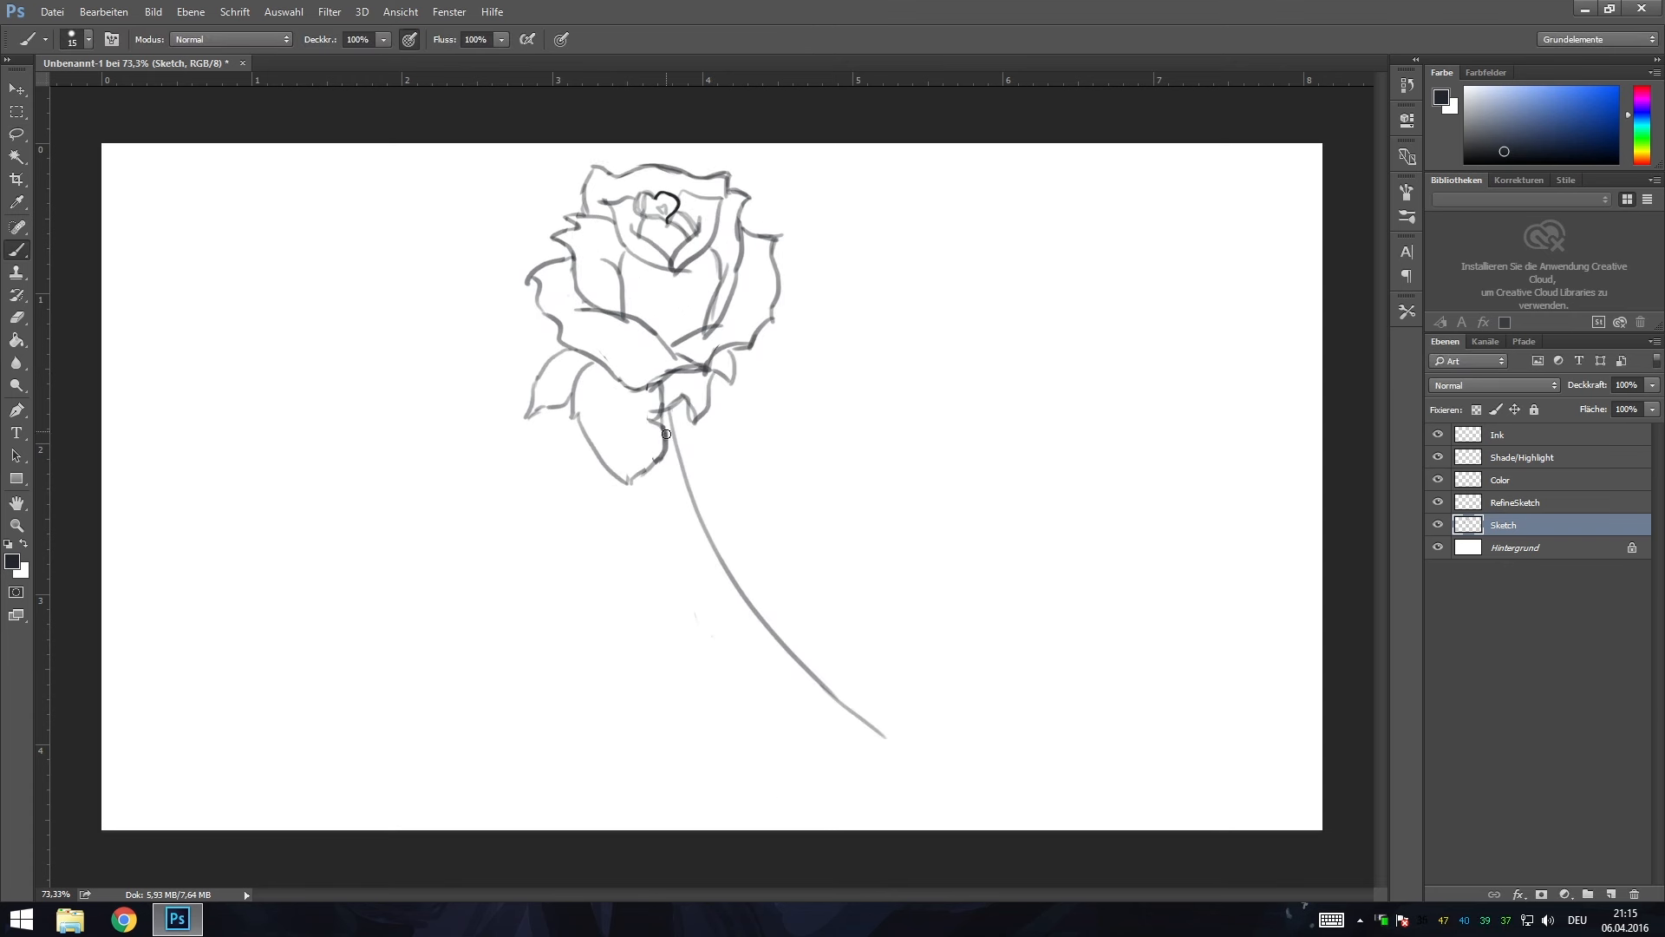
# Sketch twisted wire strands and barbs down the stem to its tip.
pyautogui.moveTo(666, 434); pyautogui.dragTo(680, 510)
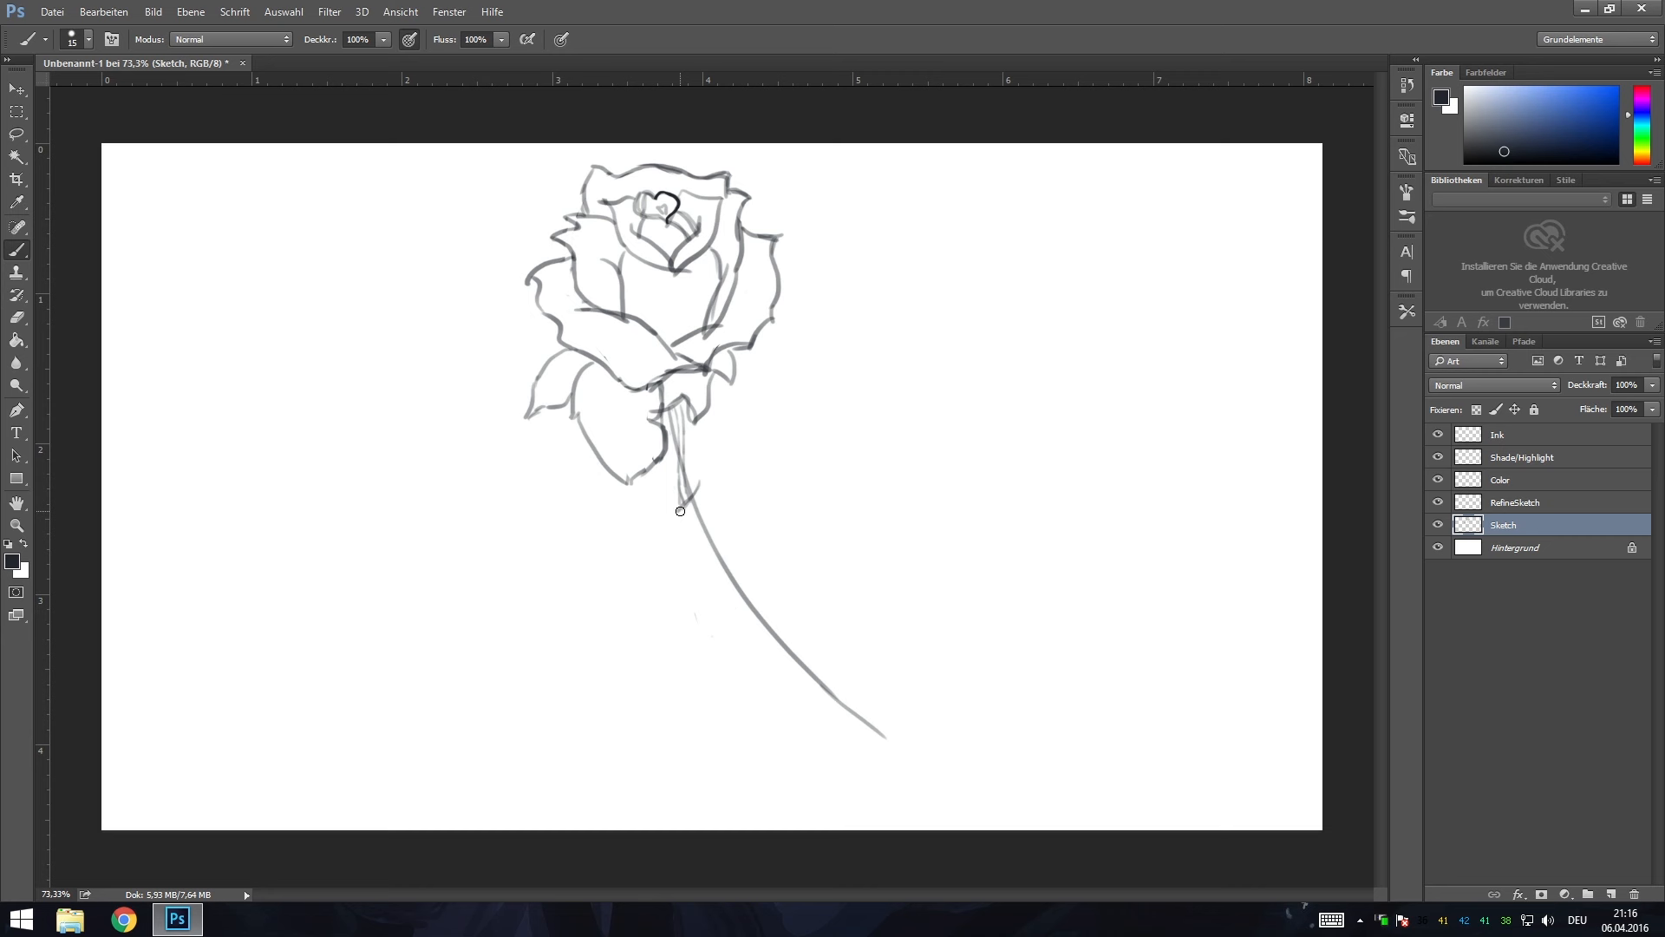
pyautogui.moveTo(680, 510); pyautogui.dragTo(703, 529)
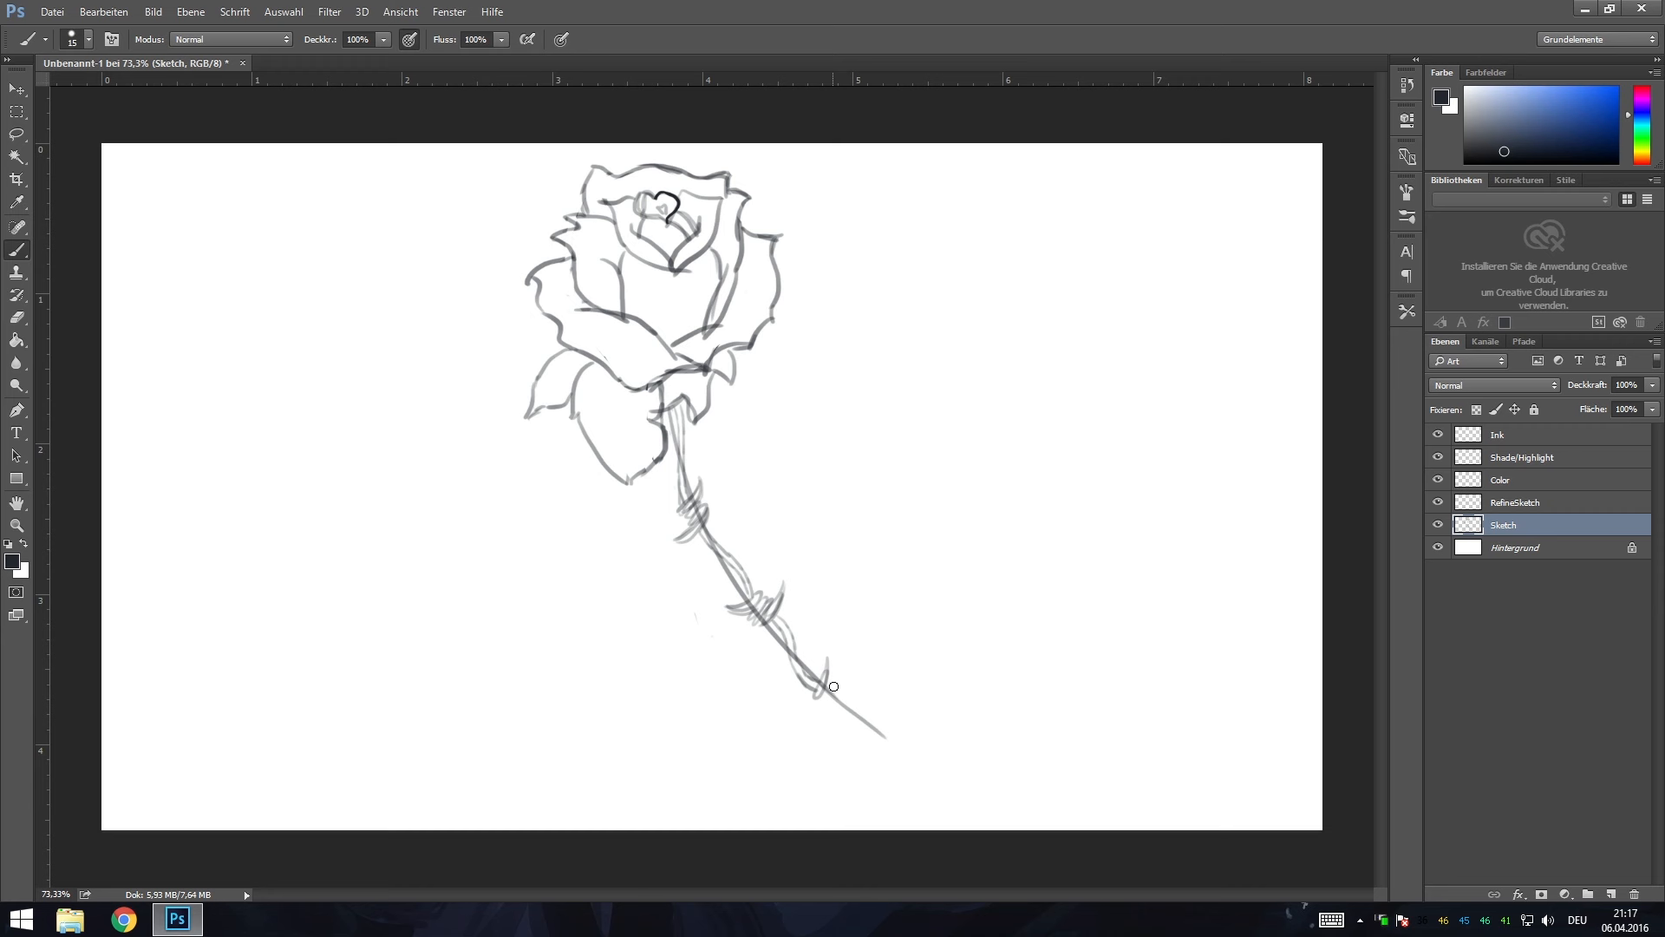
pyautogui.moveTo(834, 687); pyautogui.dragTo(840, 722)
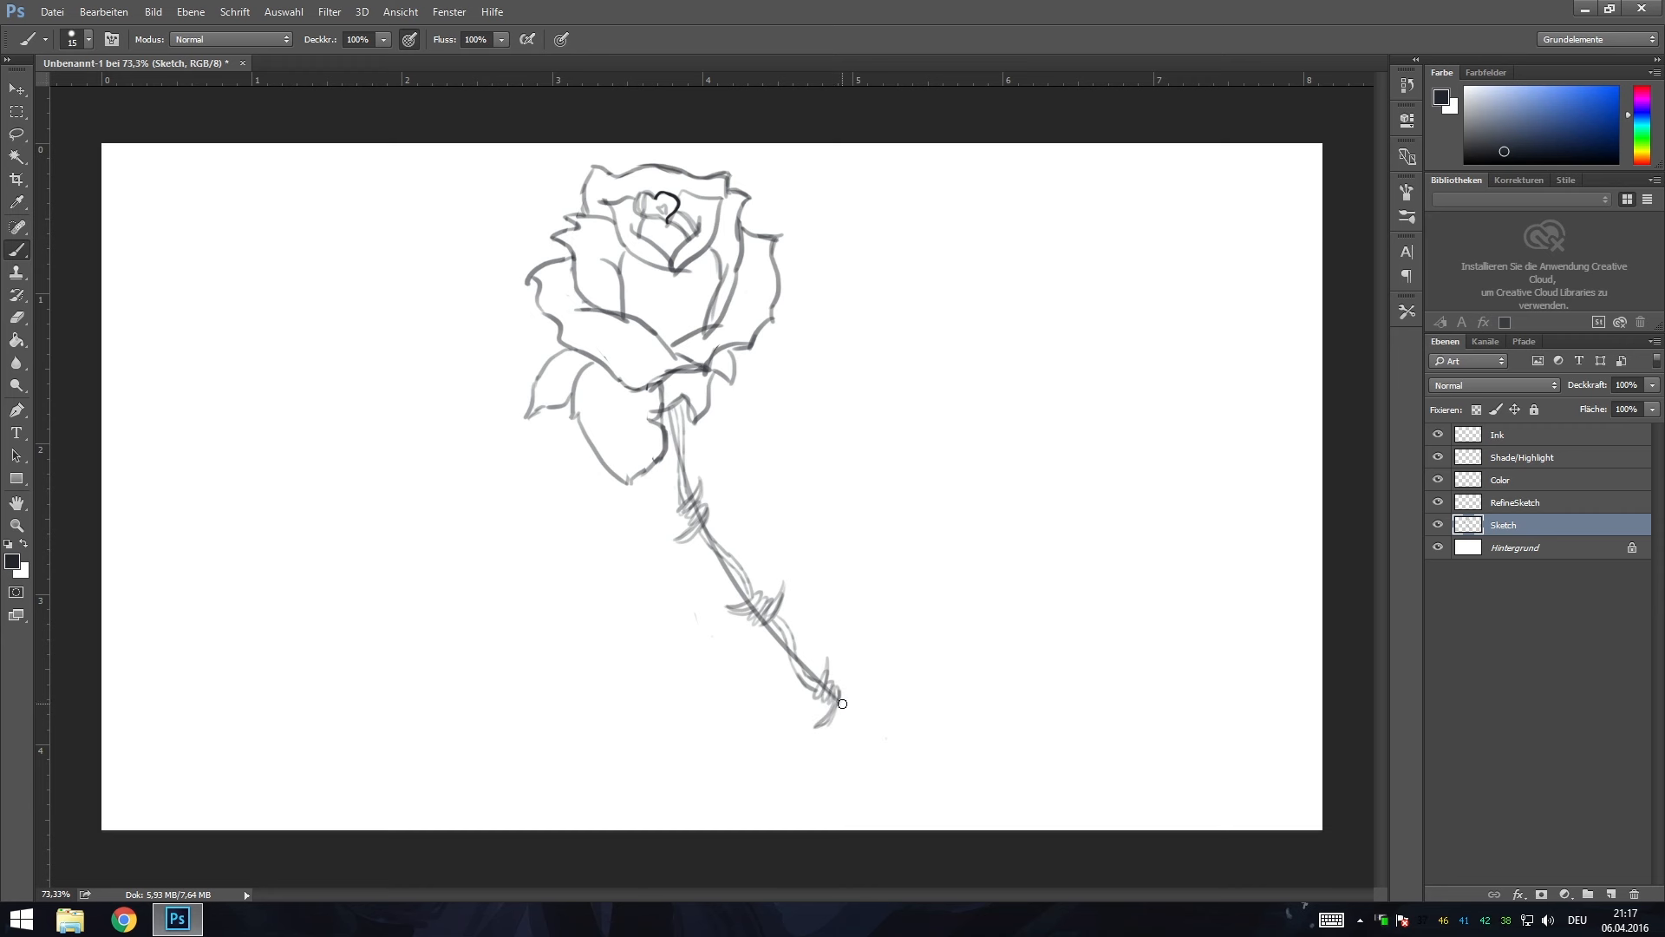
pyautogui.moveTo(840, 702); pyautogui.dragTo(939, 763)
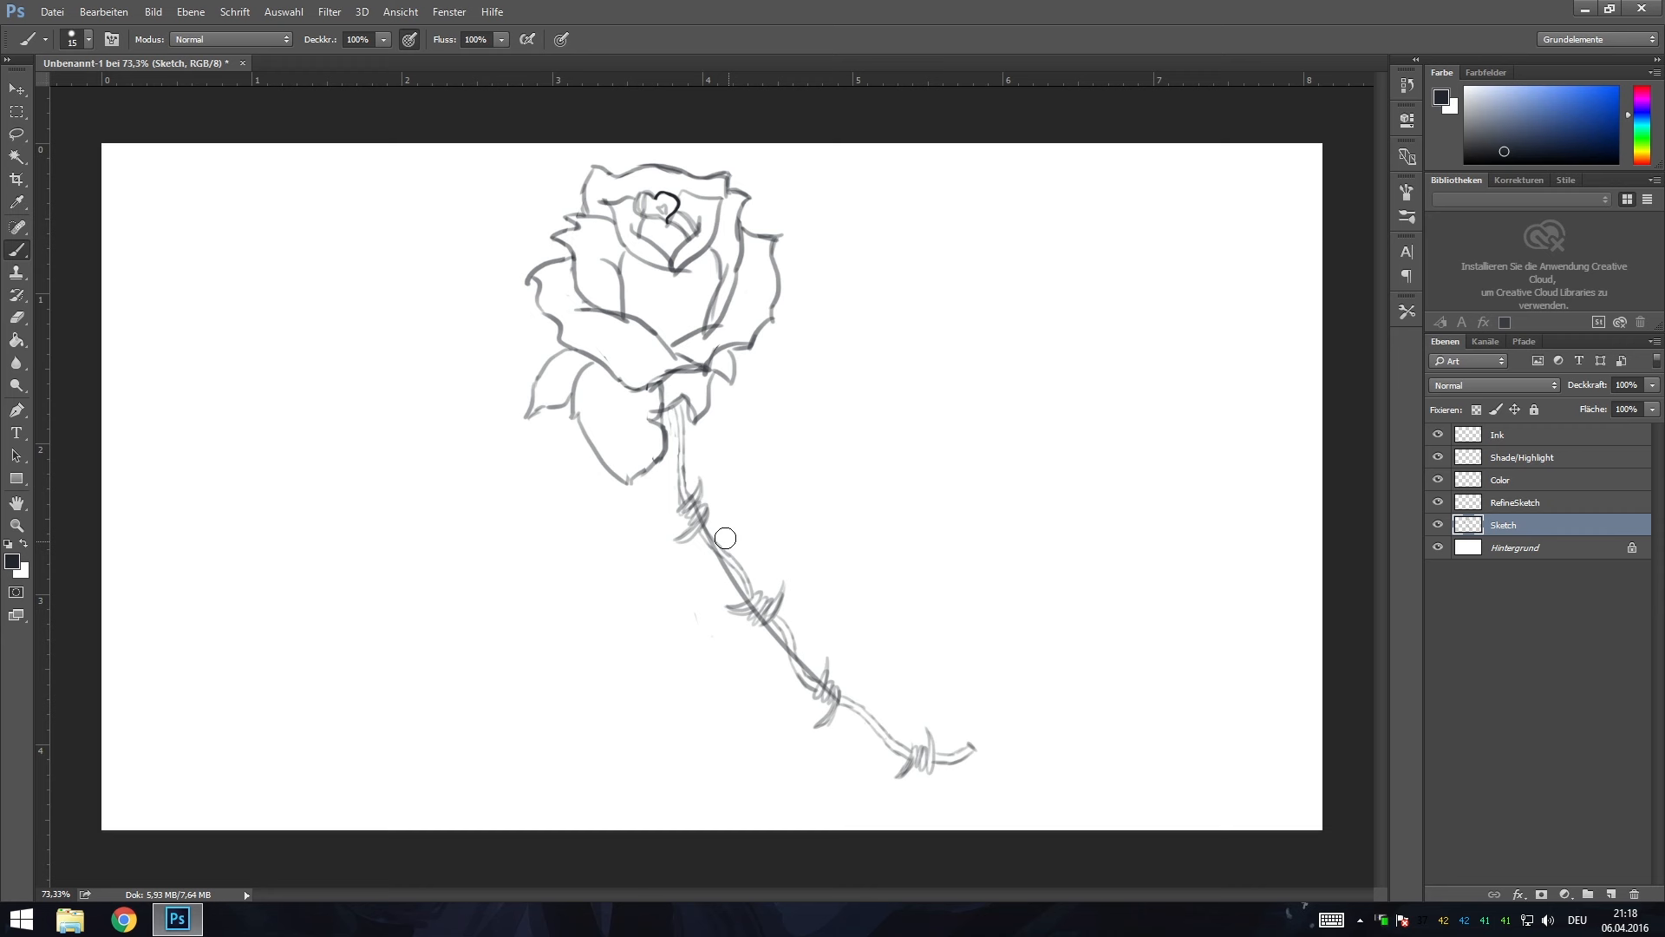
pyautogui.moveTo(716, 531); pyautogui.dragTo(812, 669)
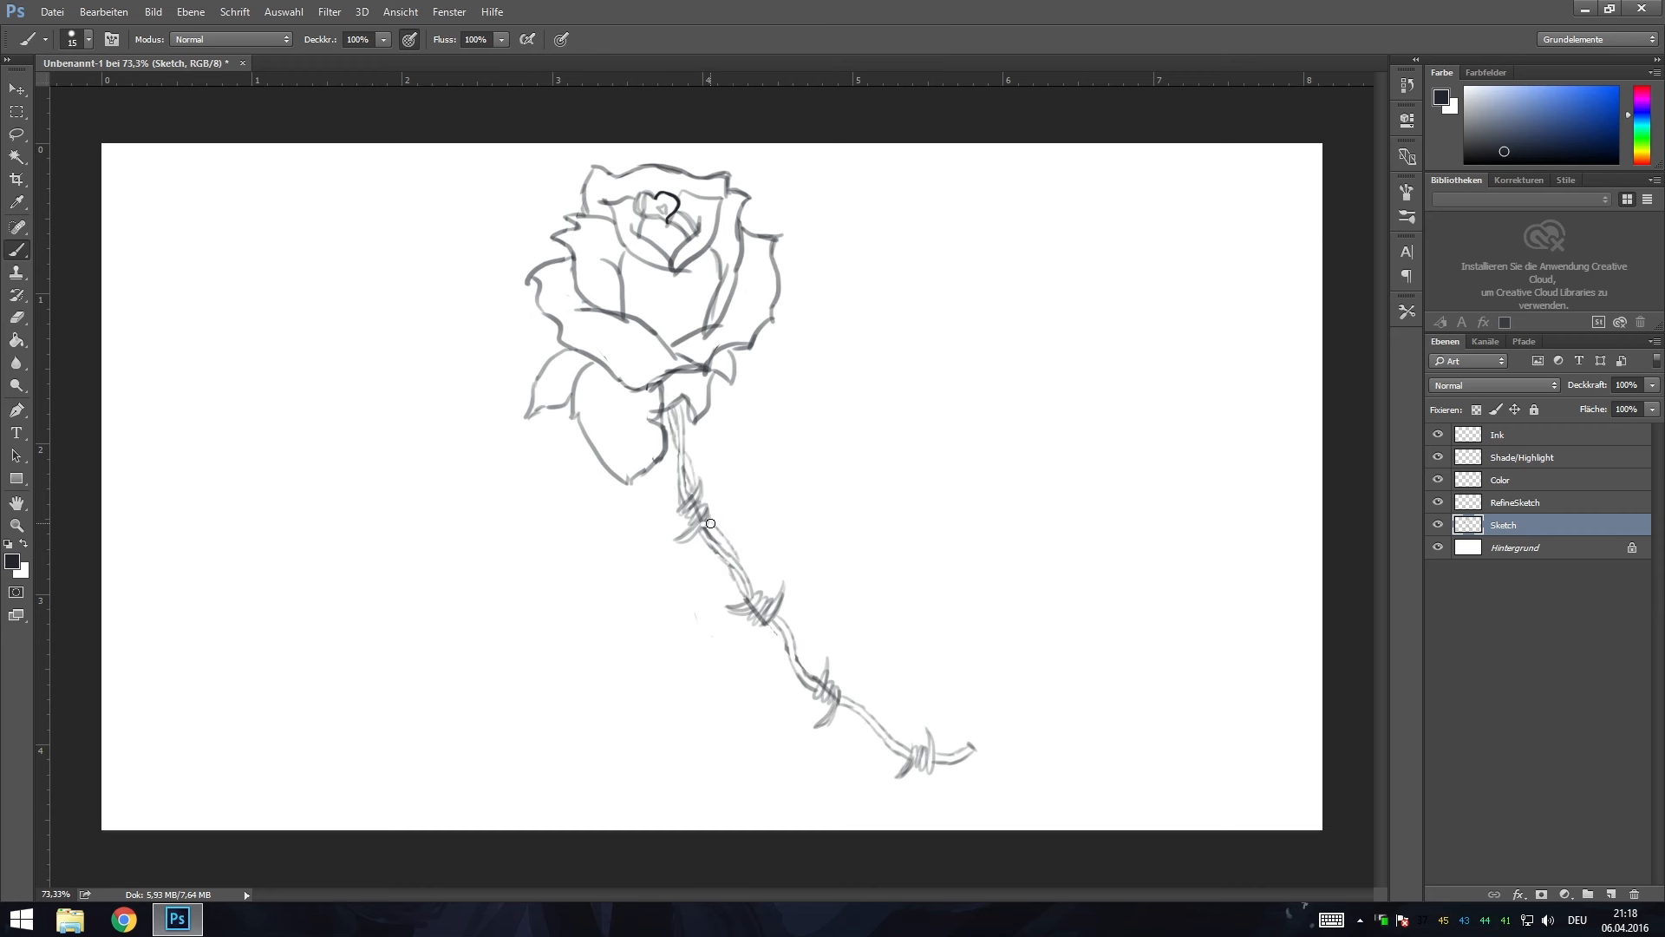
pyautogui.moveTo(709, 522); pyautogui.dragTo(881, 725)
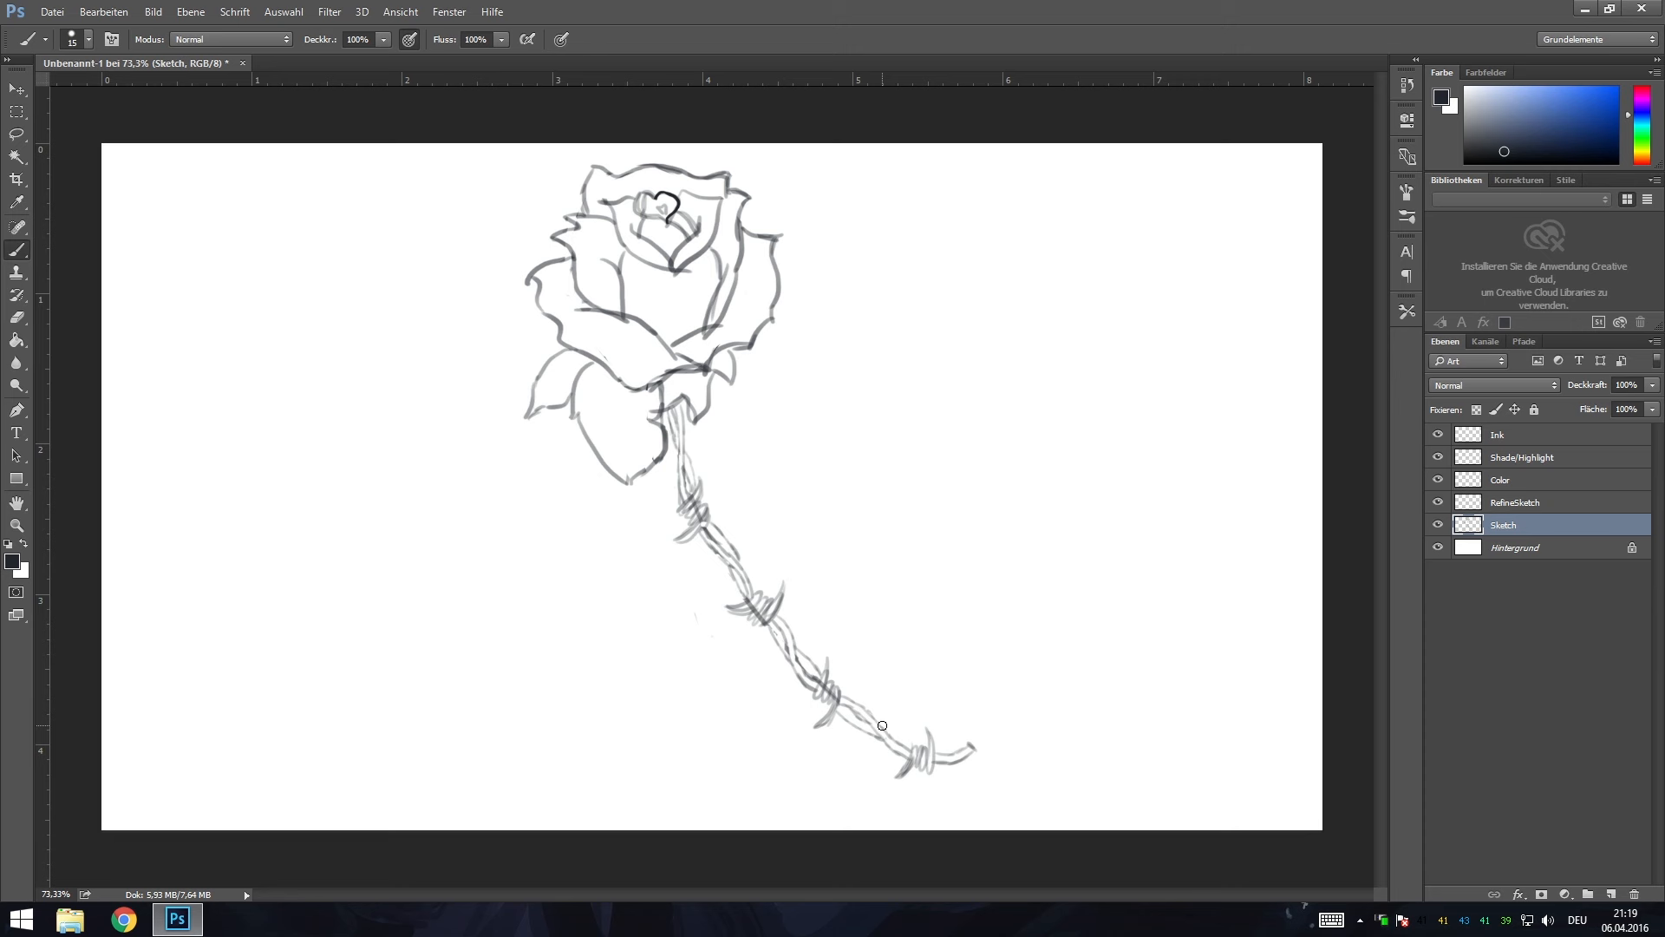
pyautogui.moveTo(1656, 410); pyautogui.dragTo(1591, 409)
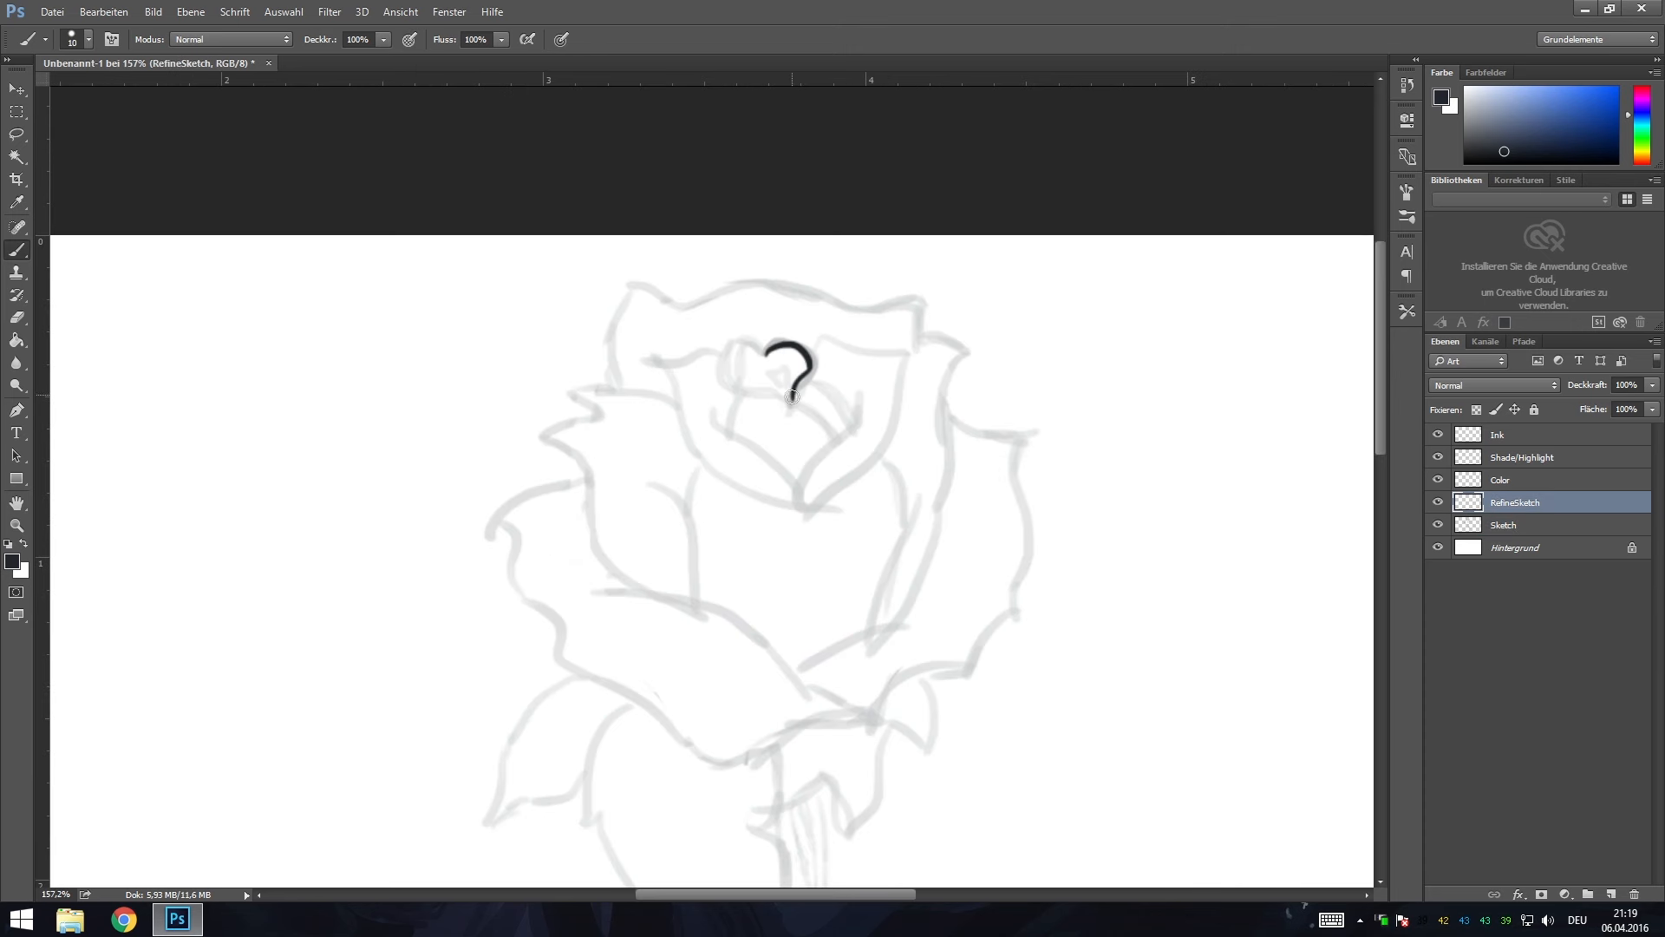
# Ink the rose's heart-shaped center, inner and lower petals, and the left leaf outline.
pyautogui.moveTo(791, 399); pyautogui.dragTo(823, 435)
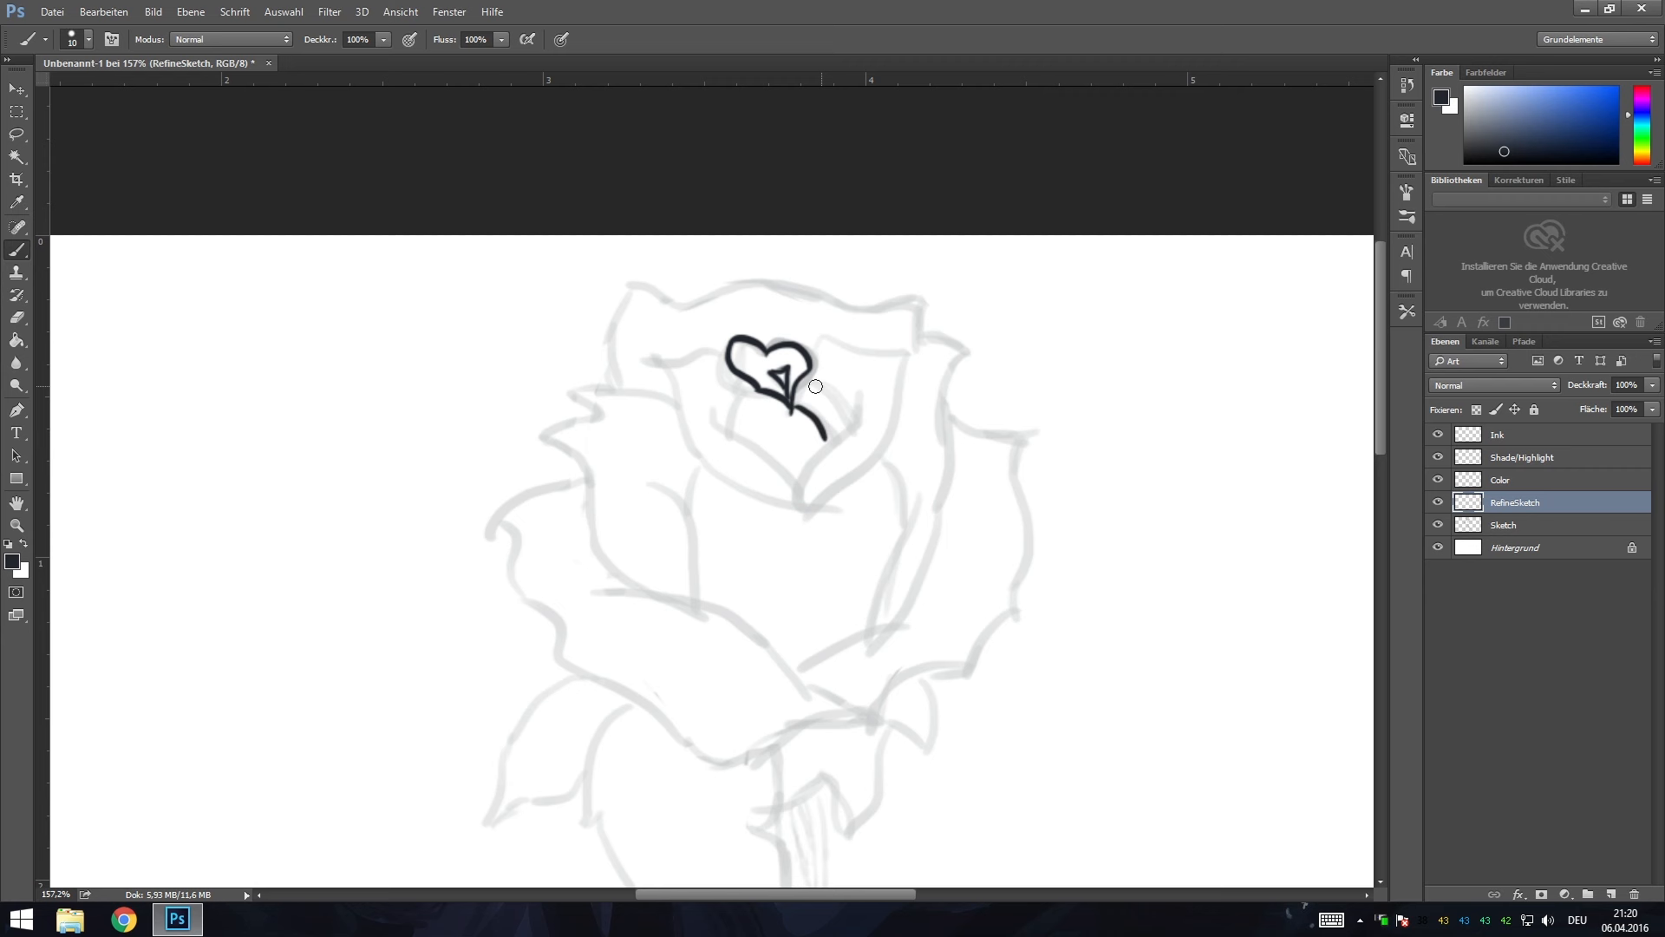
pyautogui.moveTo(817, 387); pyautogui.dragTo(855, 547)
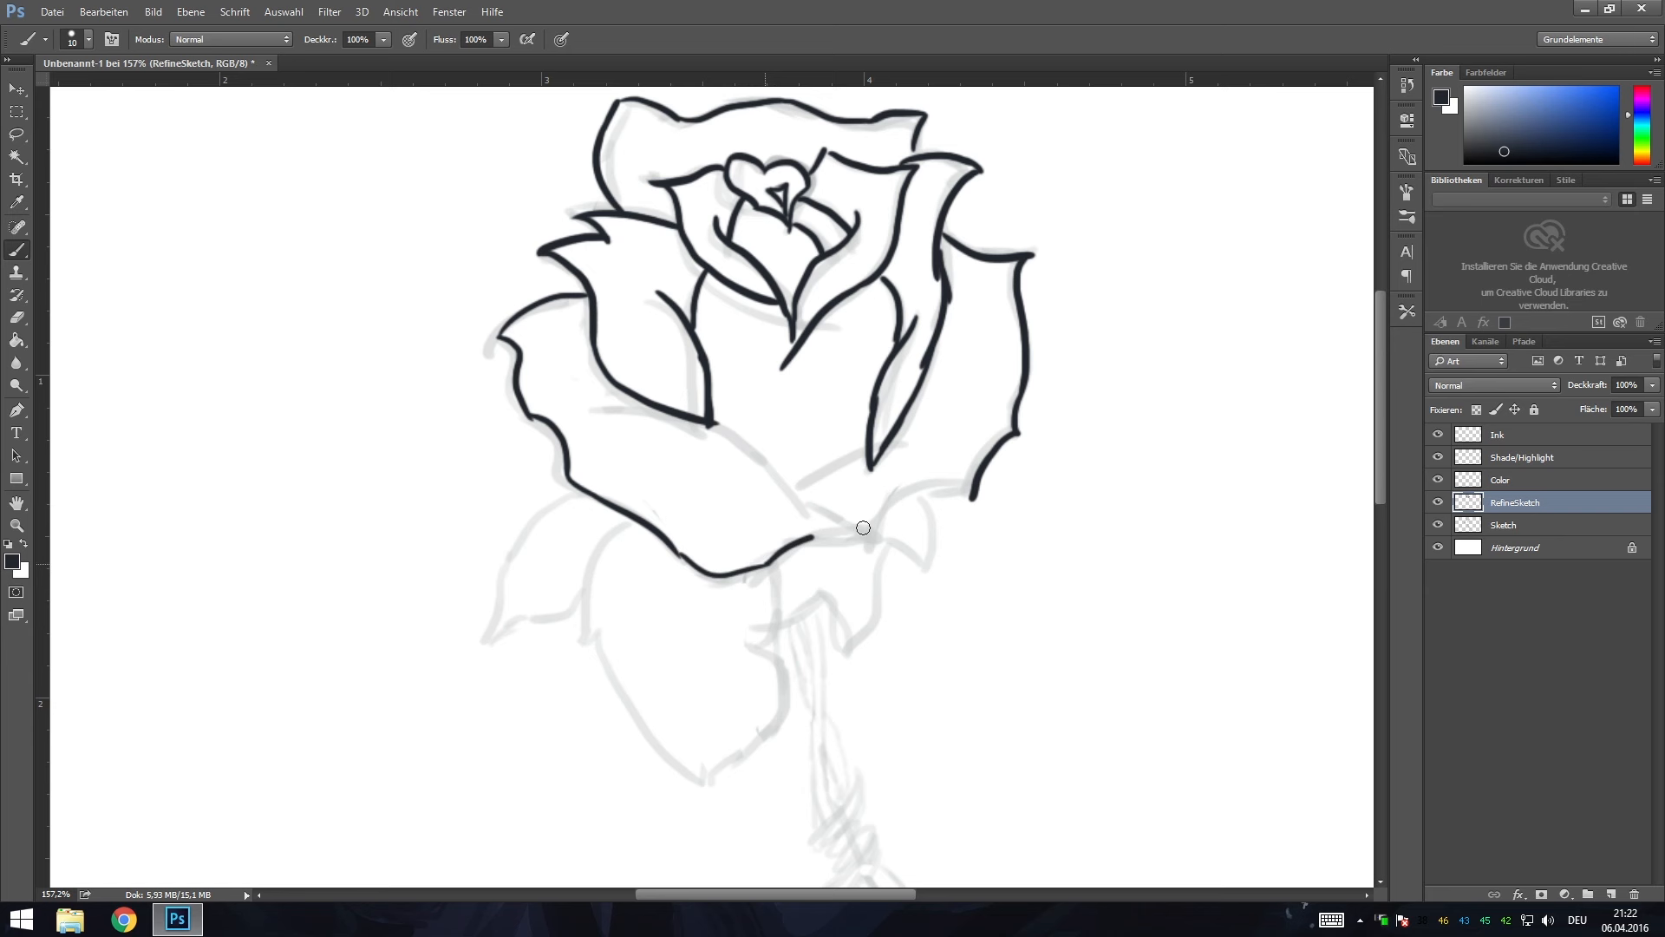
pyautogui.scroll(-3)
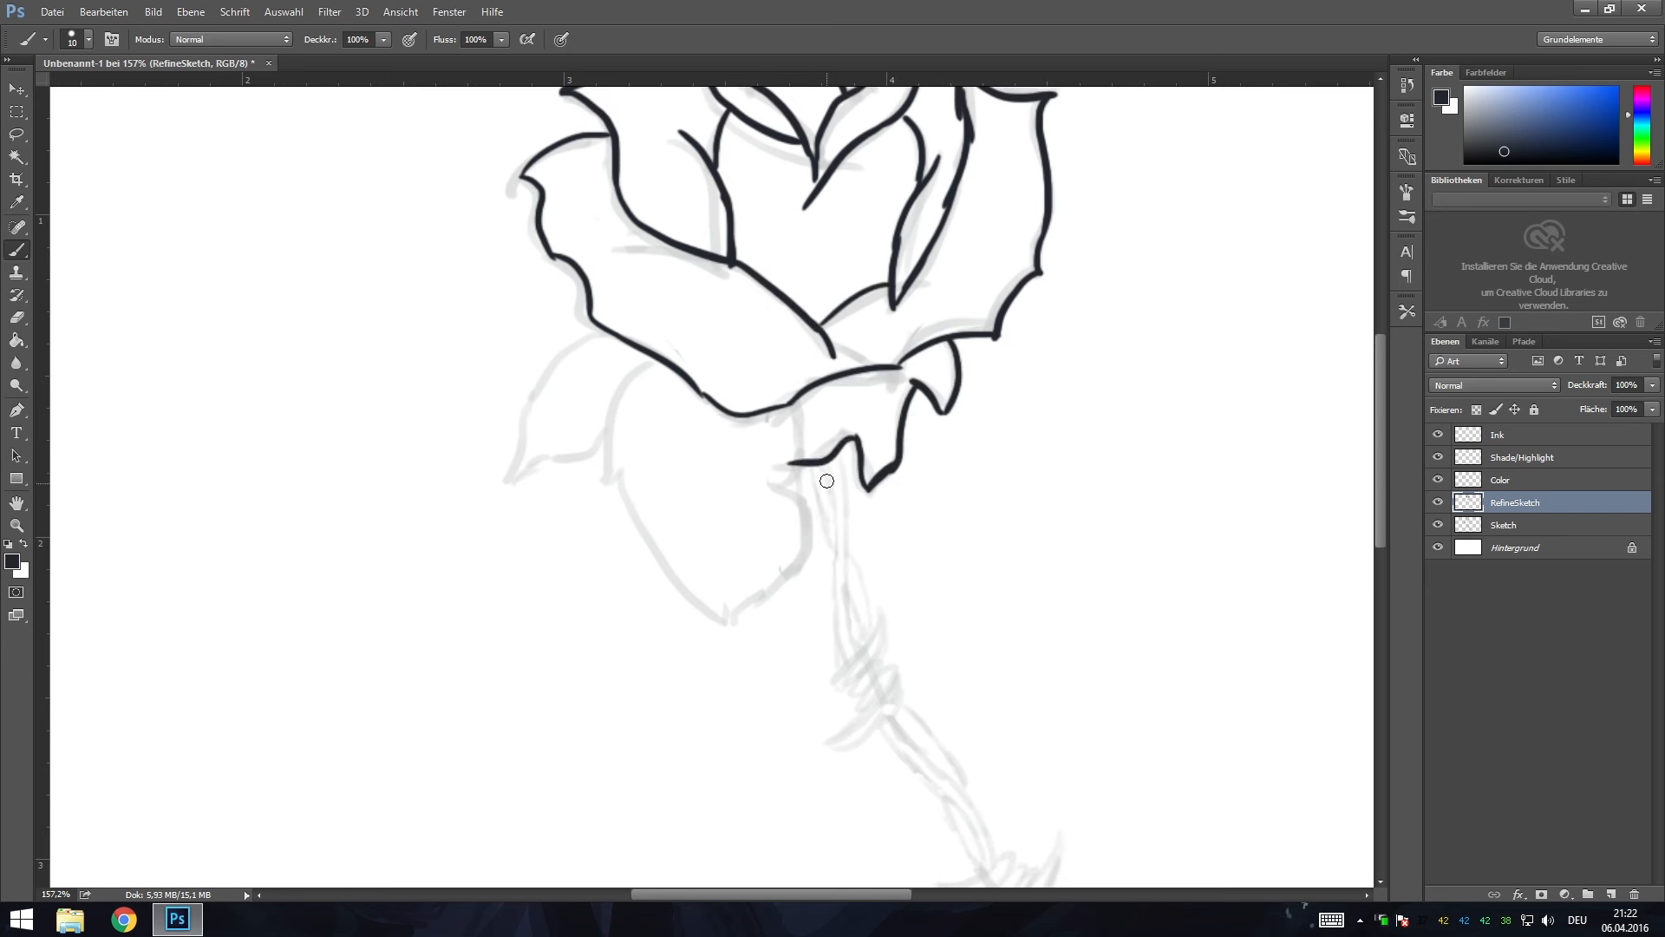
pyautogui.moveTo(825, 481); pyautogui.dragTo(626, 475)
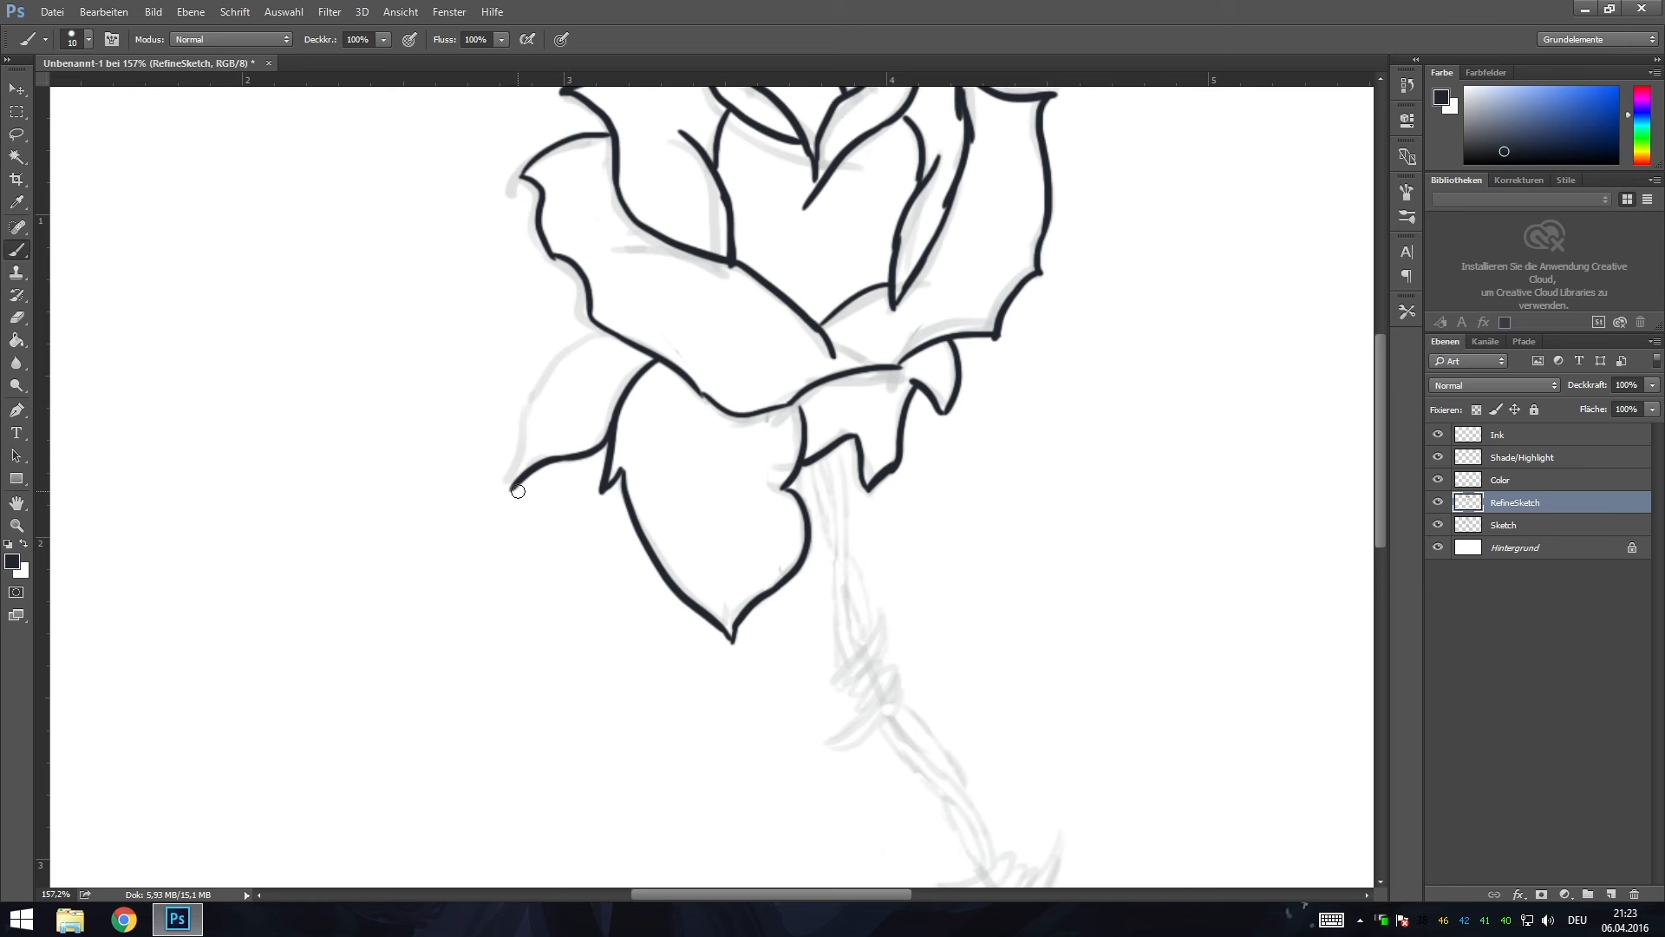
pyautogui.moveTo(517, 489); pyautogui.dragTo(523, 406)
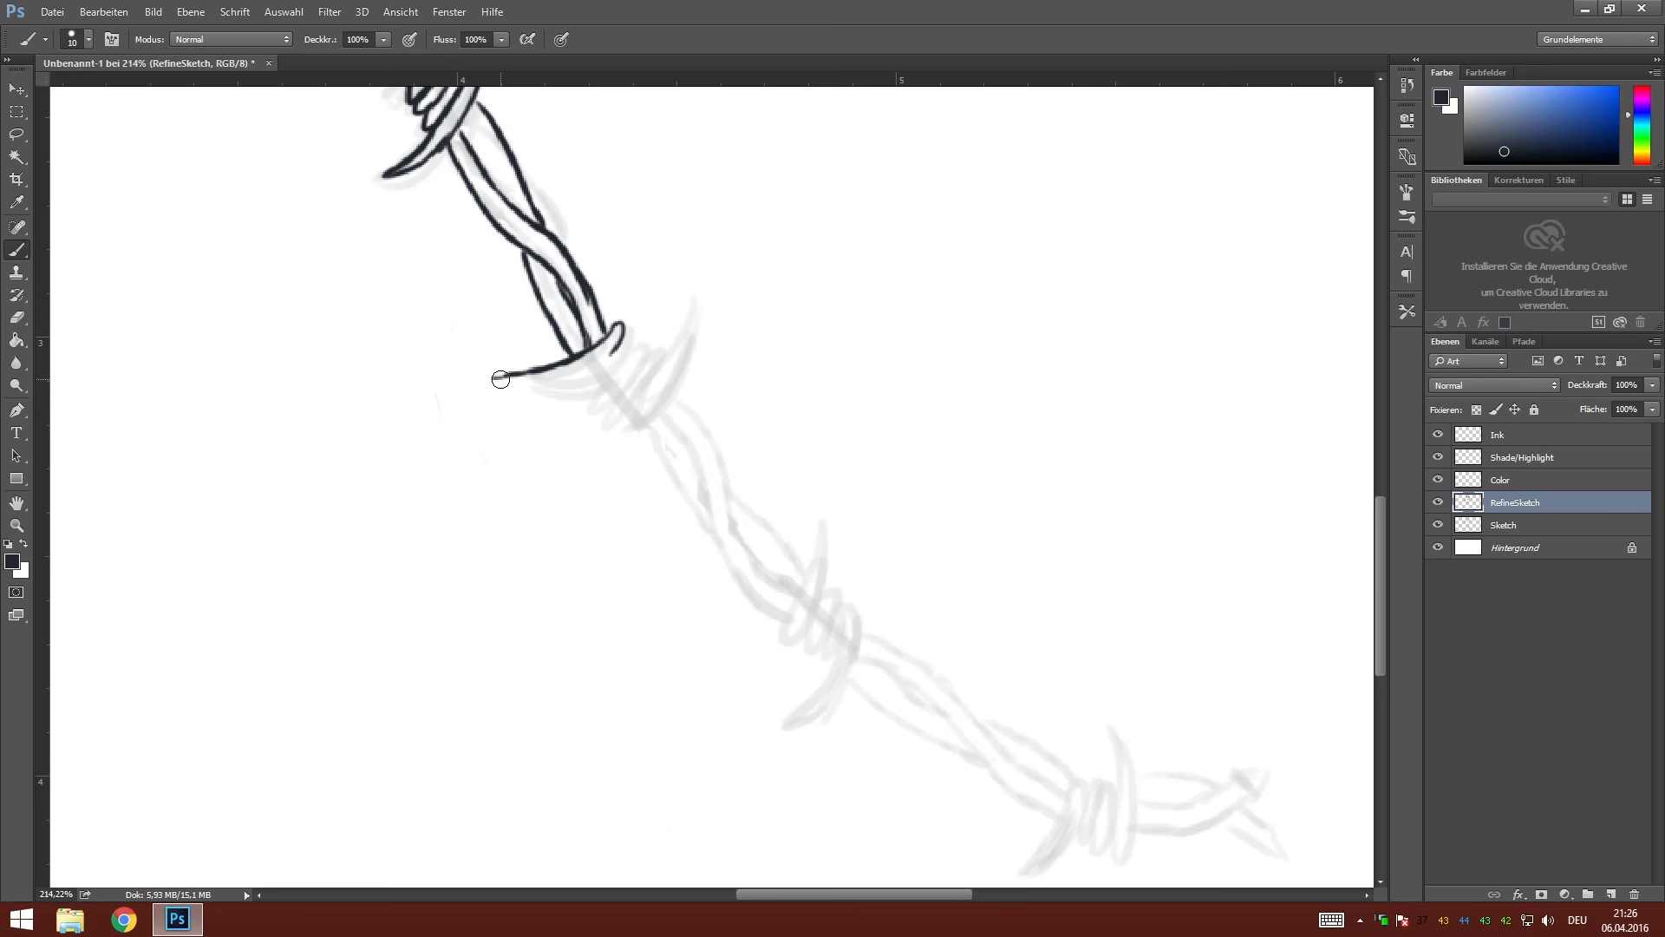
# Ink the twisted wire strands down the stem and the coils of the final barb.
pyautogui.moveTo(501, 380); pyautogui.dragTo(669, 381)
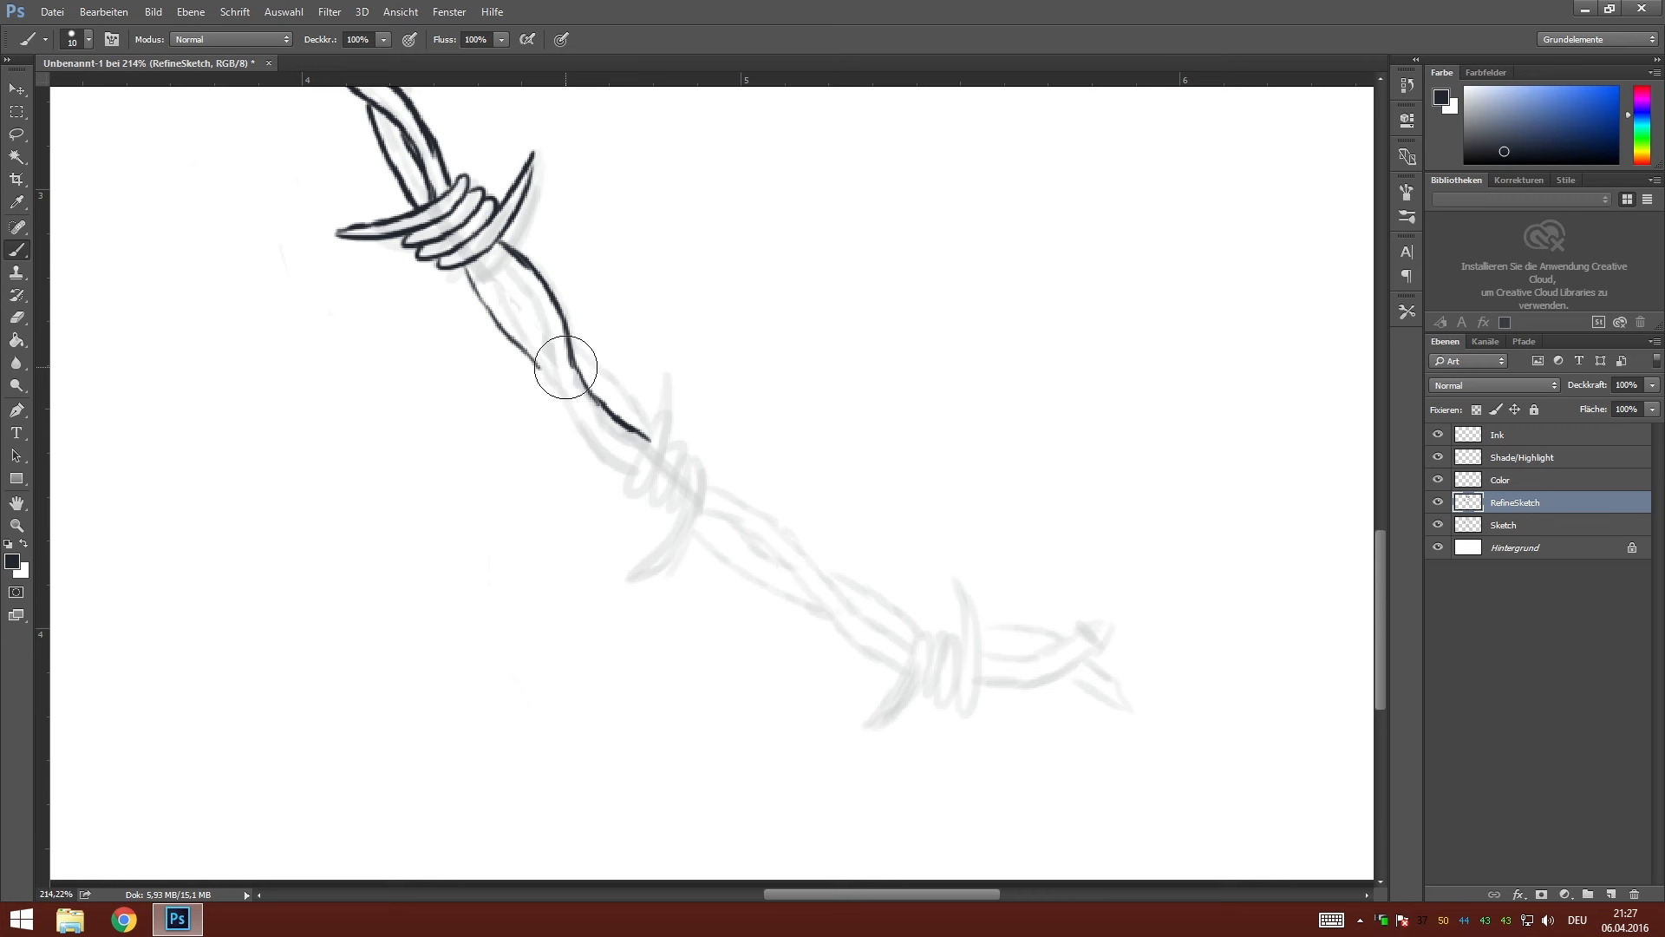
pyautogui.moveTo(566, 367); pyautogui.dragTo(598, 418)
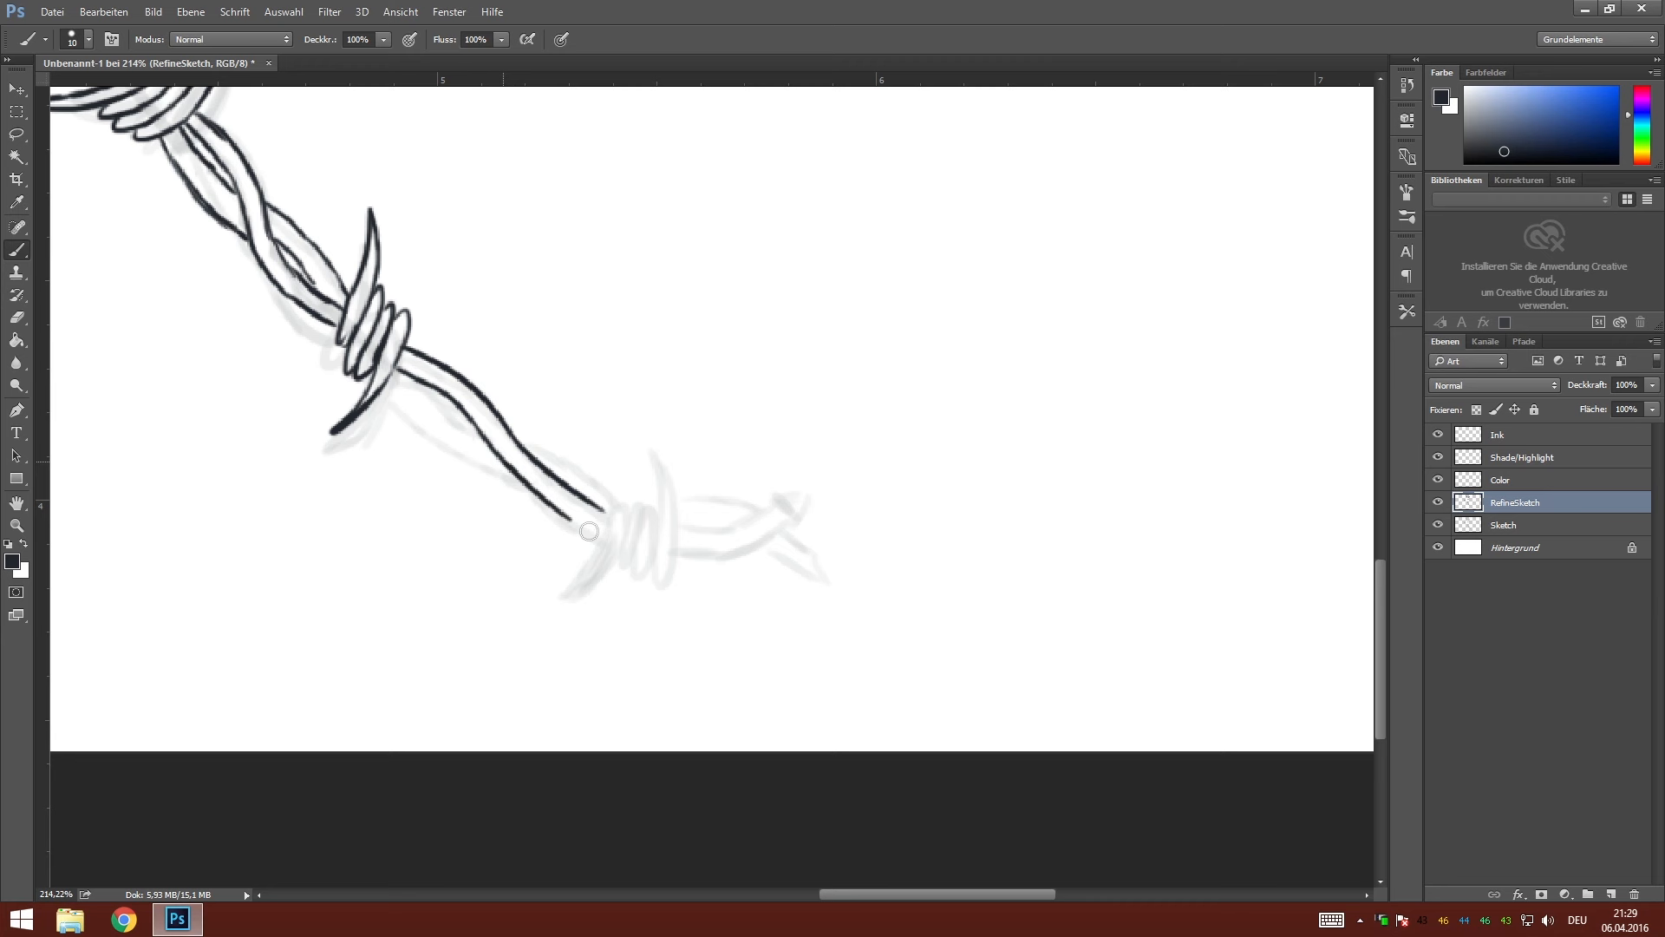
pyautogui.moveTo(590, 530); pyautogui.dragTo(537, 456)
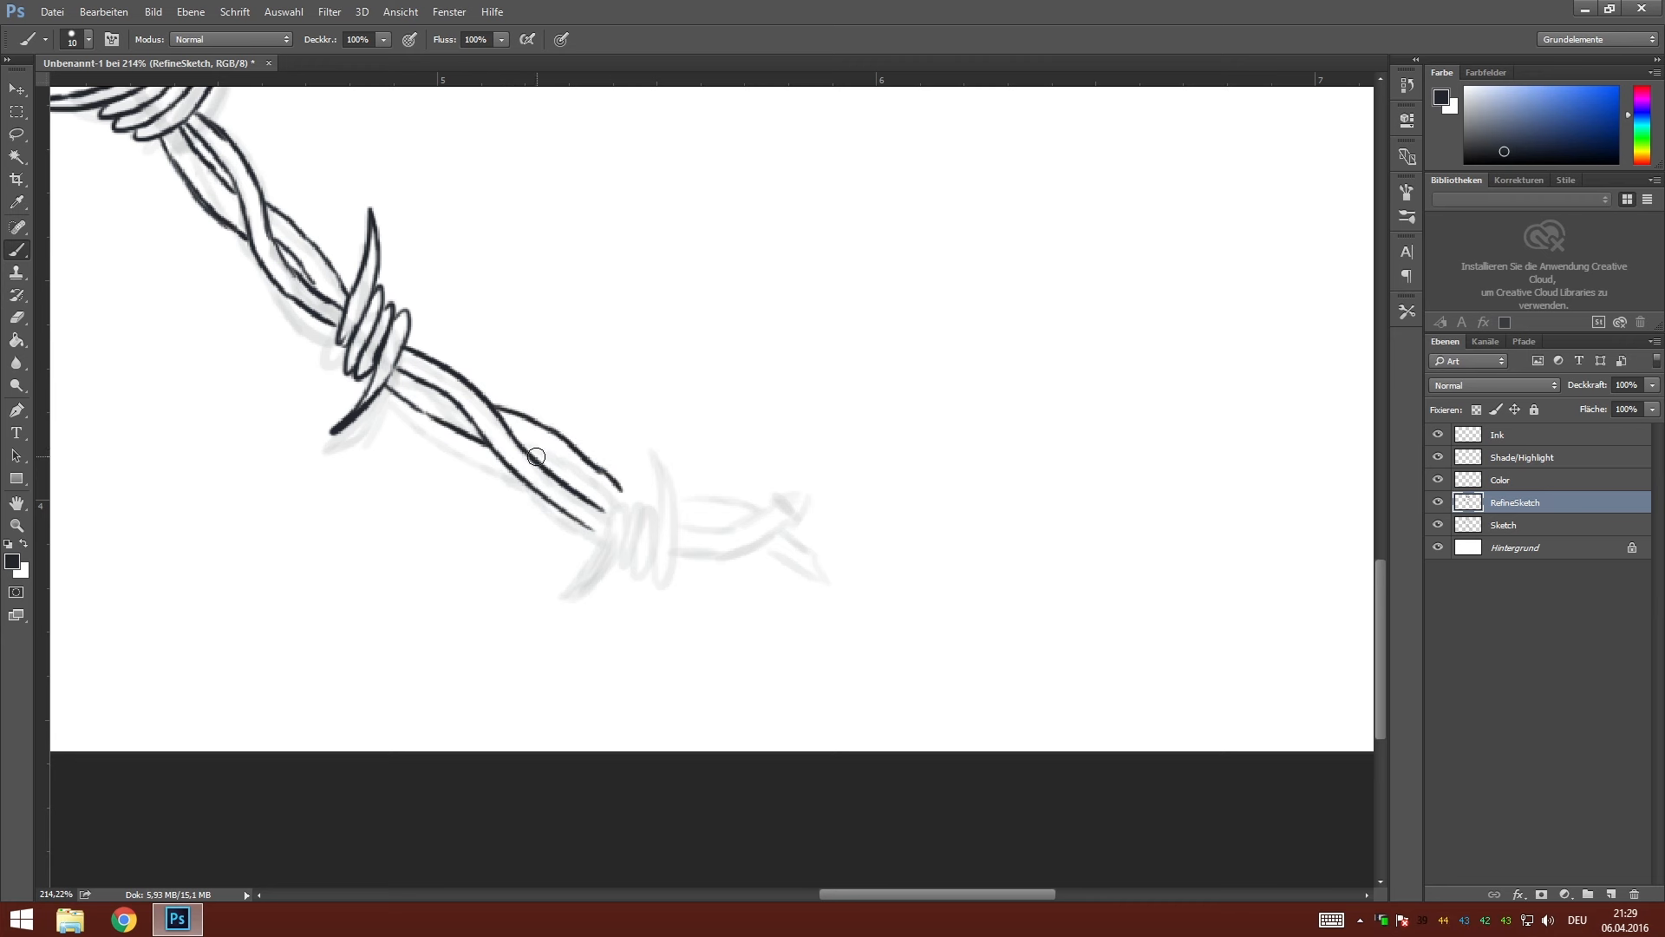
pyautogui.moveTo(536, 456); pyautogui.dragTo(594, 536)
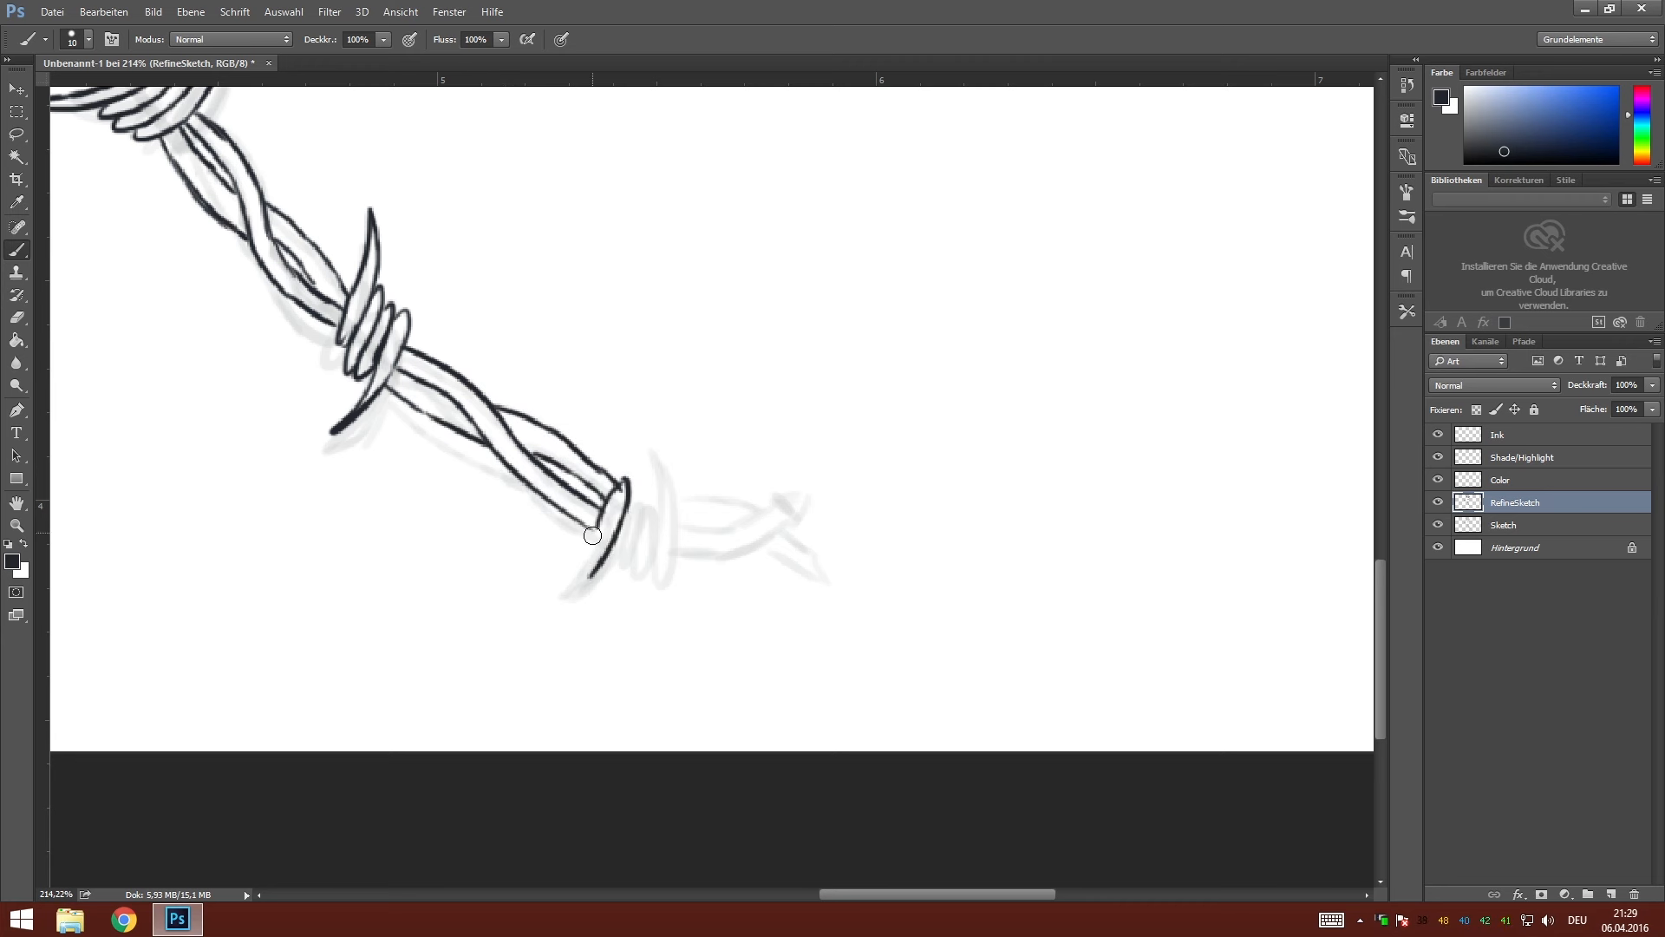
pyautogui.moveTo(593, 536); pyautogui.dragTo(647, 544)
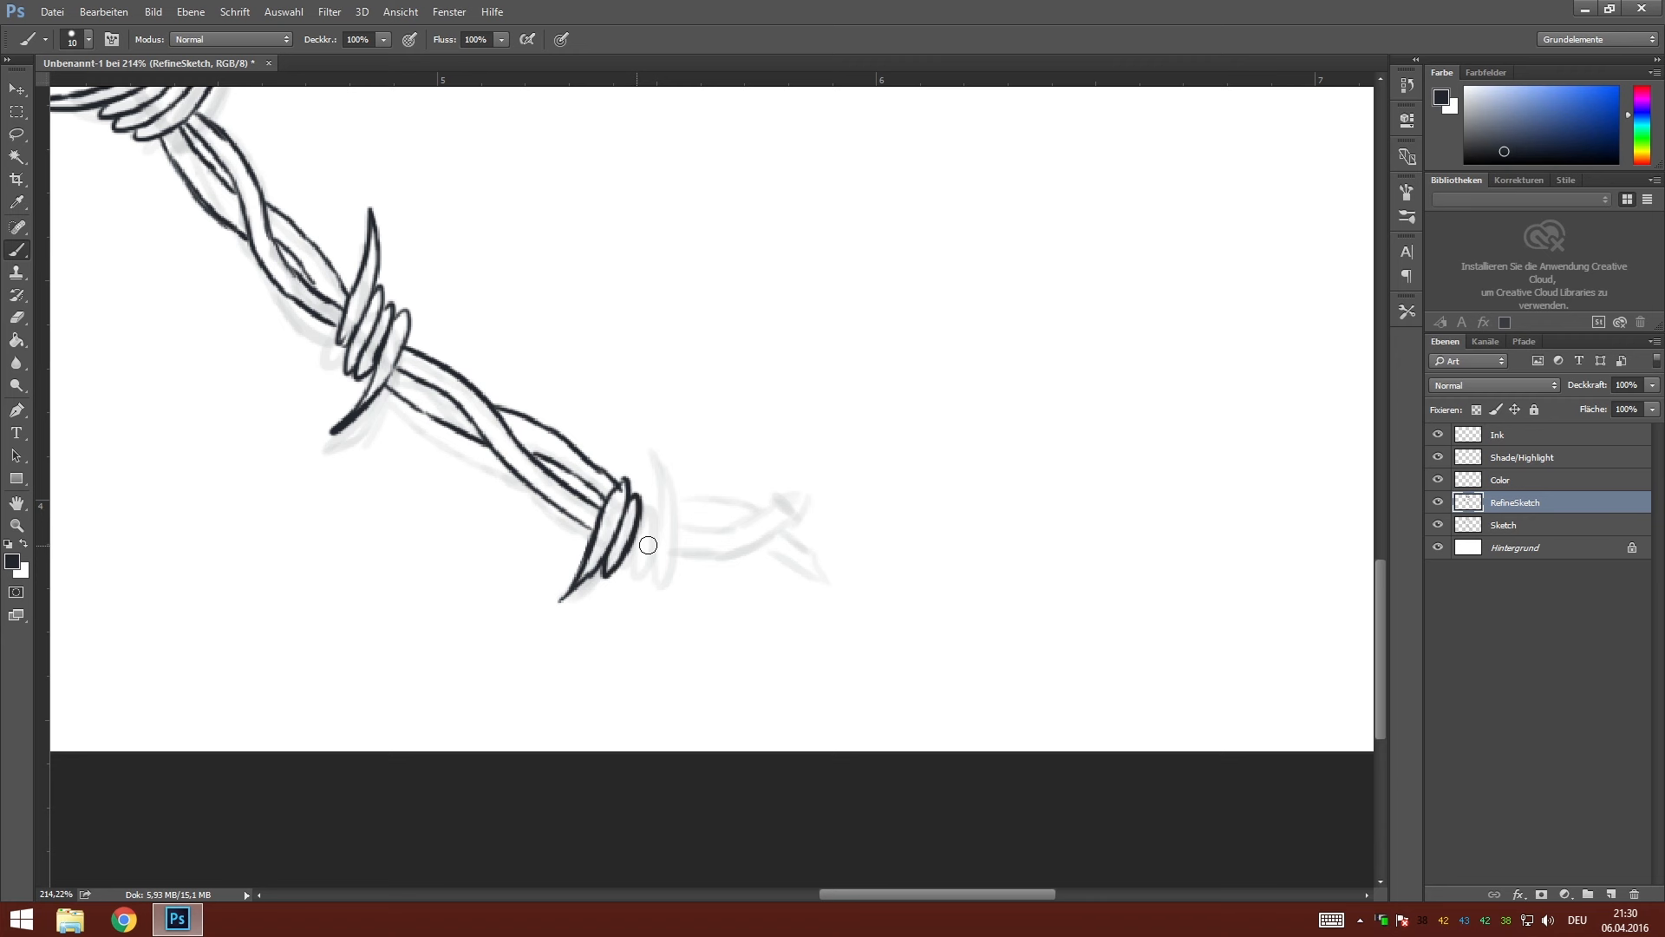
pyautogui.moveTo(647, 545); pyautogui.dragTo(826, 494)
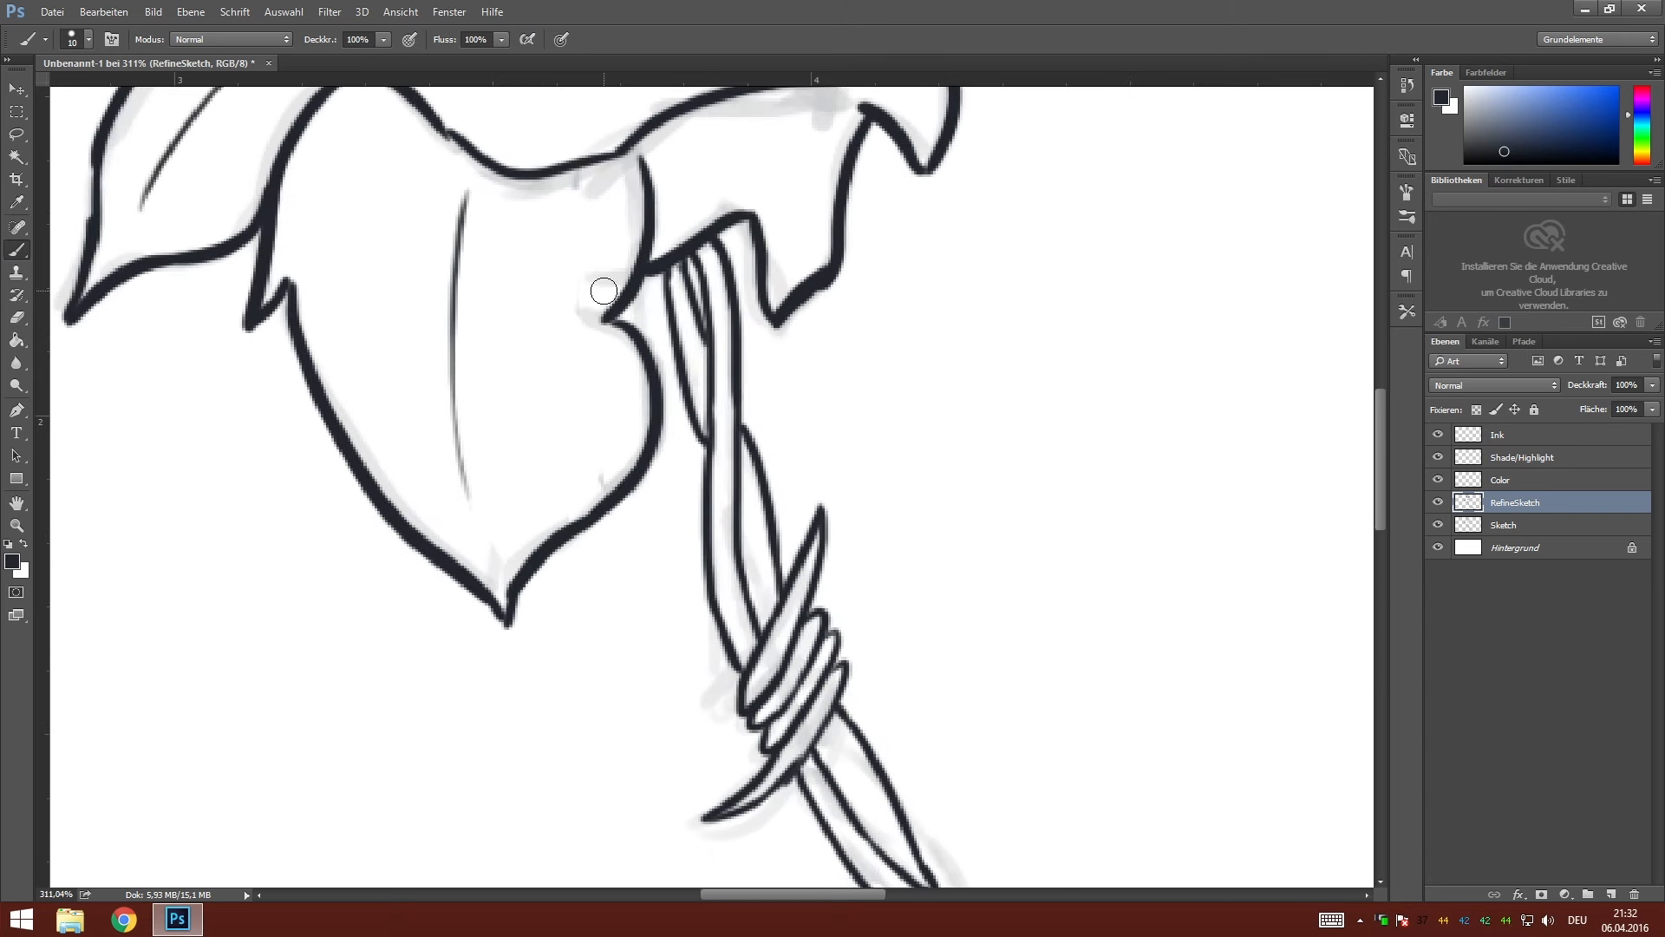
# Ink the strand between the last two barbs and add a spike below the barb.
pyautogui.scroll(-3)
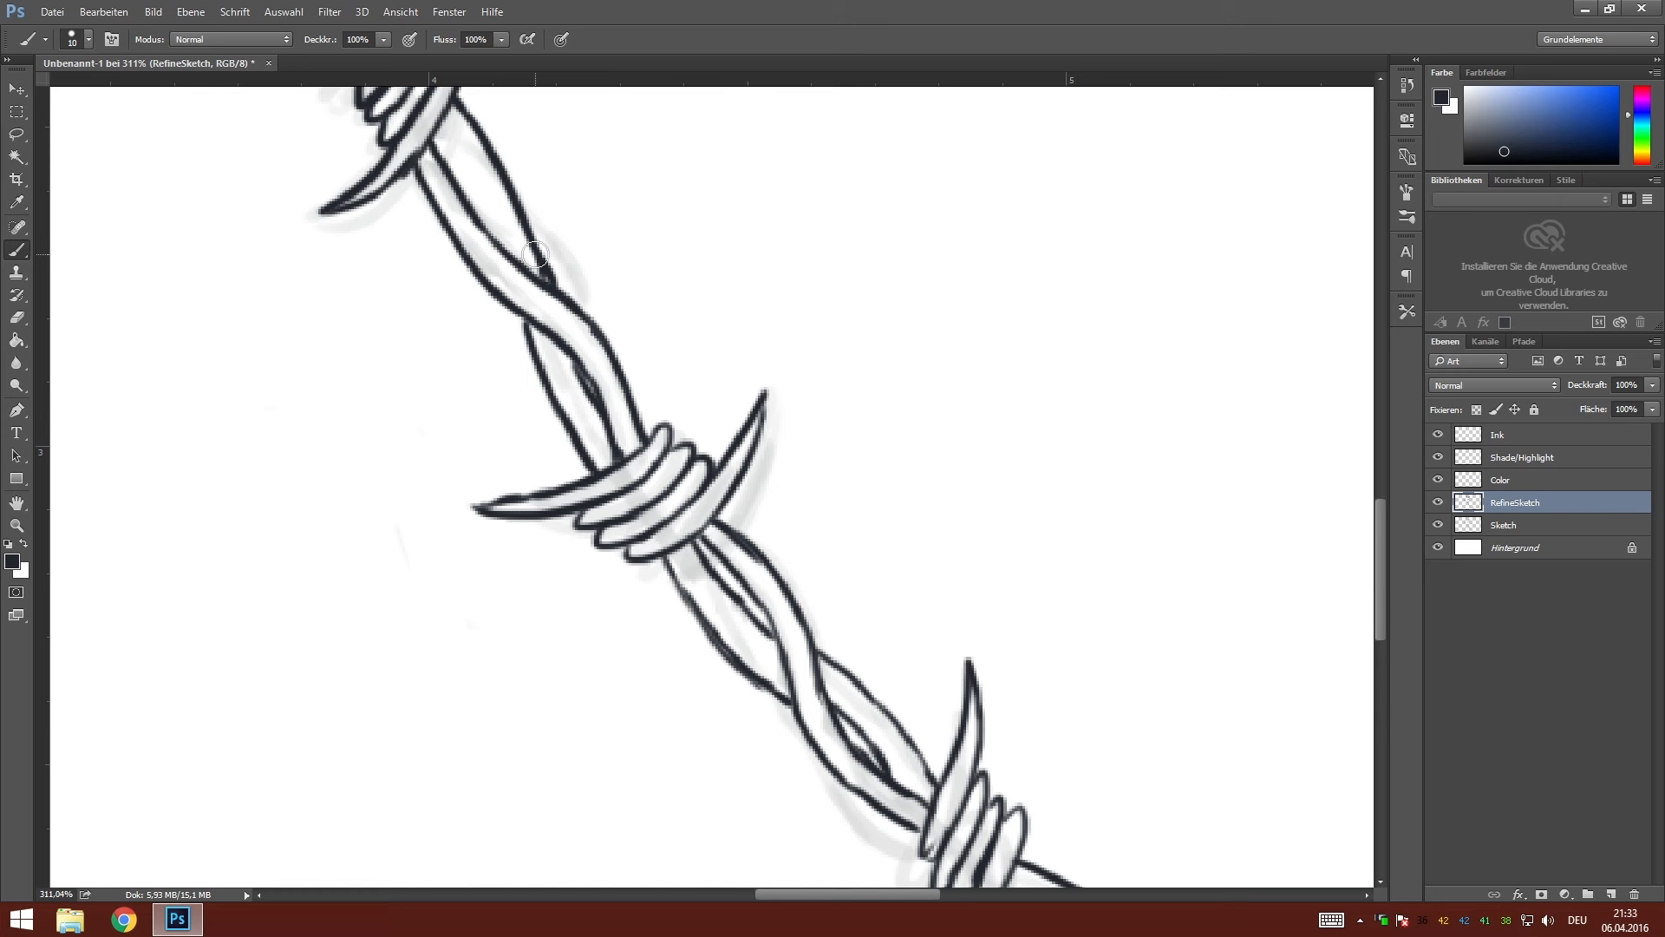
pyautogui.moveTo(601, 445)
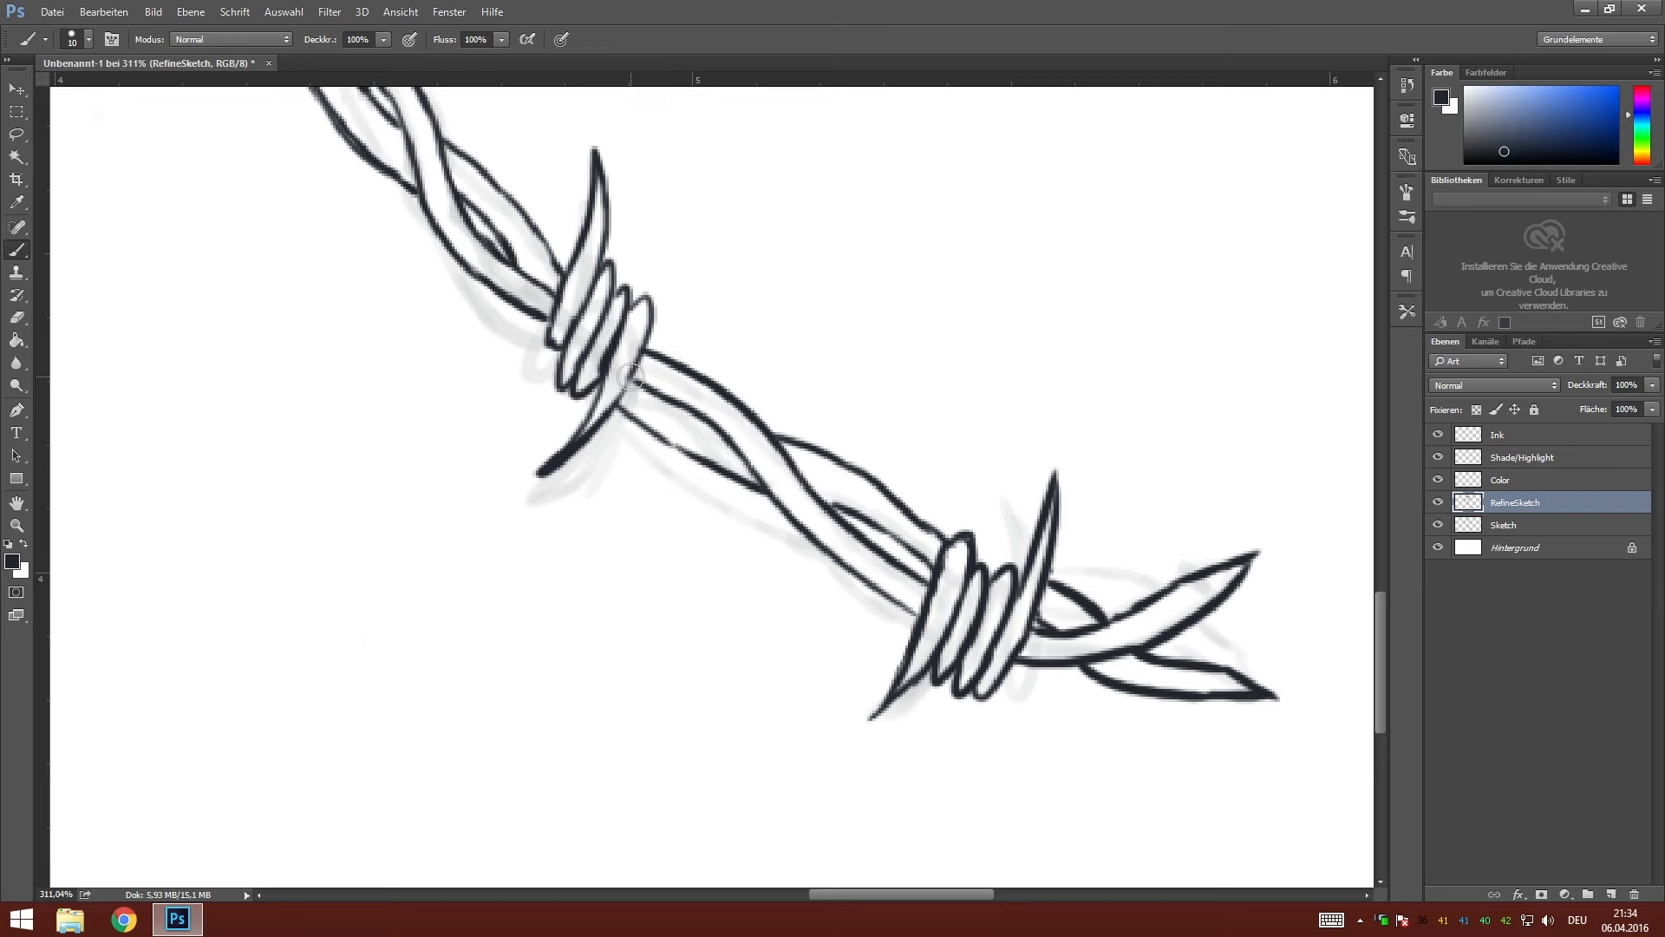
pyautogui.scroll(-3)
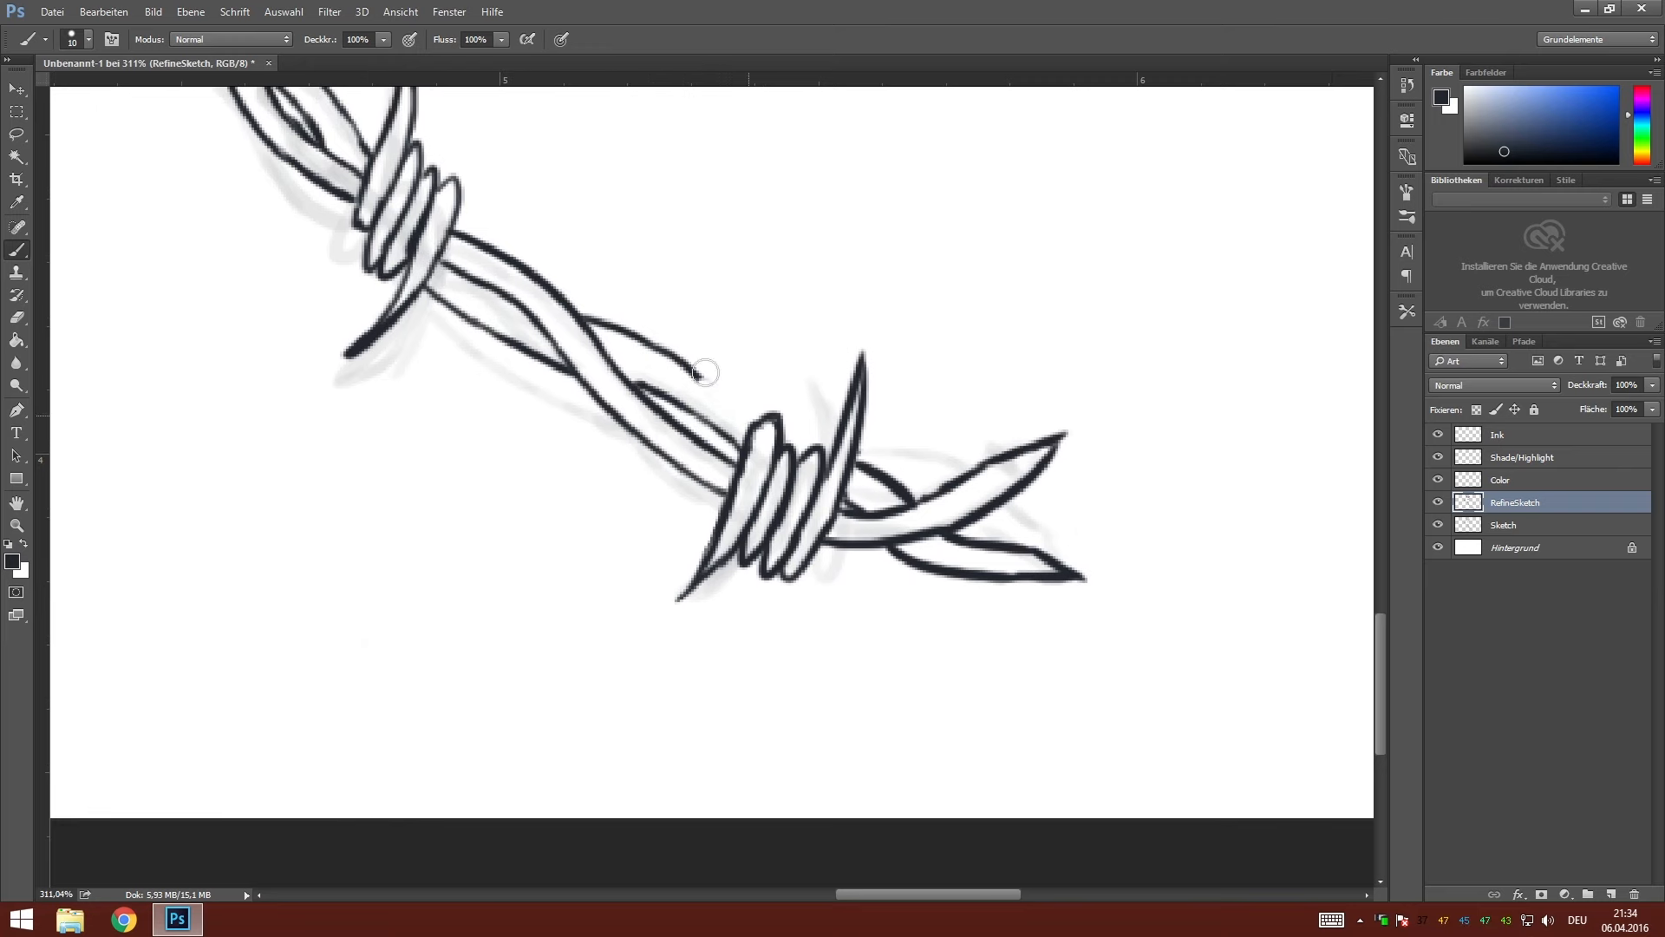
pyautogui.moveTo(701, 368); pyautogui.dragTo(552, 329)
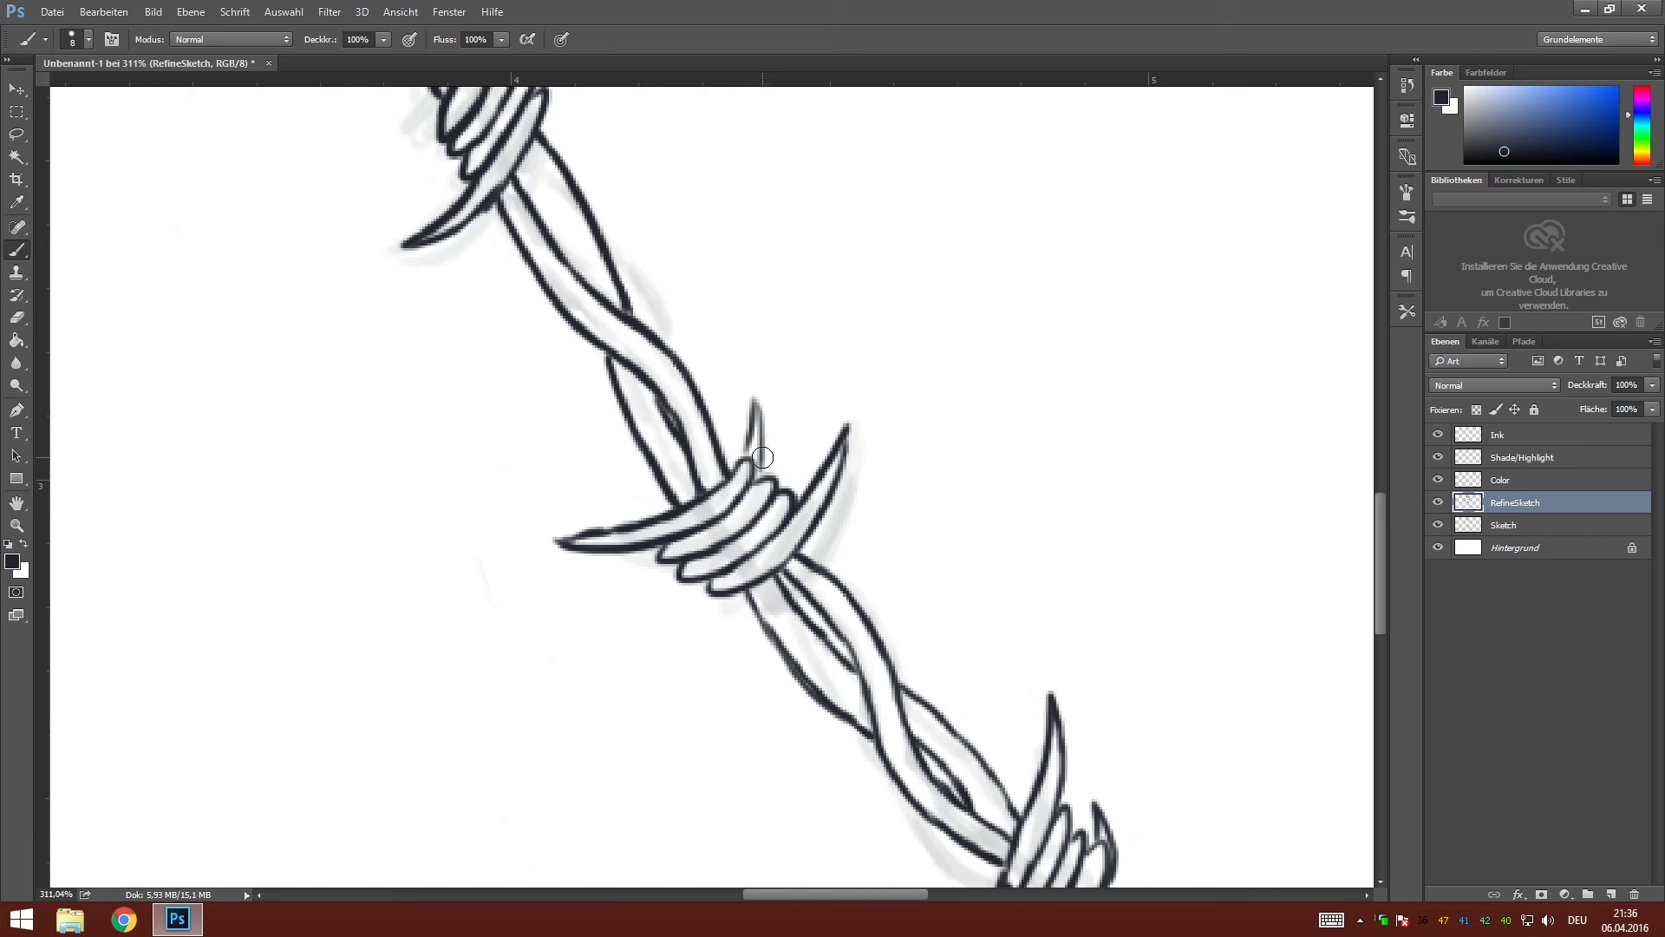
pyautogui.moveTo(763, 456); pyautogui.dragTo(715, 602)
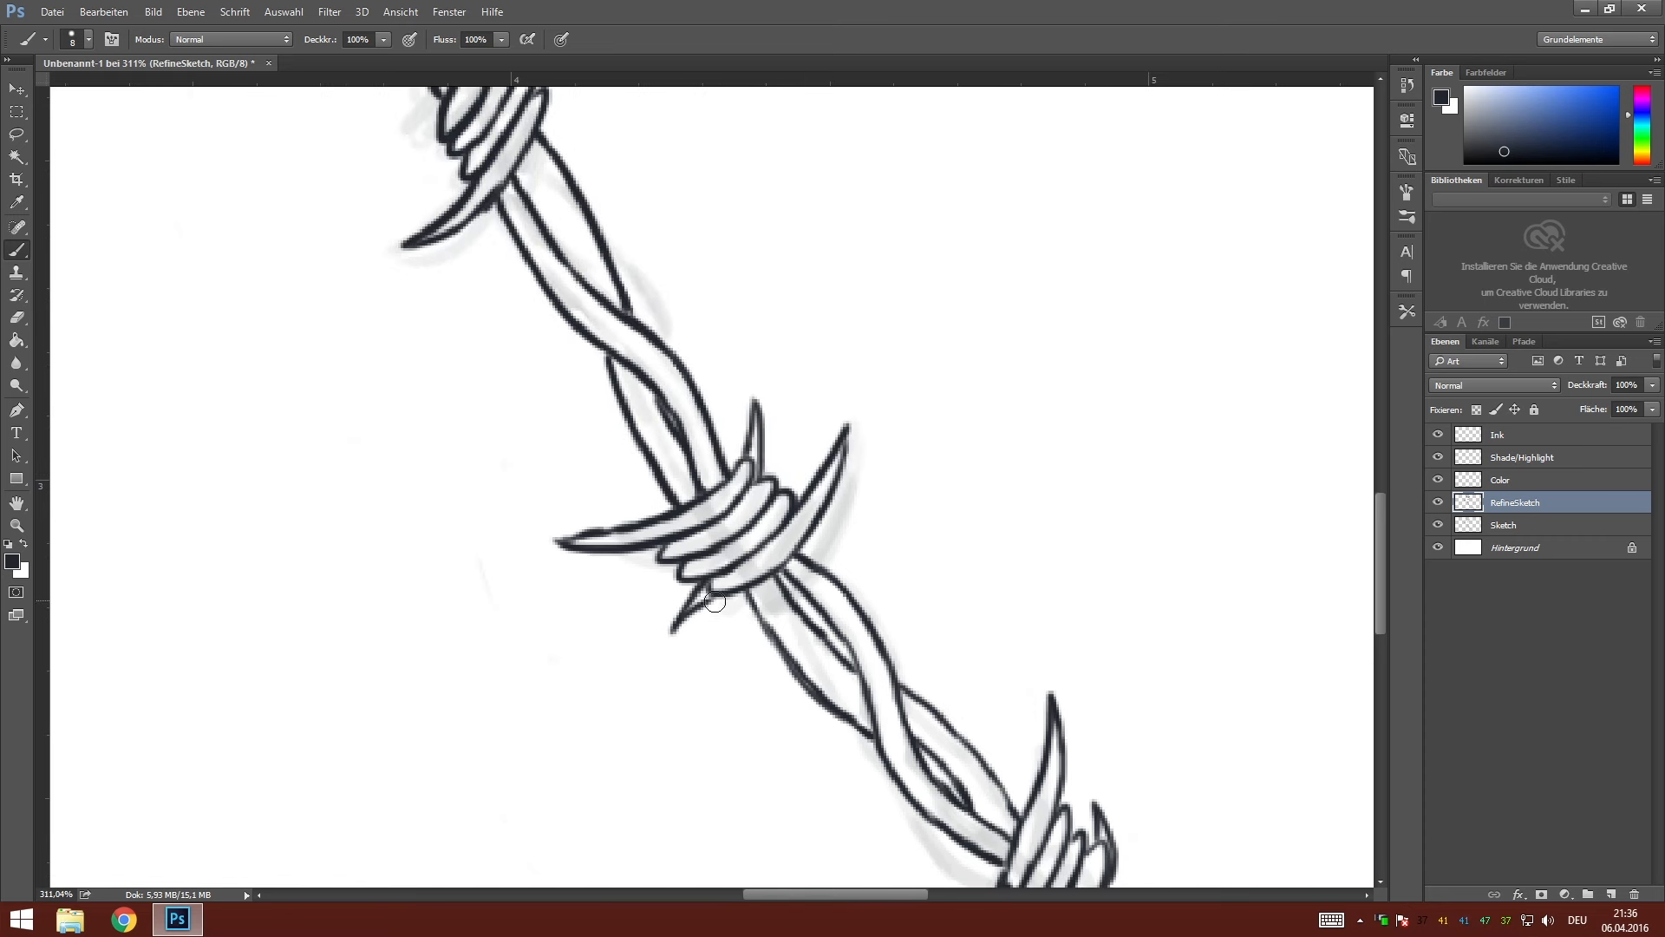
pyautogui.scroll(-3)
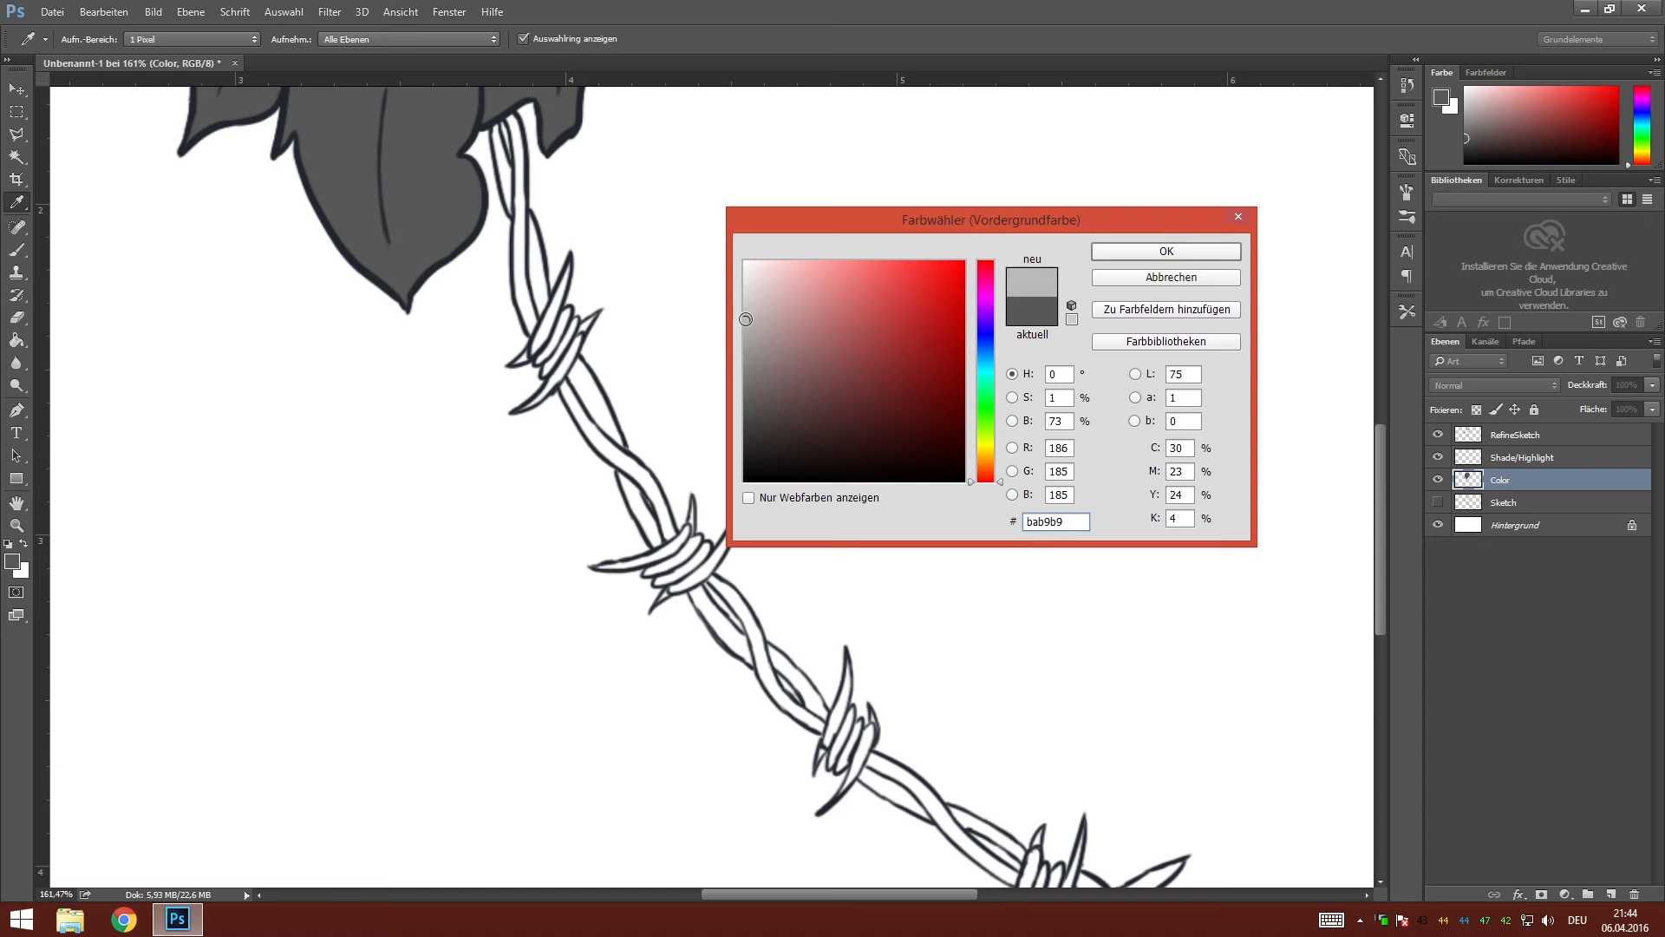
# Confirm the light gray colour and move down the canvas to paint the wire.
pyautogui.click(1164, 251)
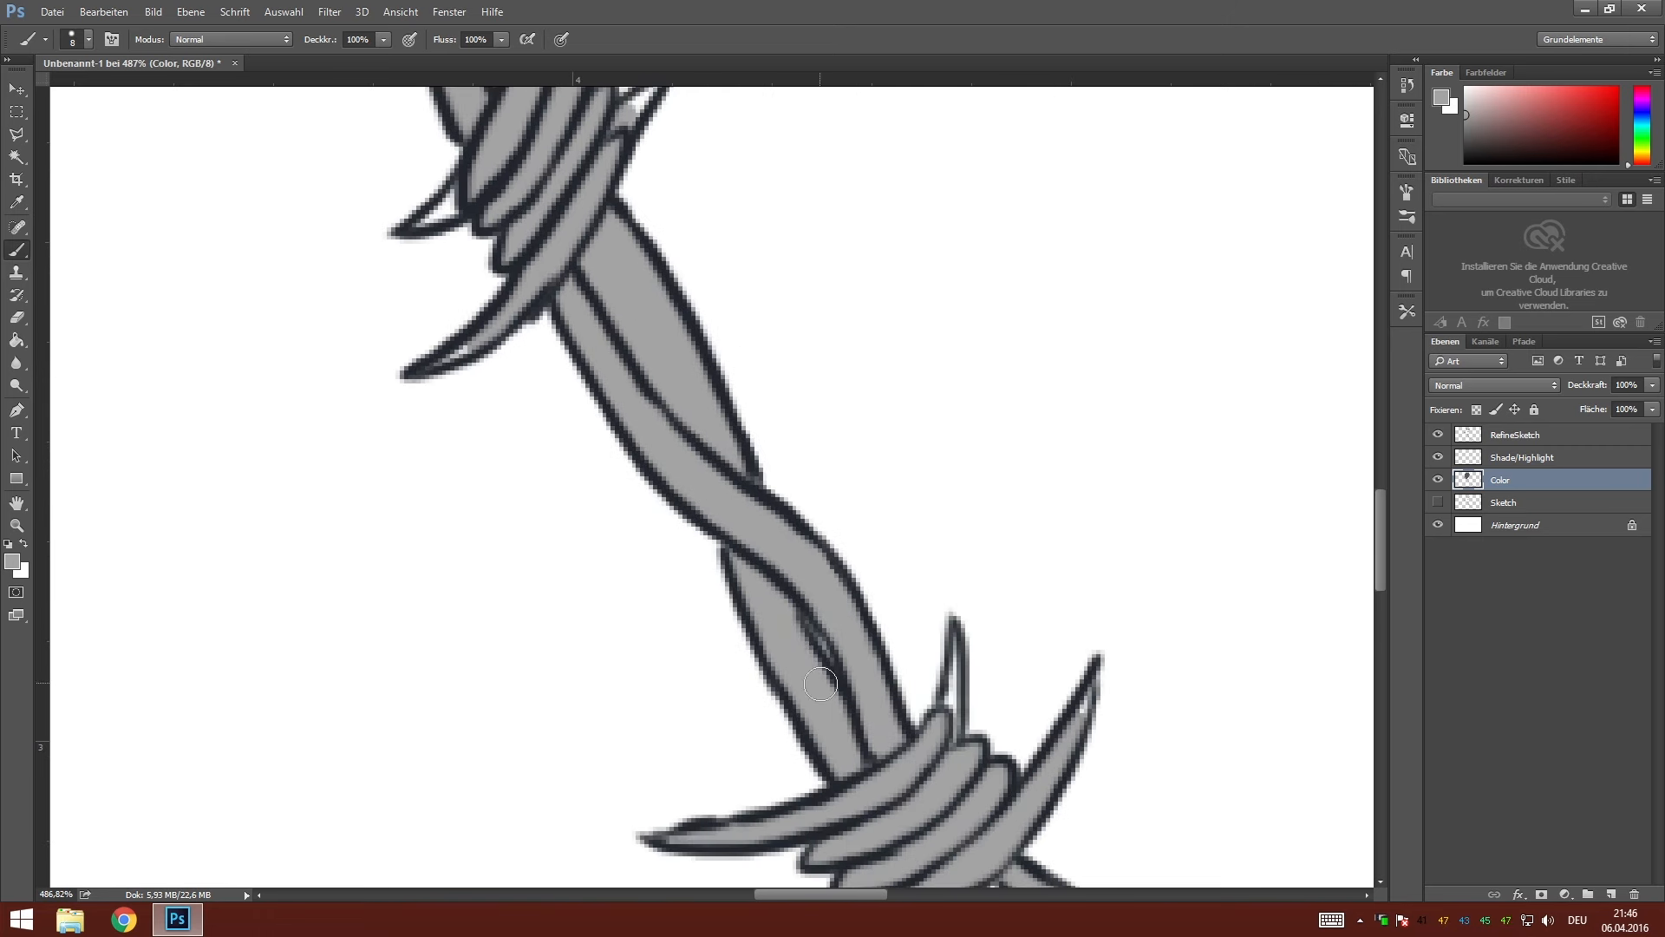
pyautogui.scroll(-3)
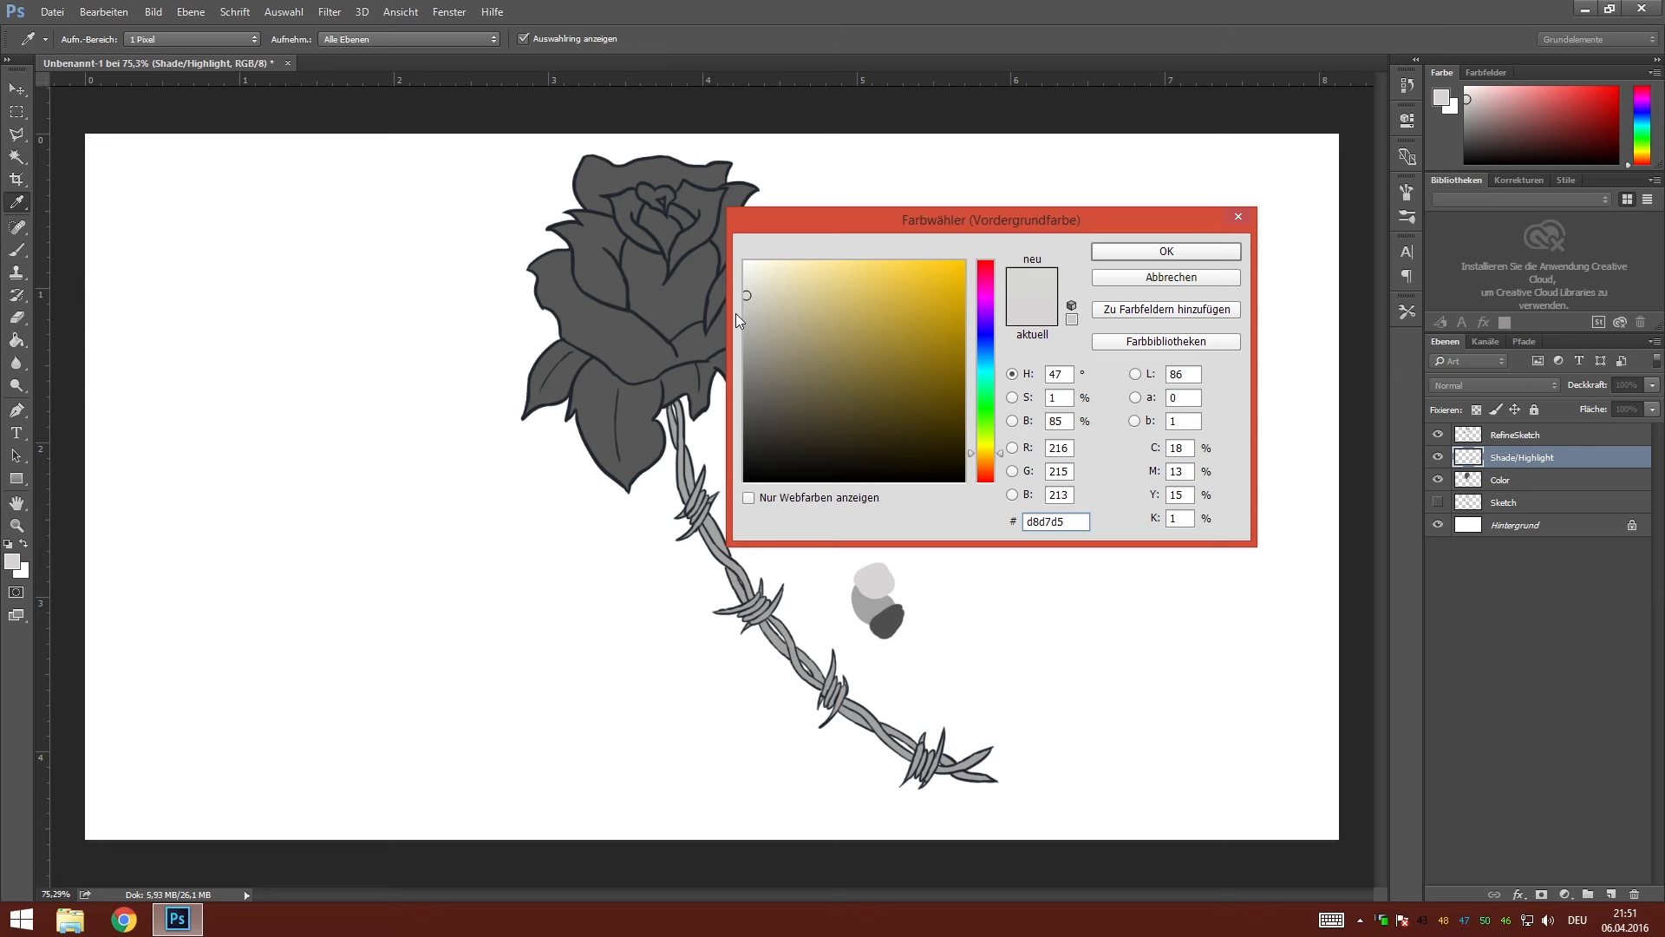
# Pick warm dark gray #6c6a62, then switch to the Eraser with a soft round tip.
pyautogui.click(1164, 250)
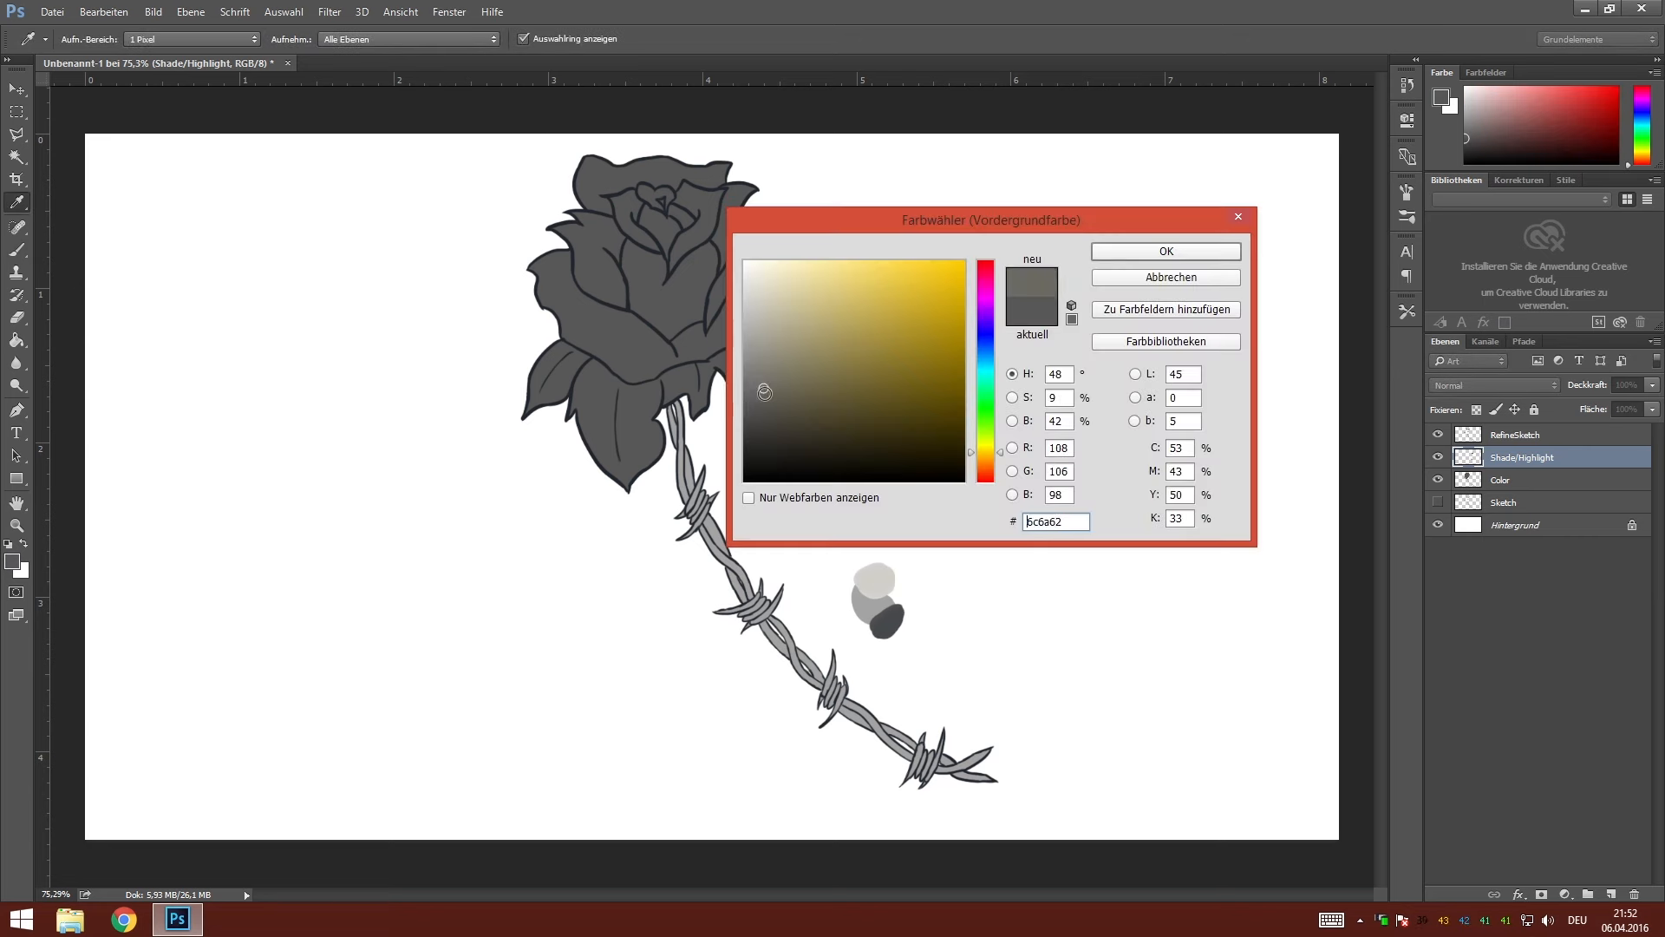
pyautogui.click(1164, 250)
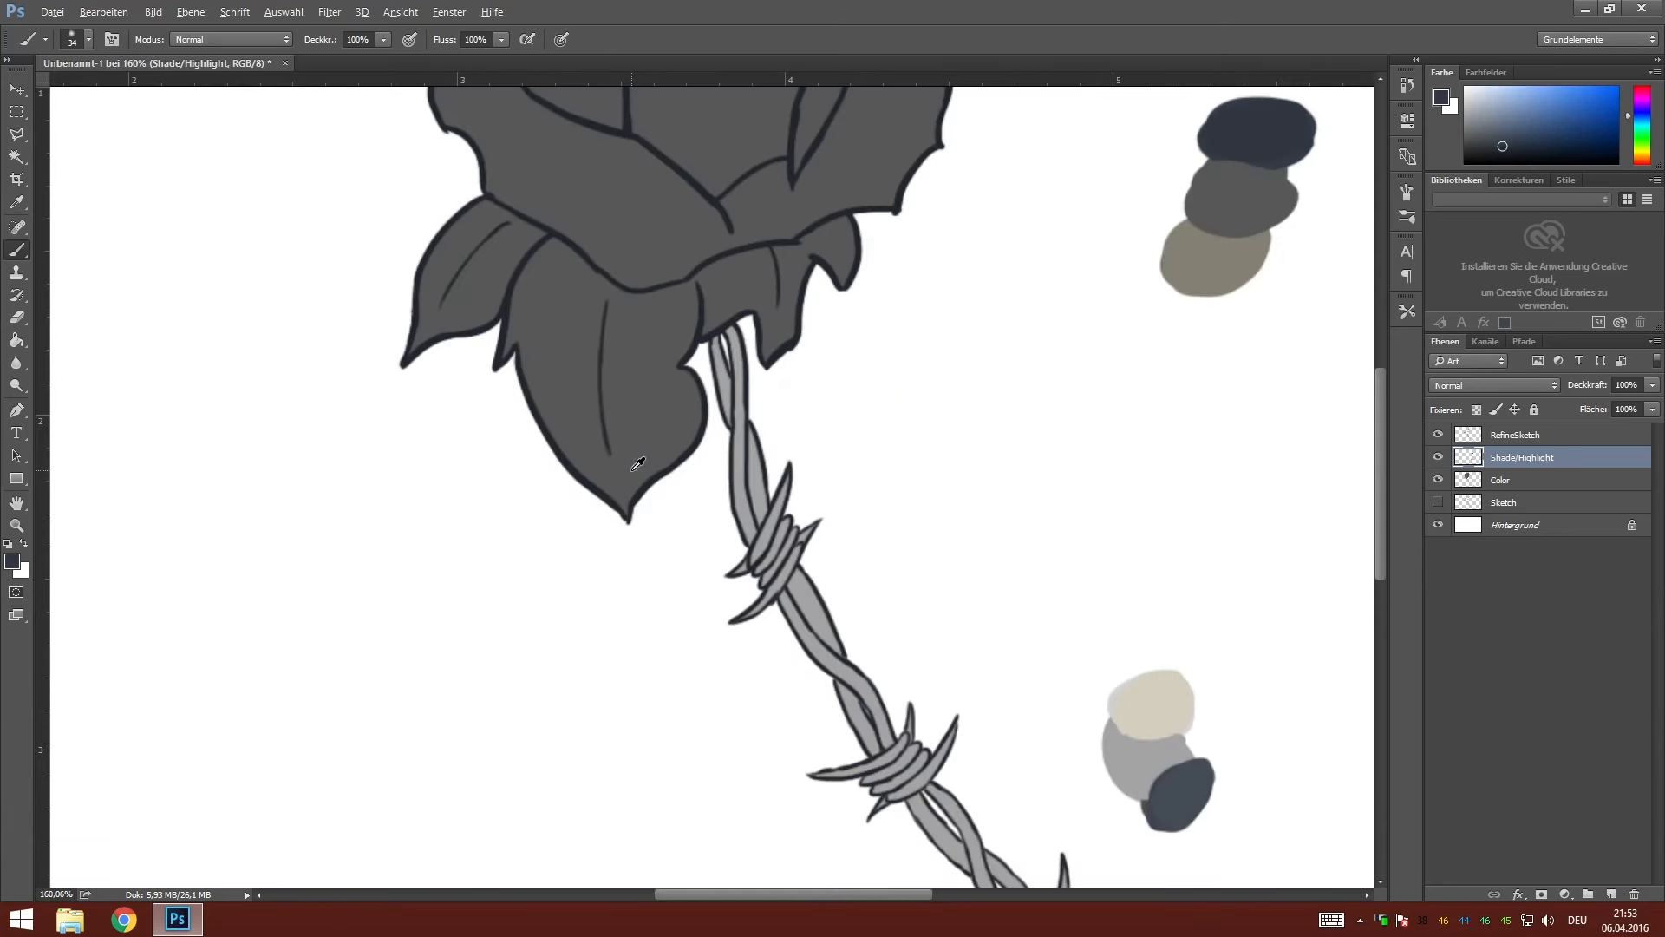
pyautogui.click(17, 227)
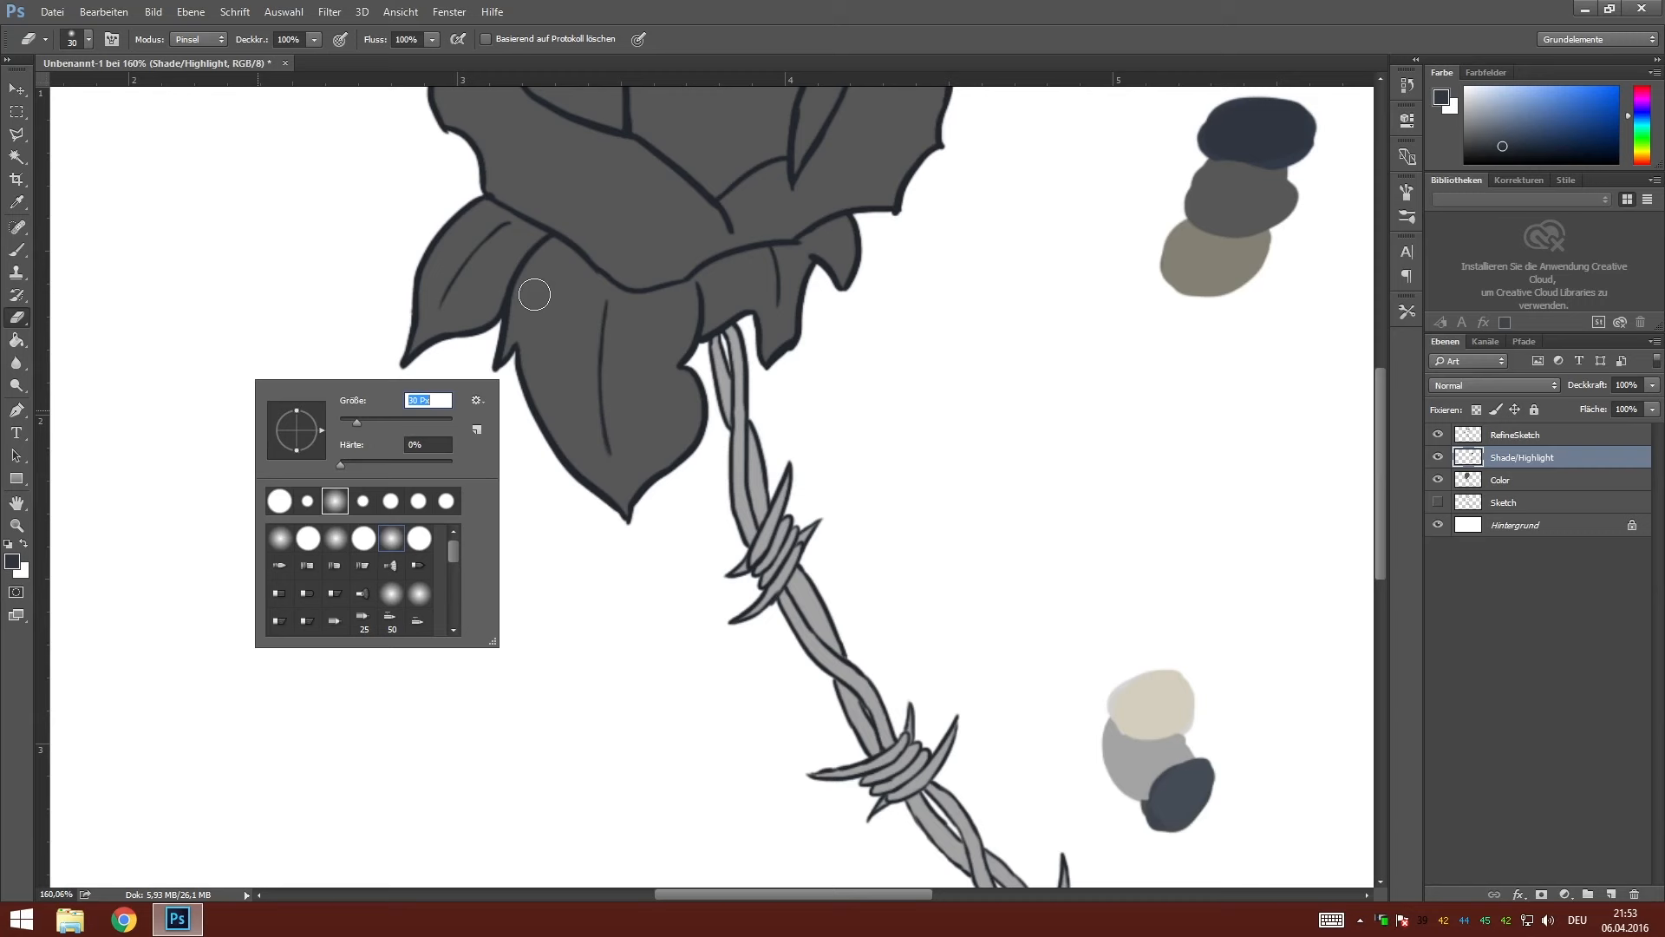
pyautogui.click(1516, 434)
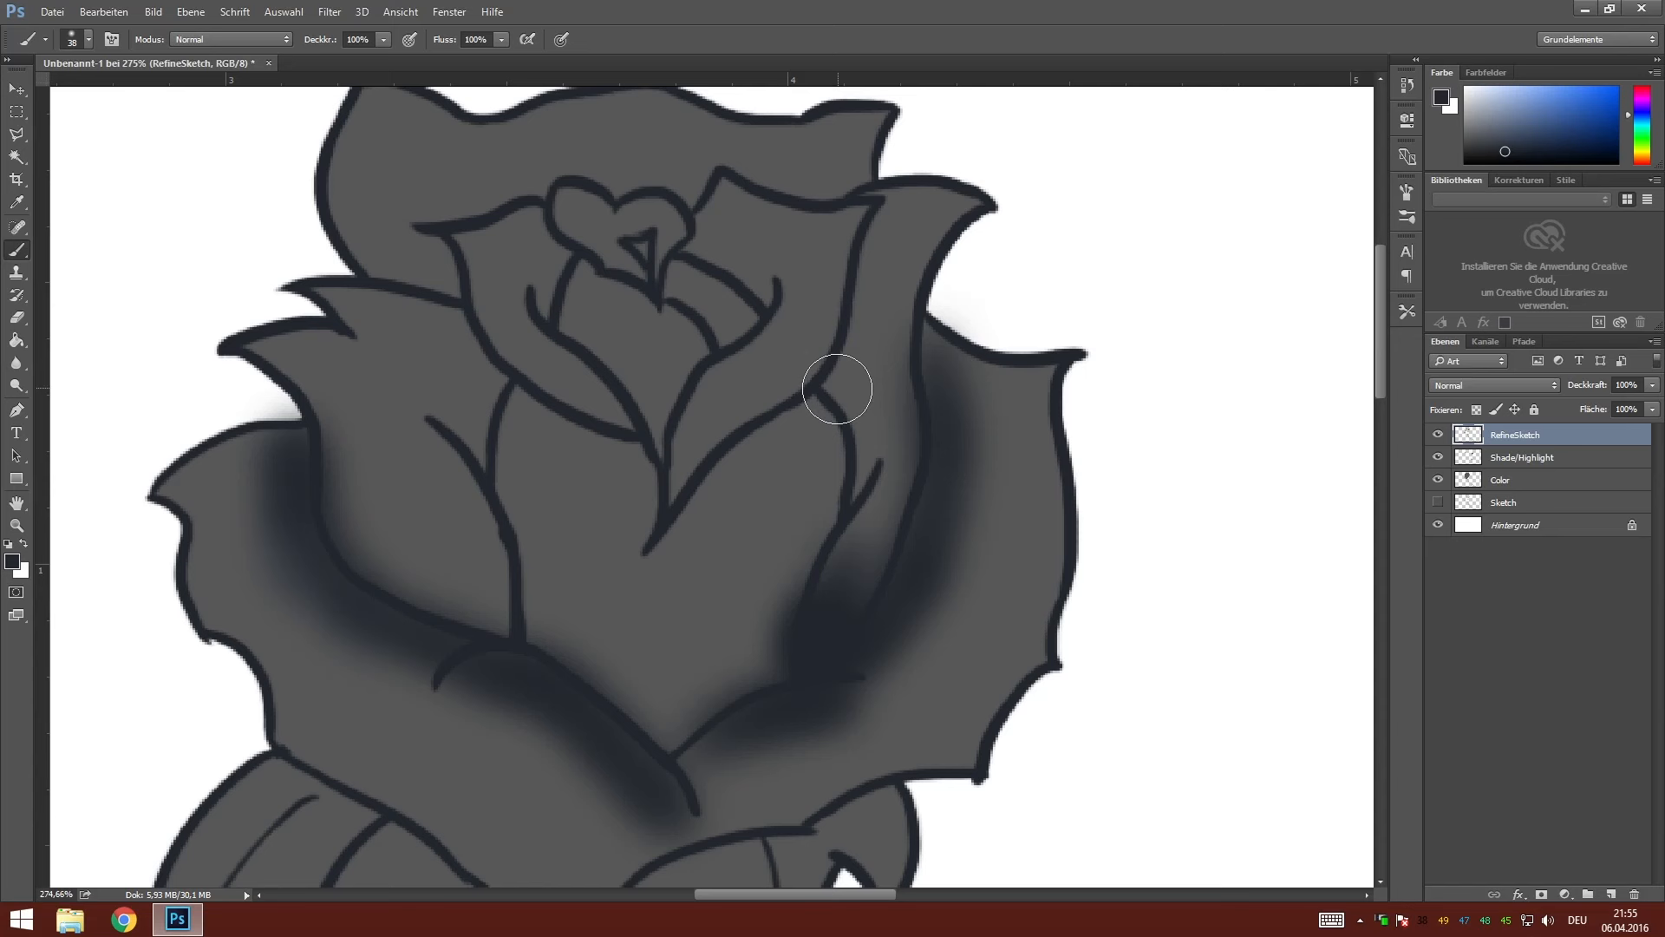
# Shade inside the upper and left petals, then erase to thin the left and middle petal shadows.
pyautogui.moveTo(836, 389); pyautogui.dragTo(878, 701)
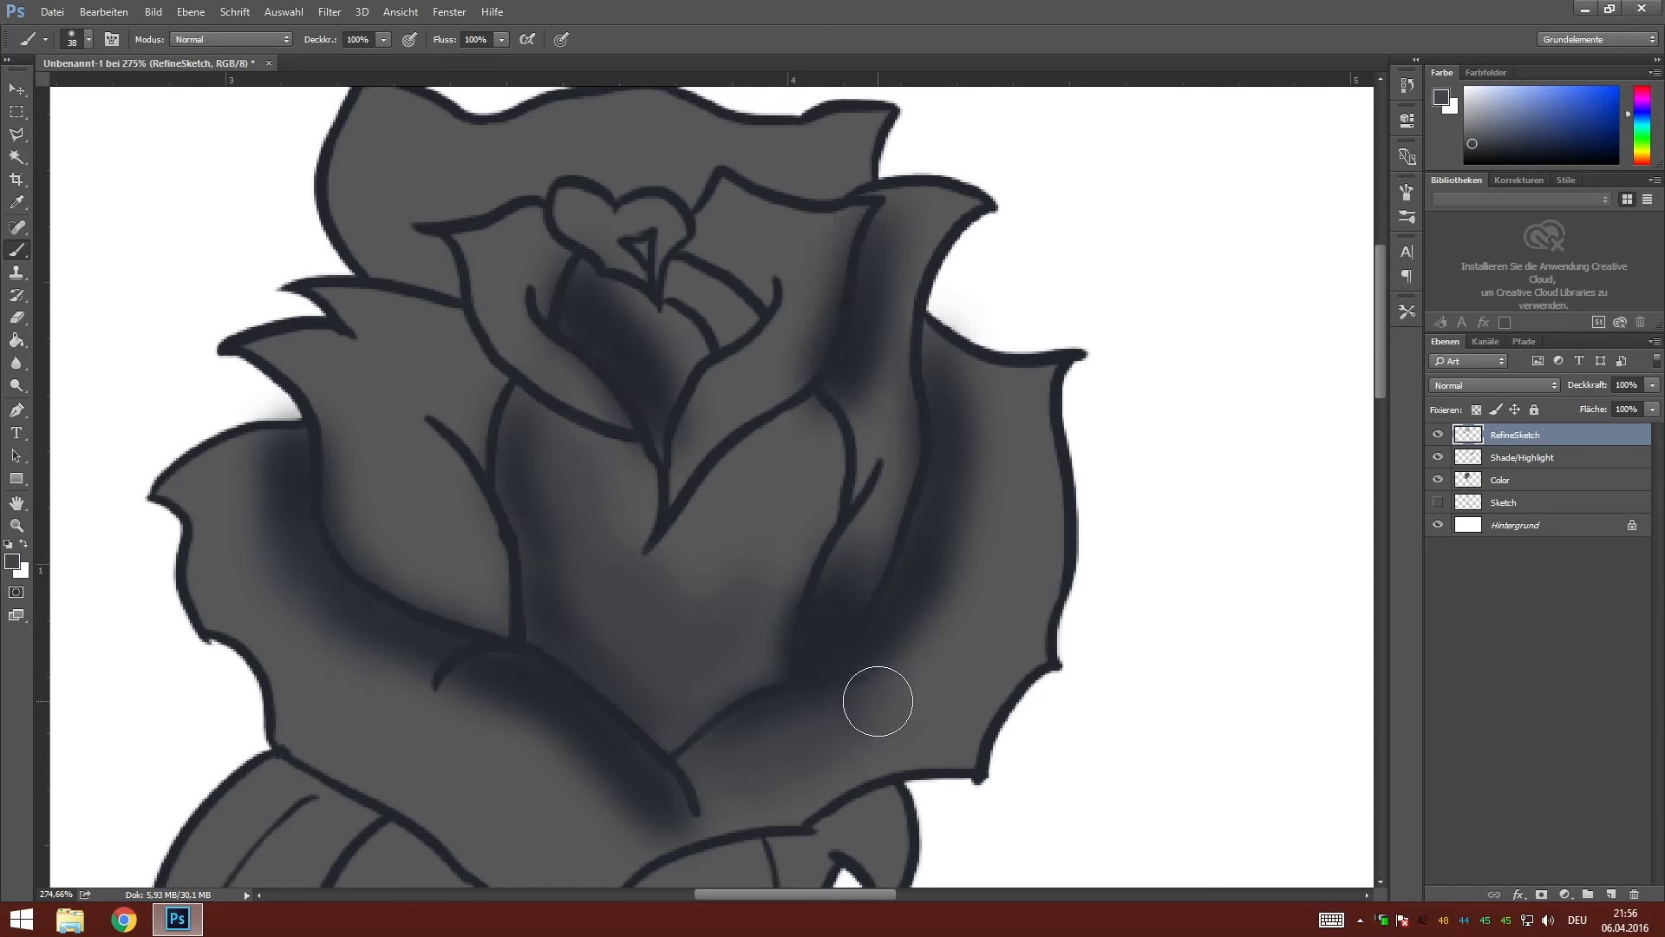
pyautogui.moveTo(878, 701); pyautogui.dragTo(550, 823)
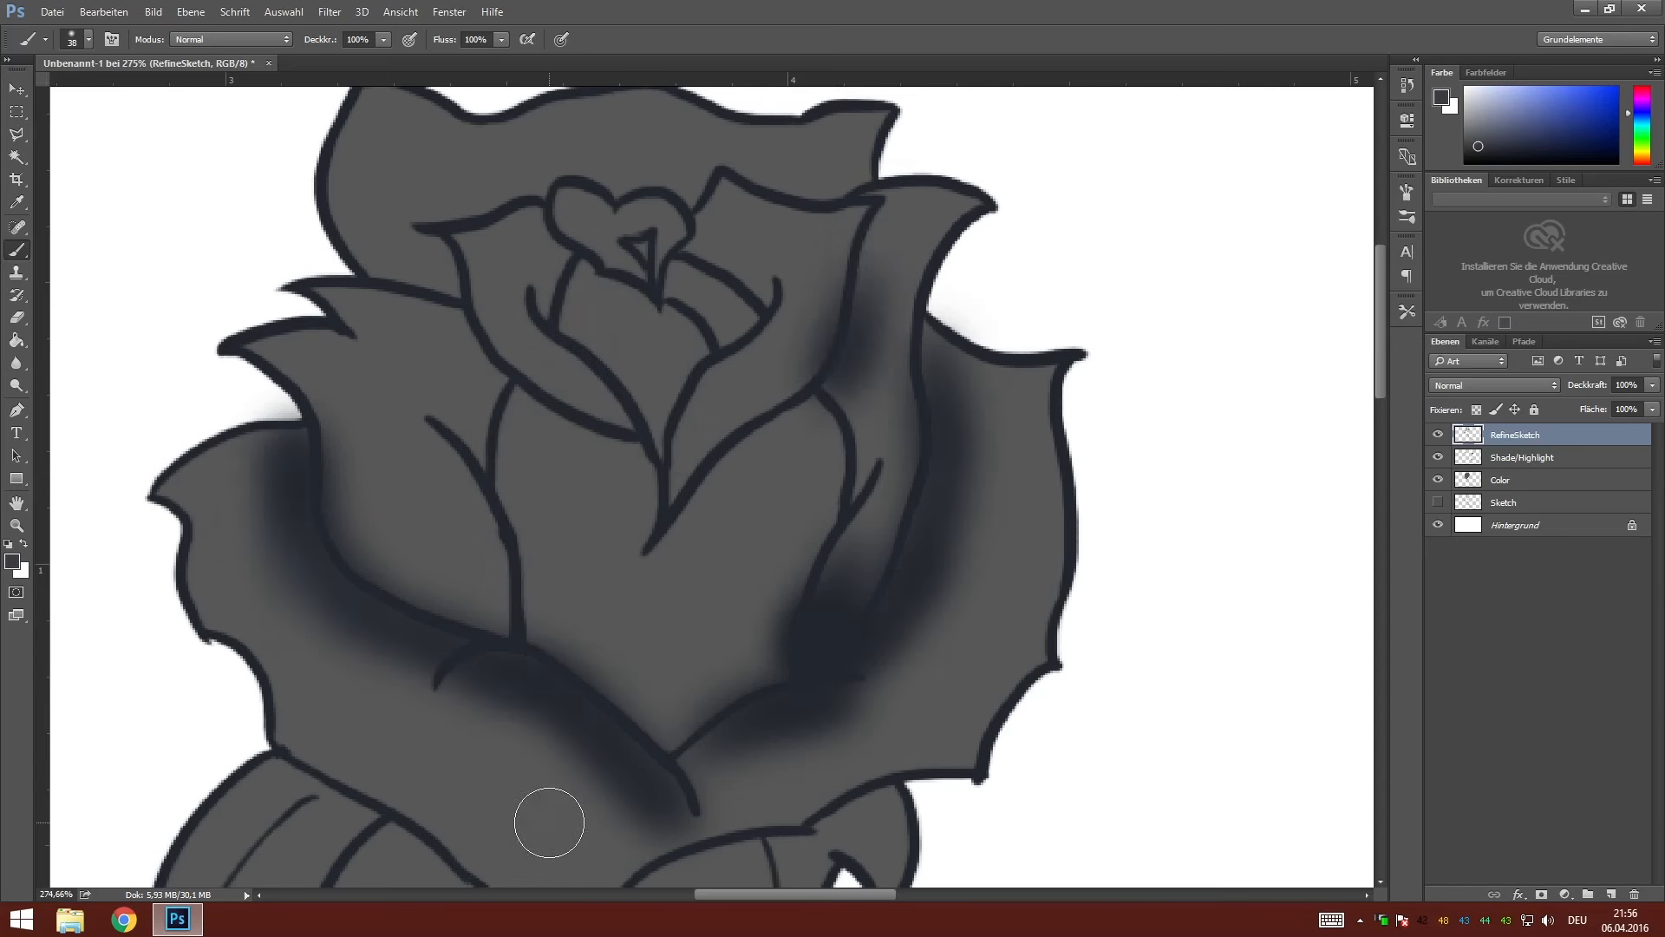
pyautogui.moveTo(550, 820); pyautogui.dragTo(811, 754)
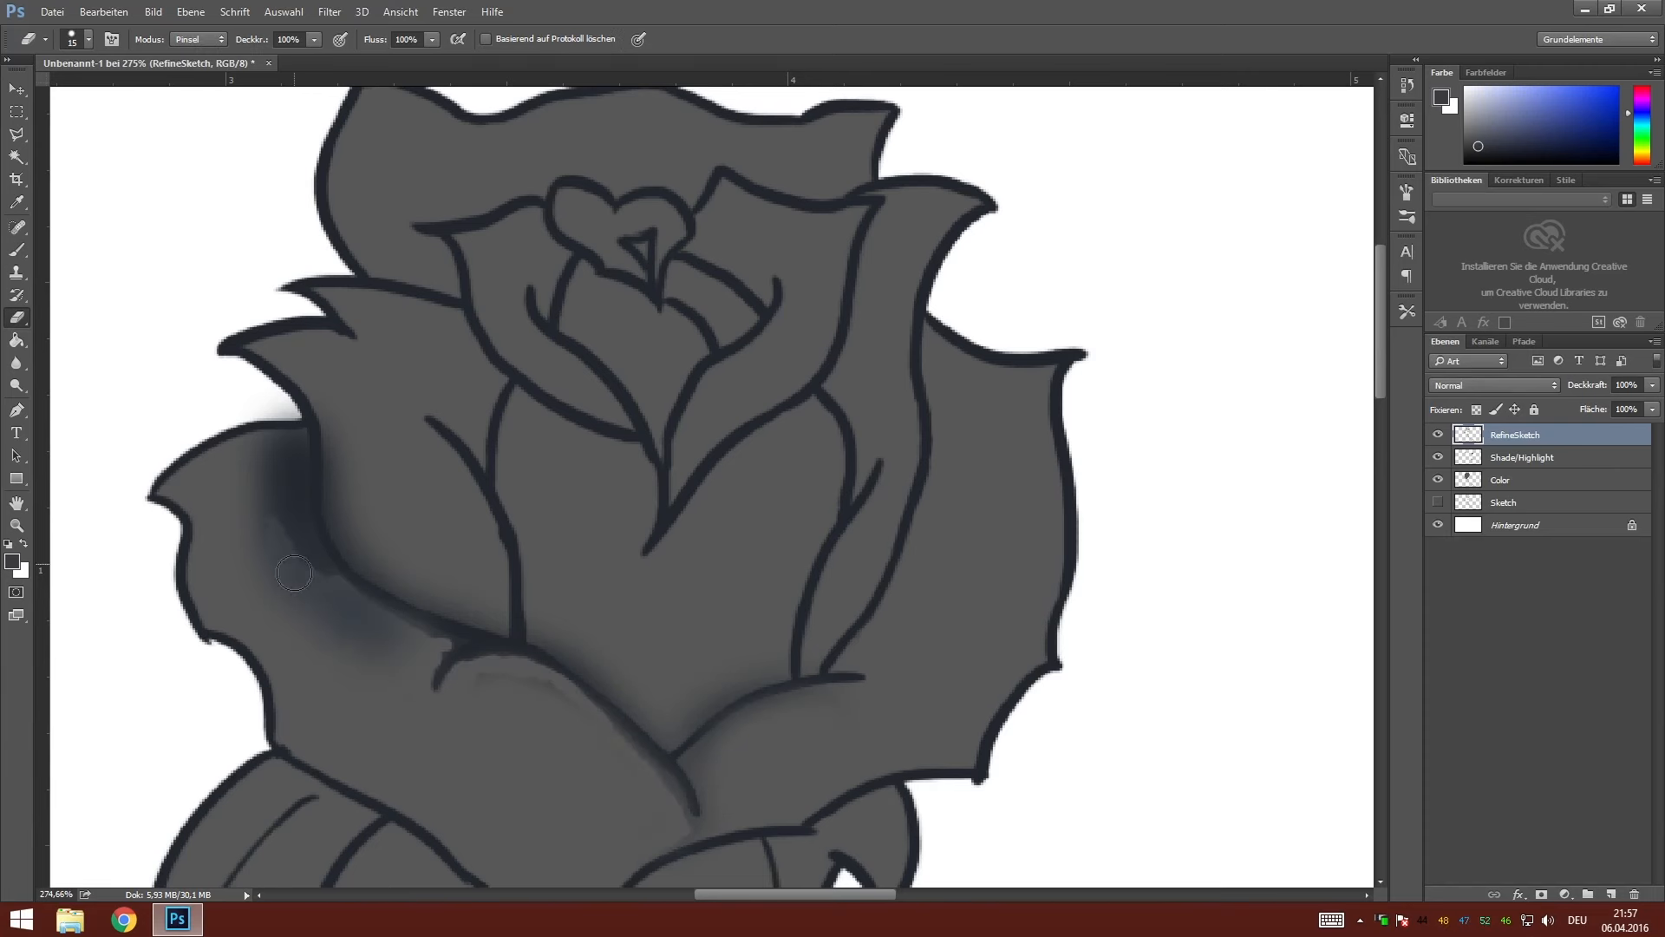
pyautogui.moveTo(295, 573); pyautogui.dragTo(503, 625)
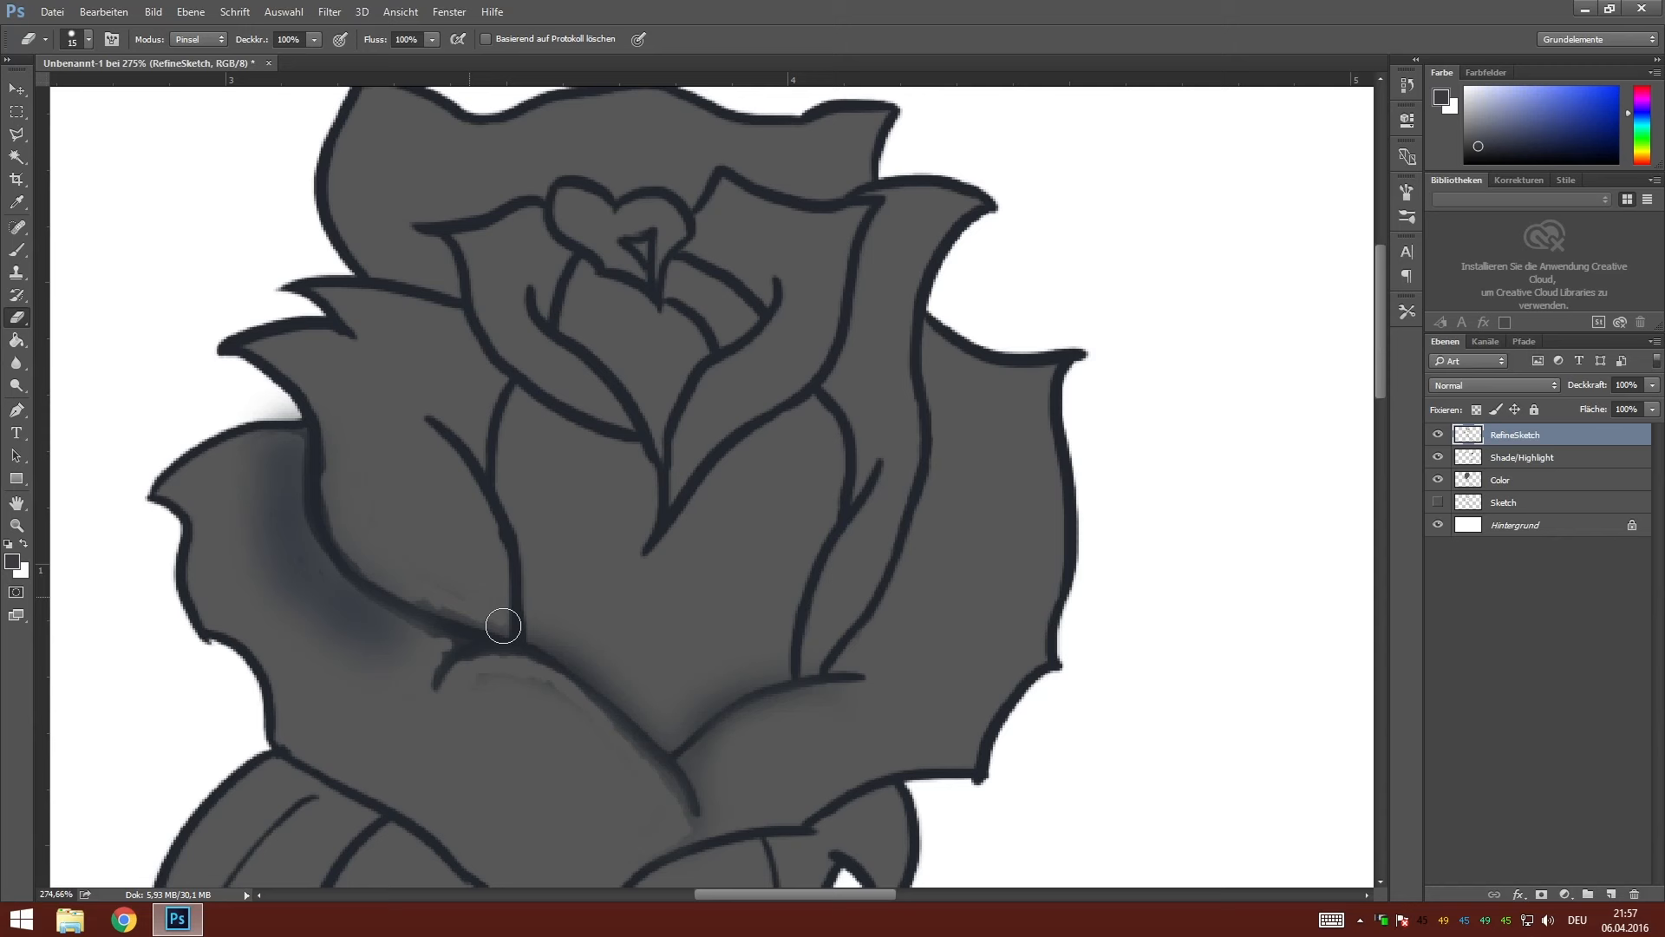
pyautogui.moveTo(503, 625); pyautogui.dragTo(645, 726)
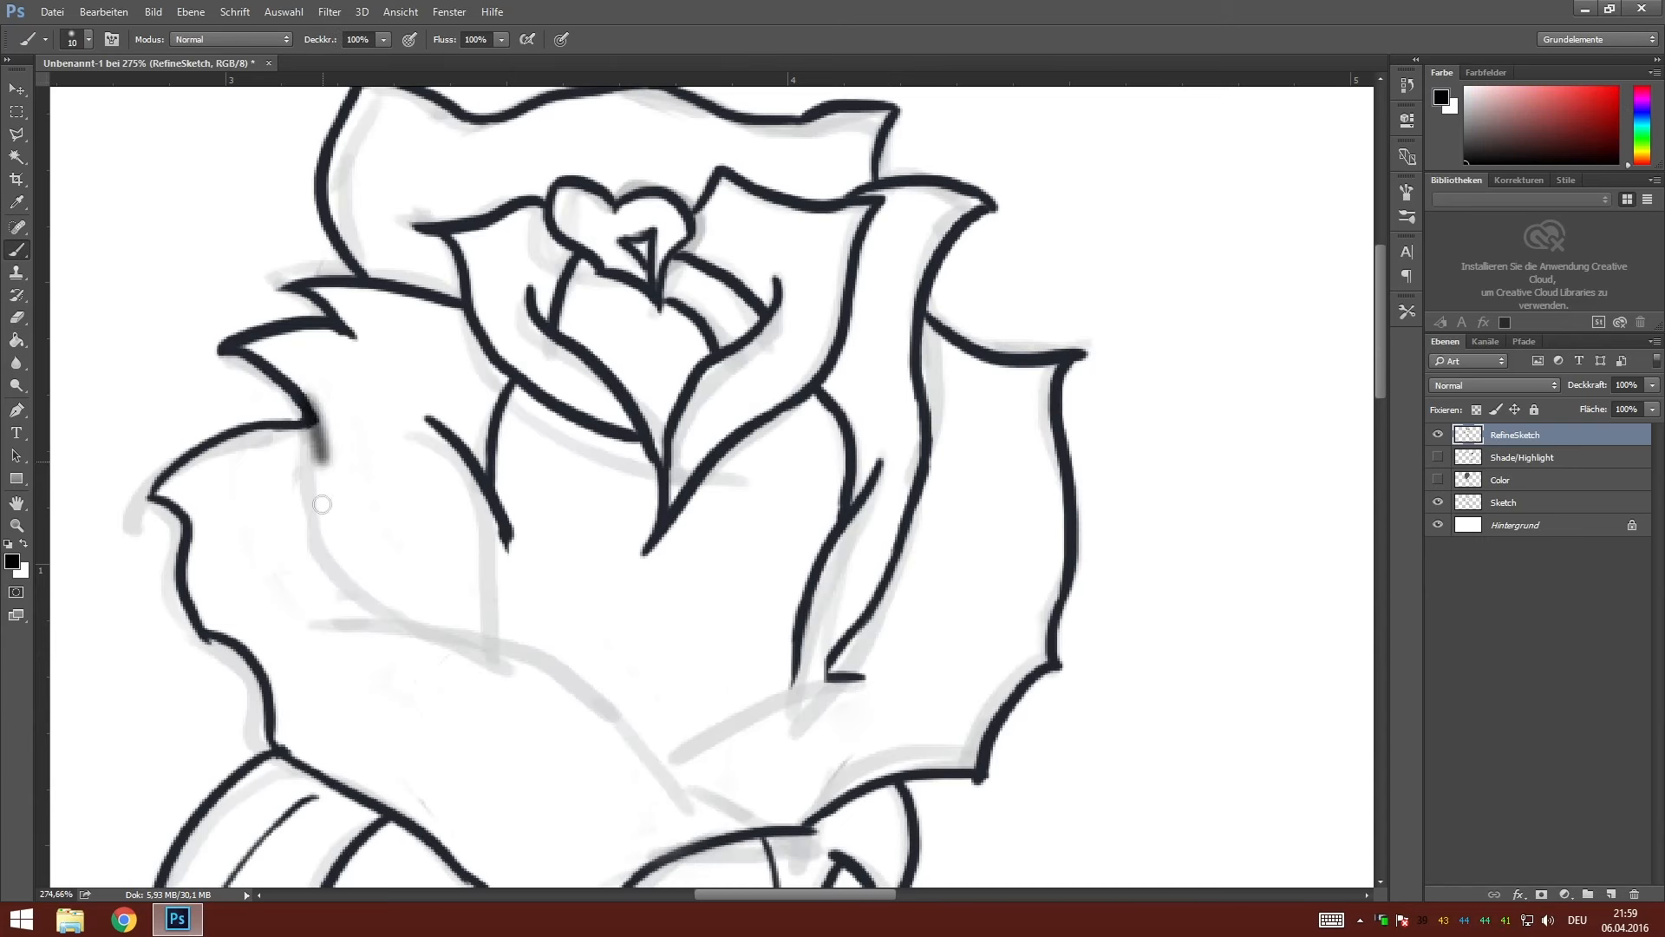
# Redraw two curving lower petal contour lines on the RefineSketch layer.
pyautogui.moveTo(308, 425); pyautogui.dragTo(663, 758)
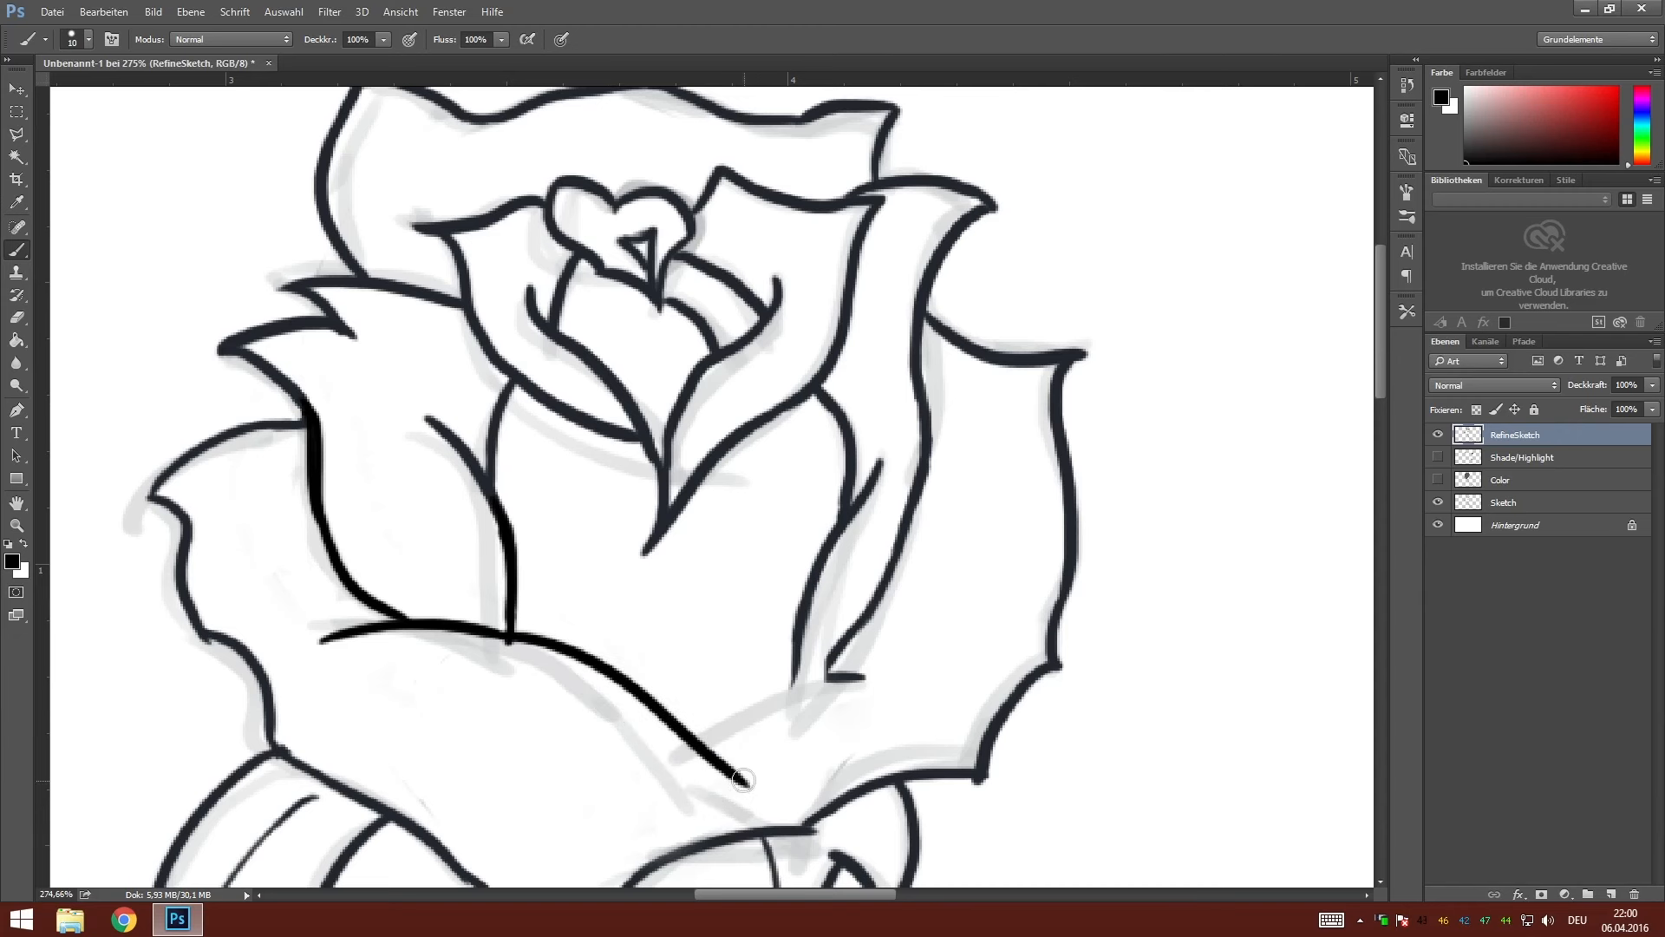
pyautogui.moveTo(744, 781); pyautogui.dragTo(479, 630)
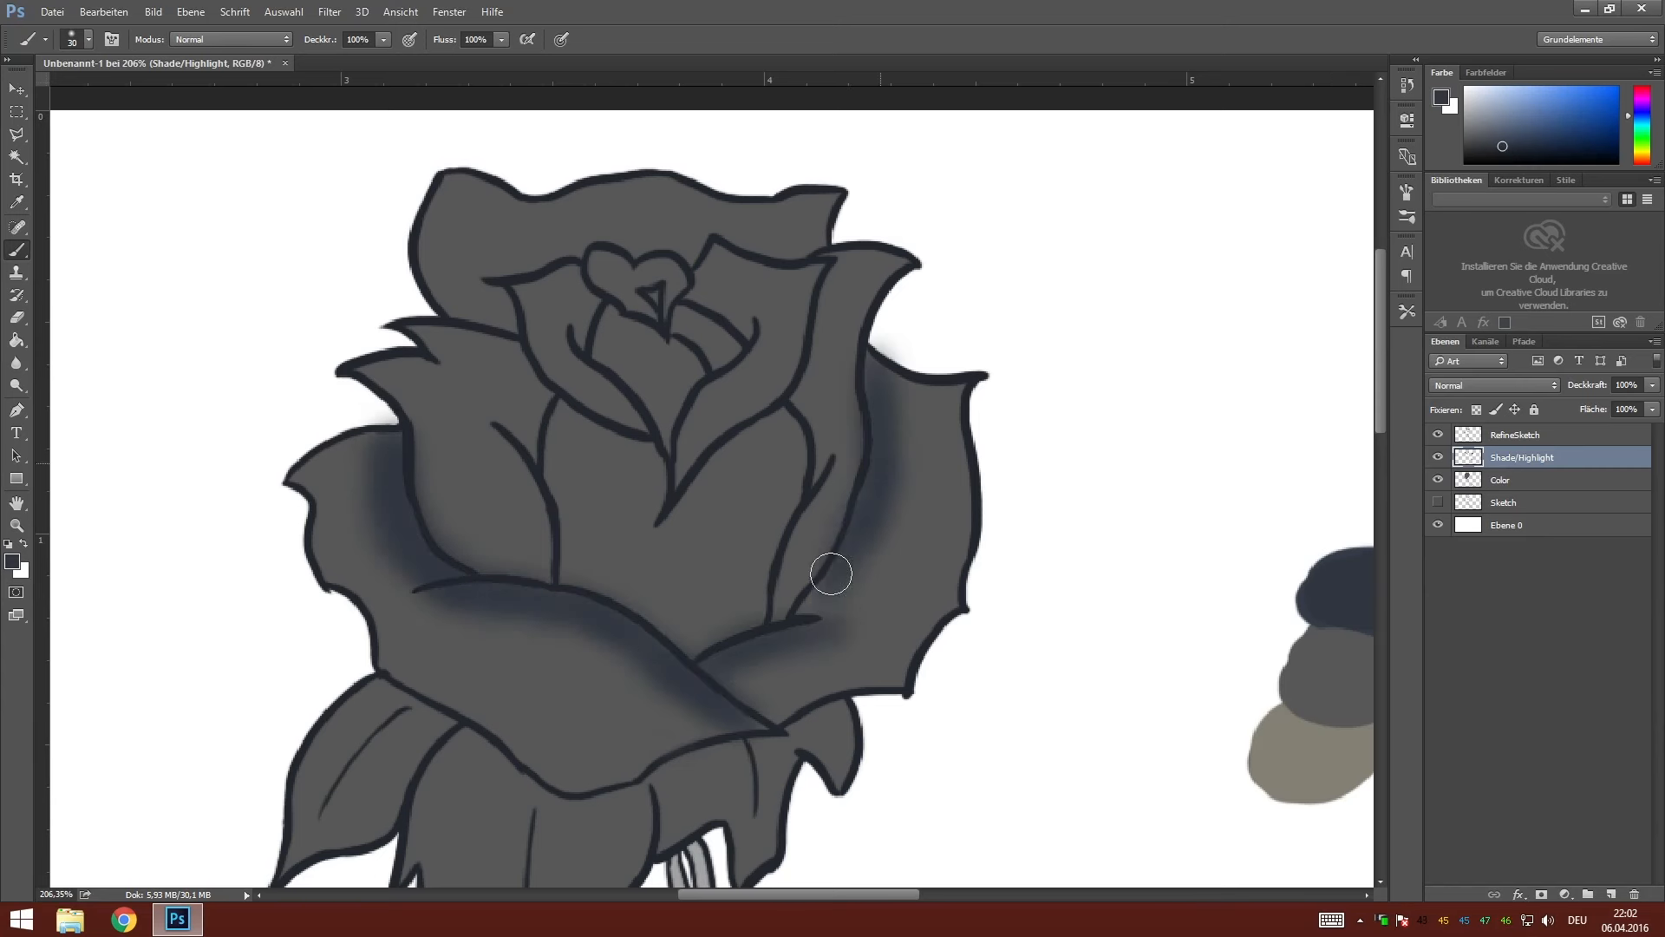
# Deepen shadows along the right petal, inside the upper right petal and on the inner petals.
pyautogui.moveTo(831, 574); pyautogui.dragTo(783, 607)
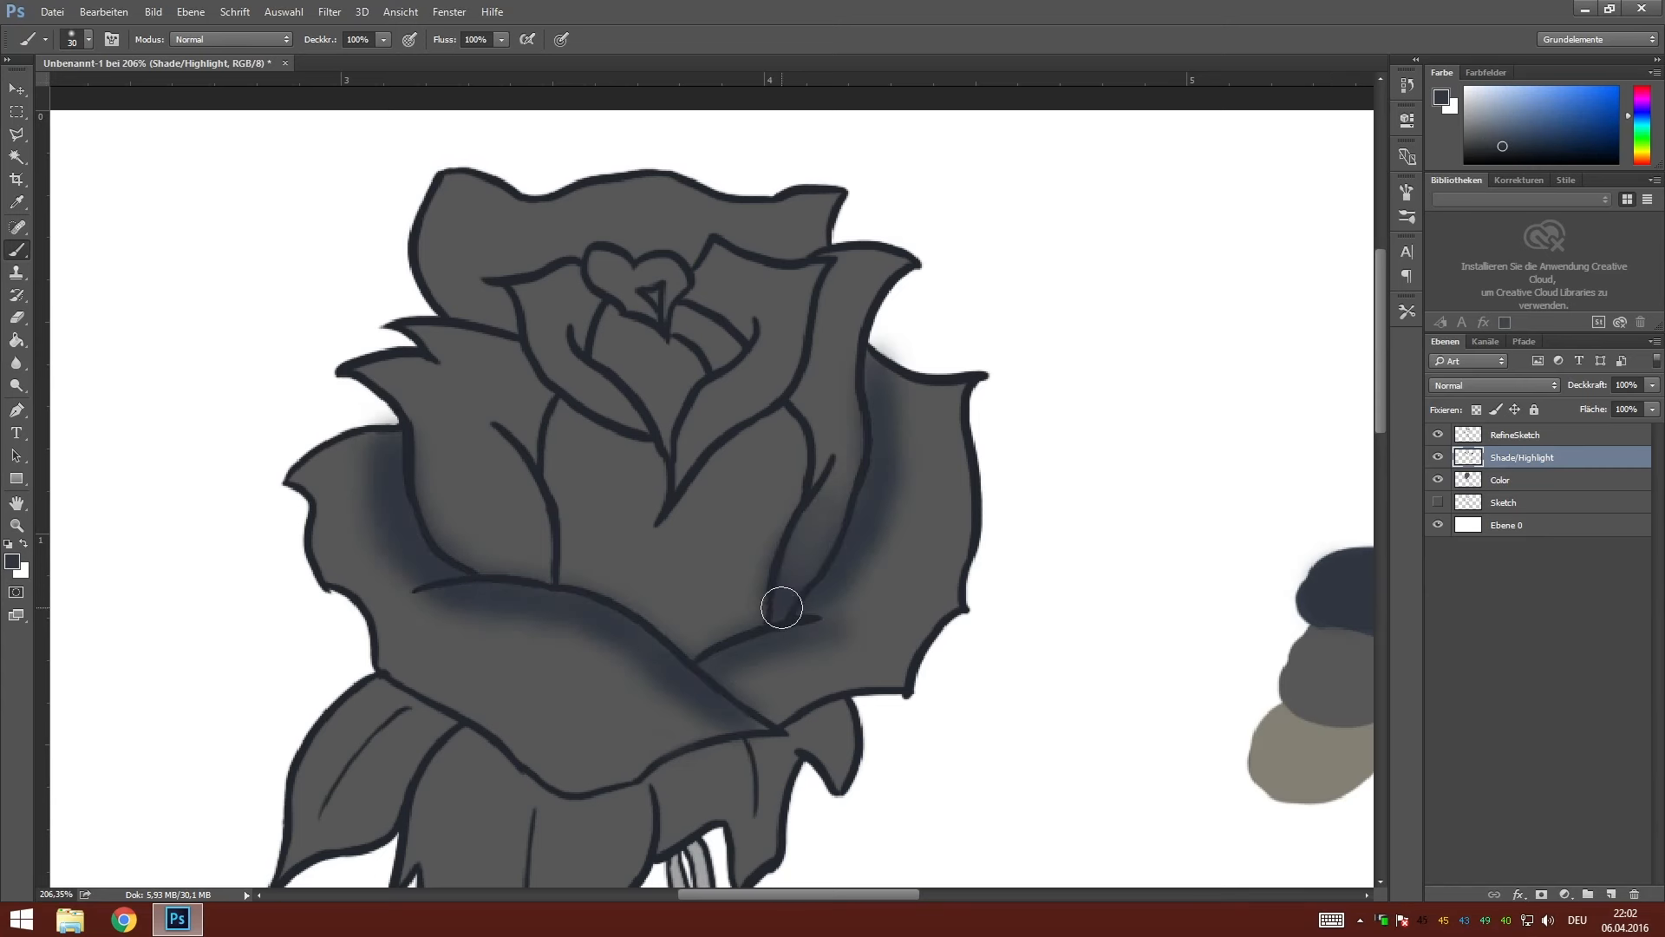
pyautogui.moveTo(783, 607); pyautogui.dragTo(741, 391)
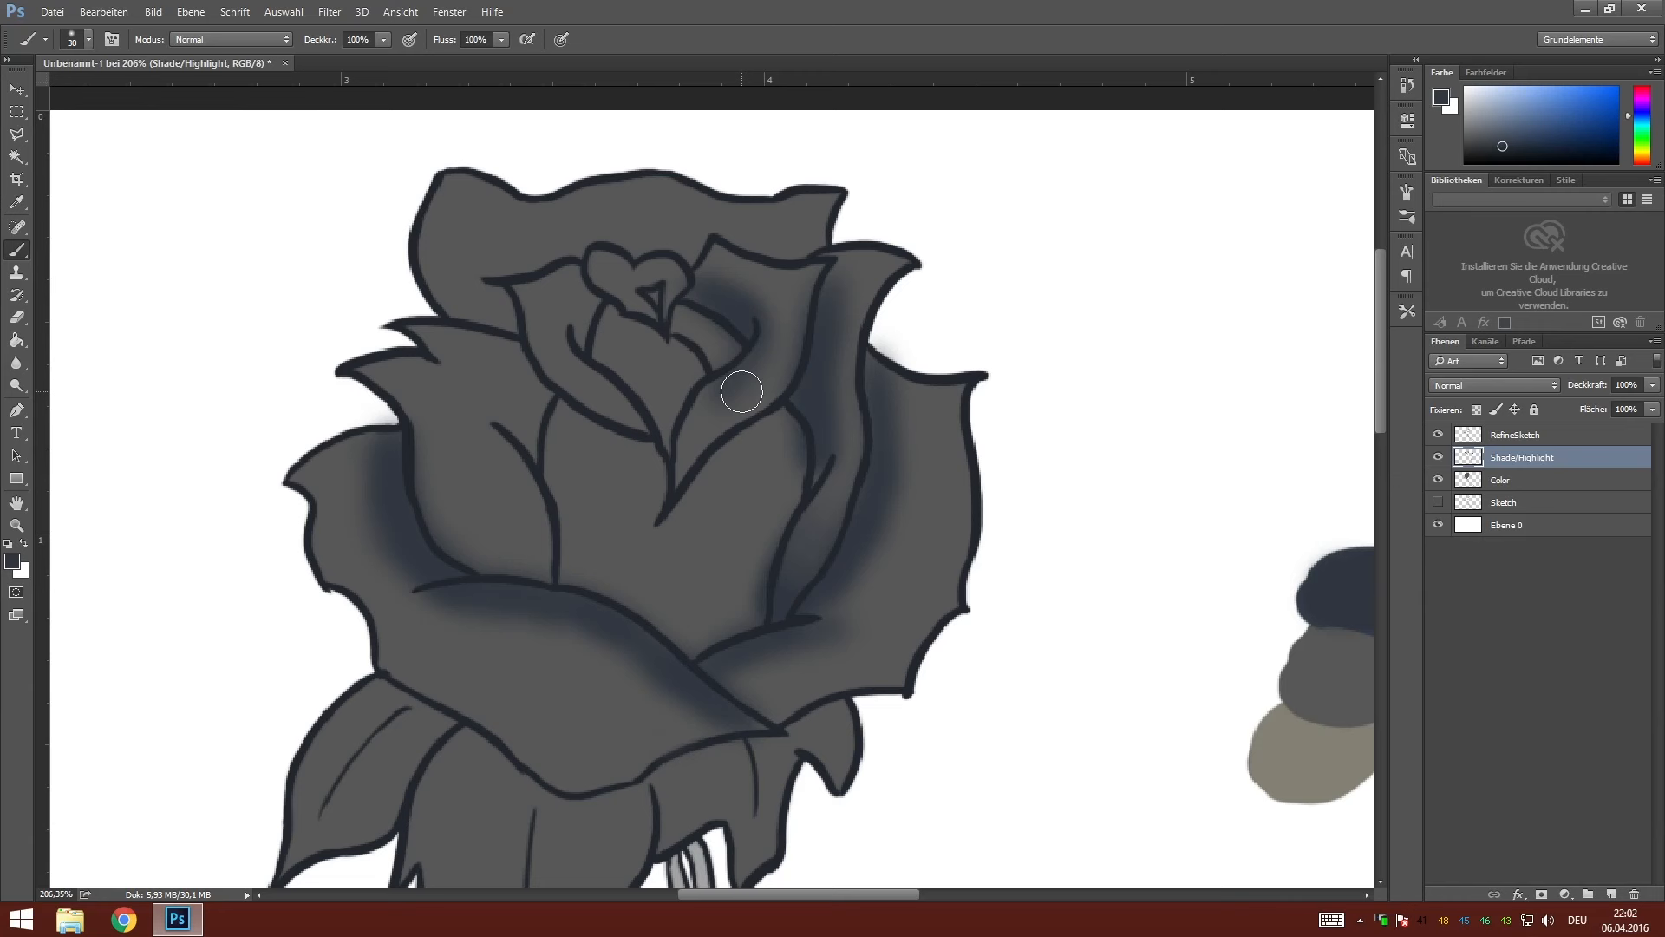
pyautogui.moveTo(740, 390); pyautogui.dragTo(599, 550)
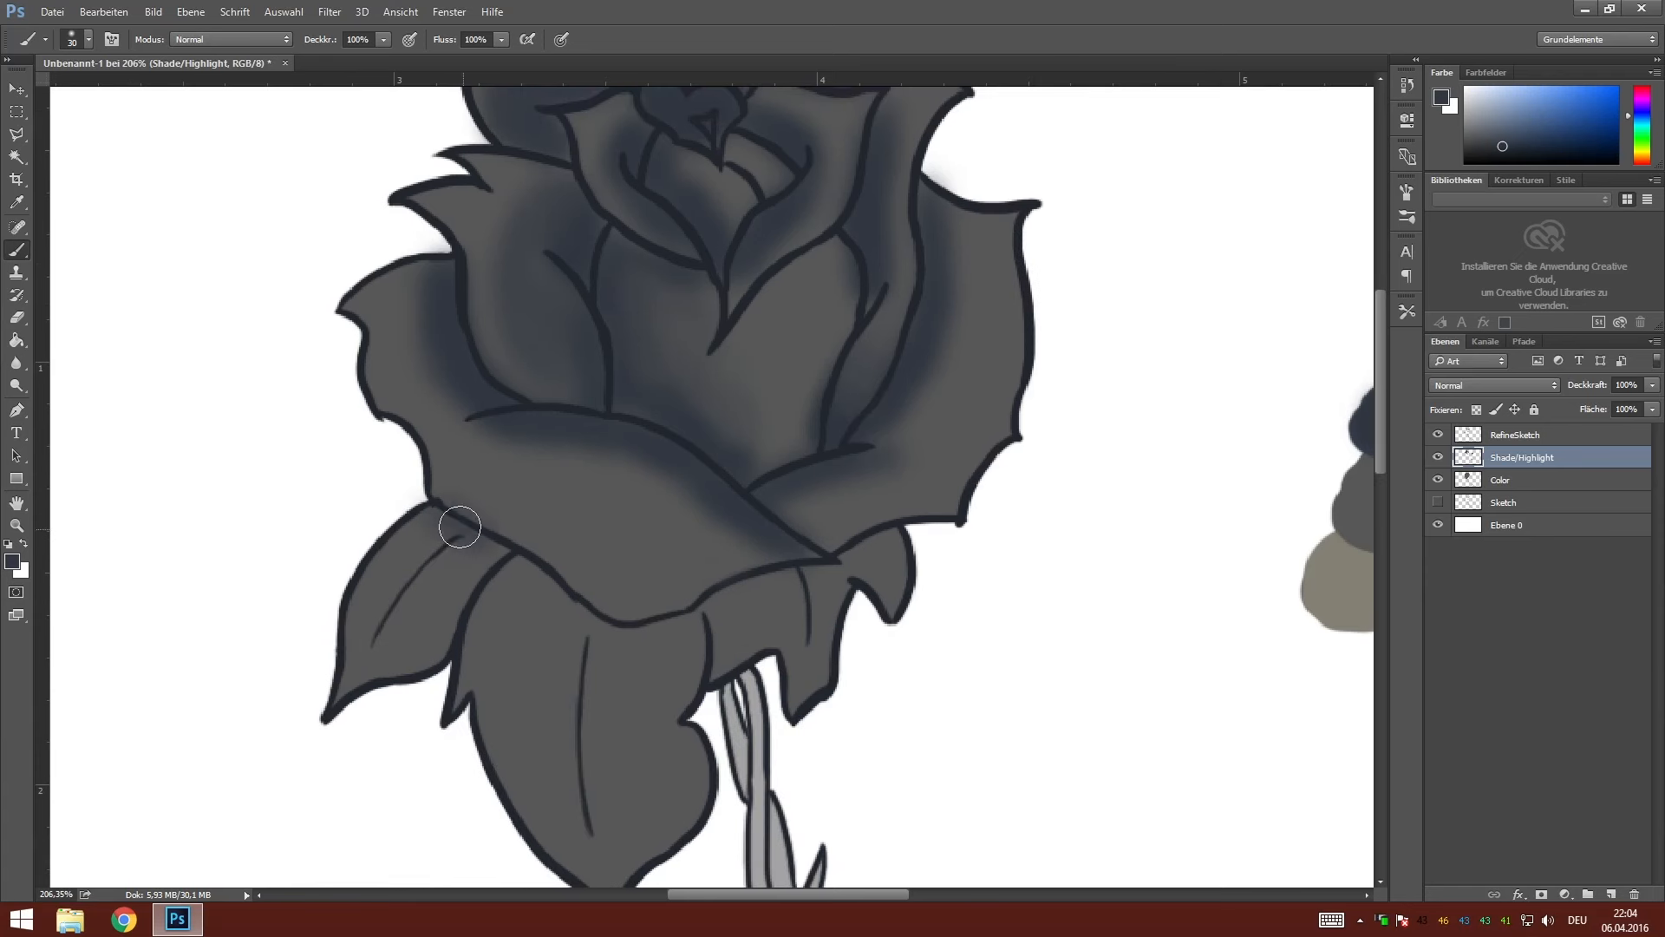
pyautogui.scroll(-3)
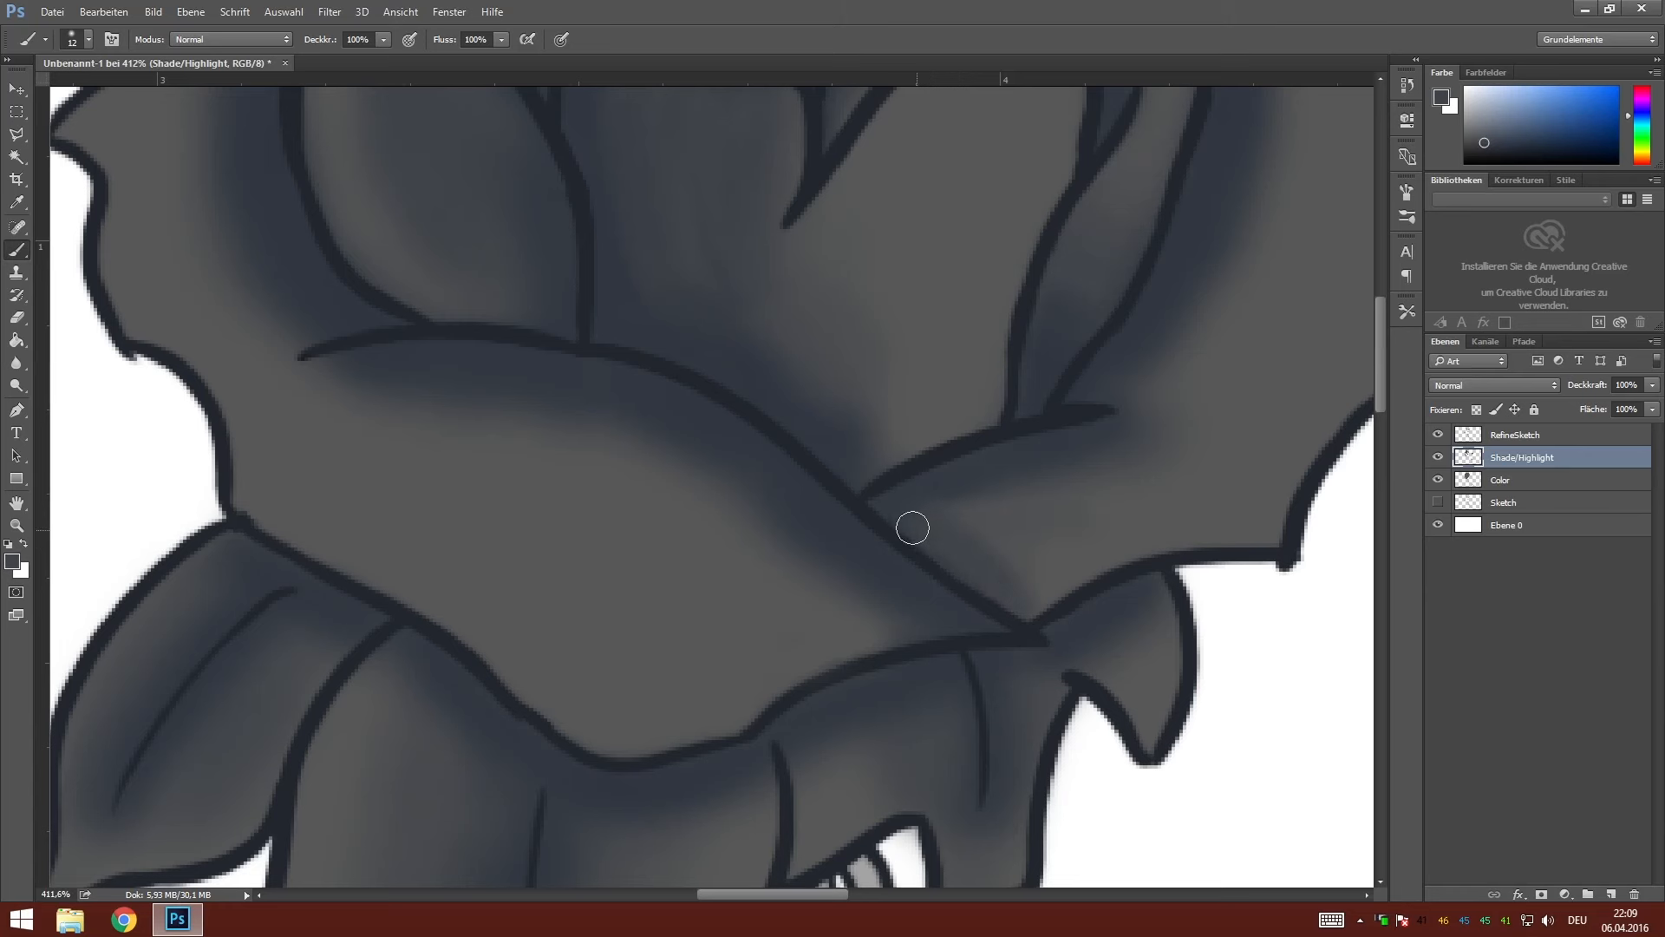
# Brush shading across the lower petals and around the rose's heart-shaped centre.
pyautogui.moveTo(911, 528); pyautogui.dragTo(357, 382)
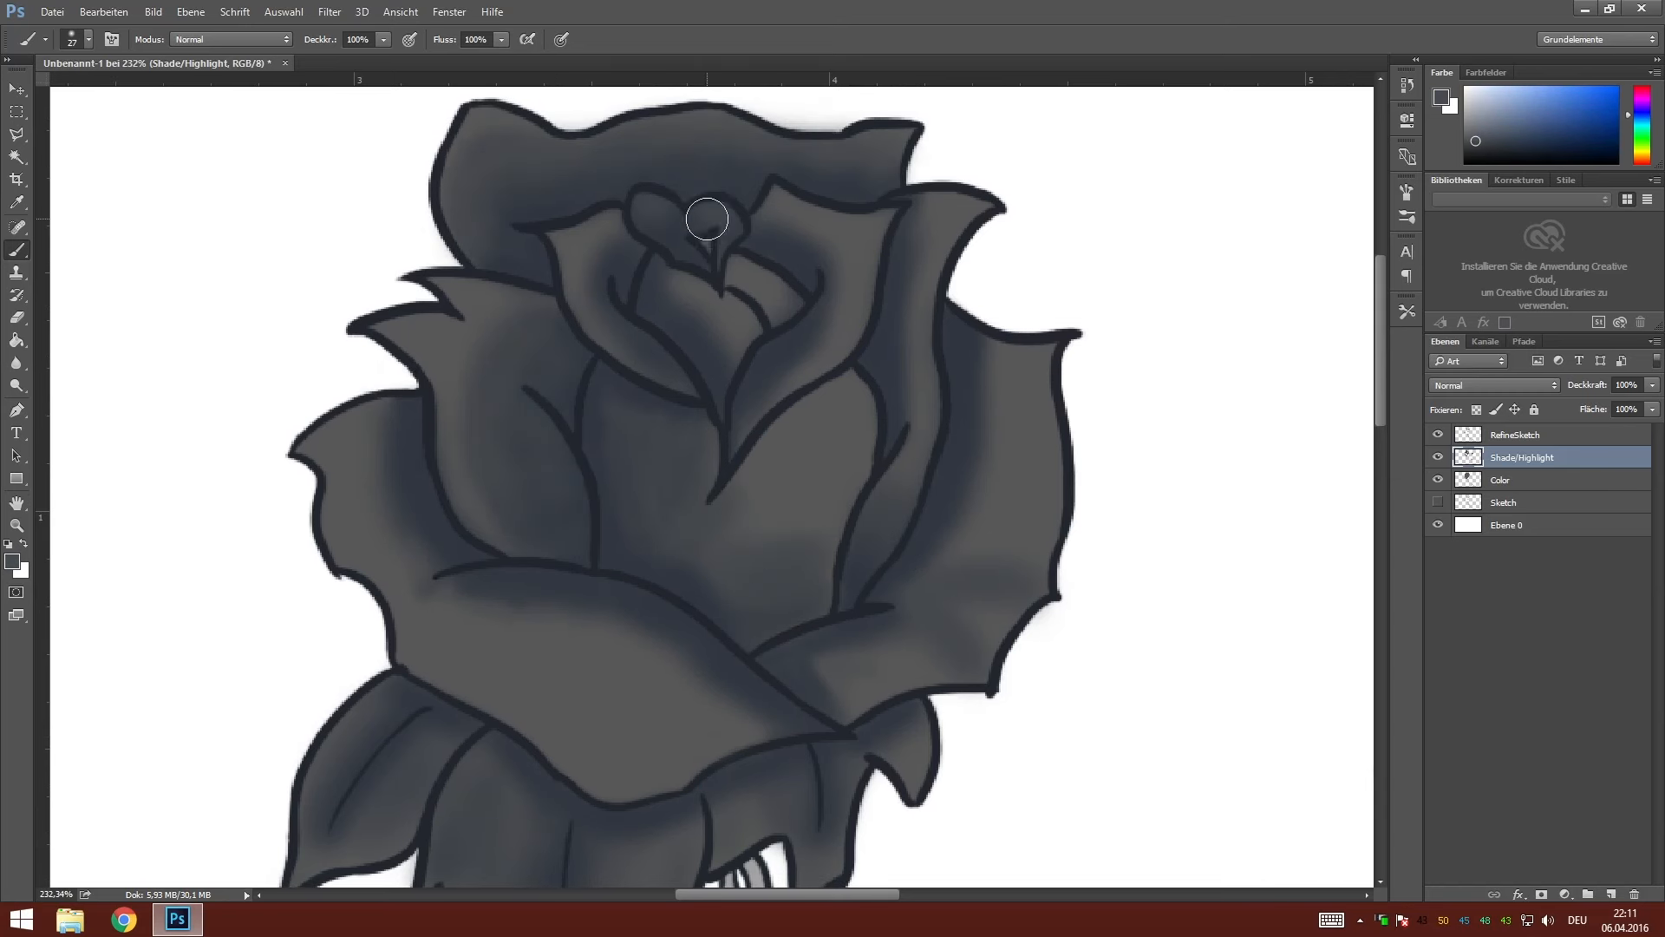
pyautogui.moveTo(706, 220); pyautogui.dragTo(661, 689)
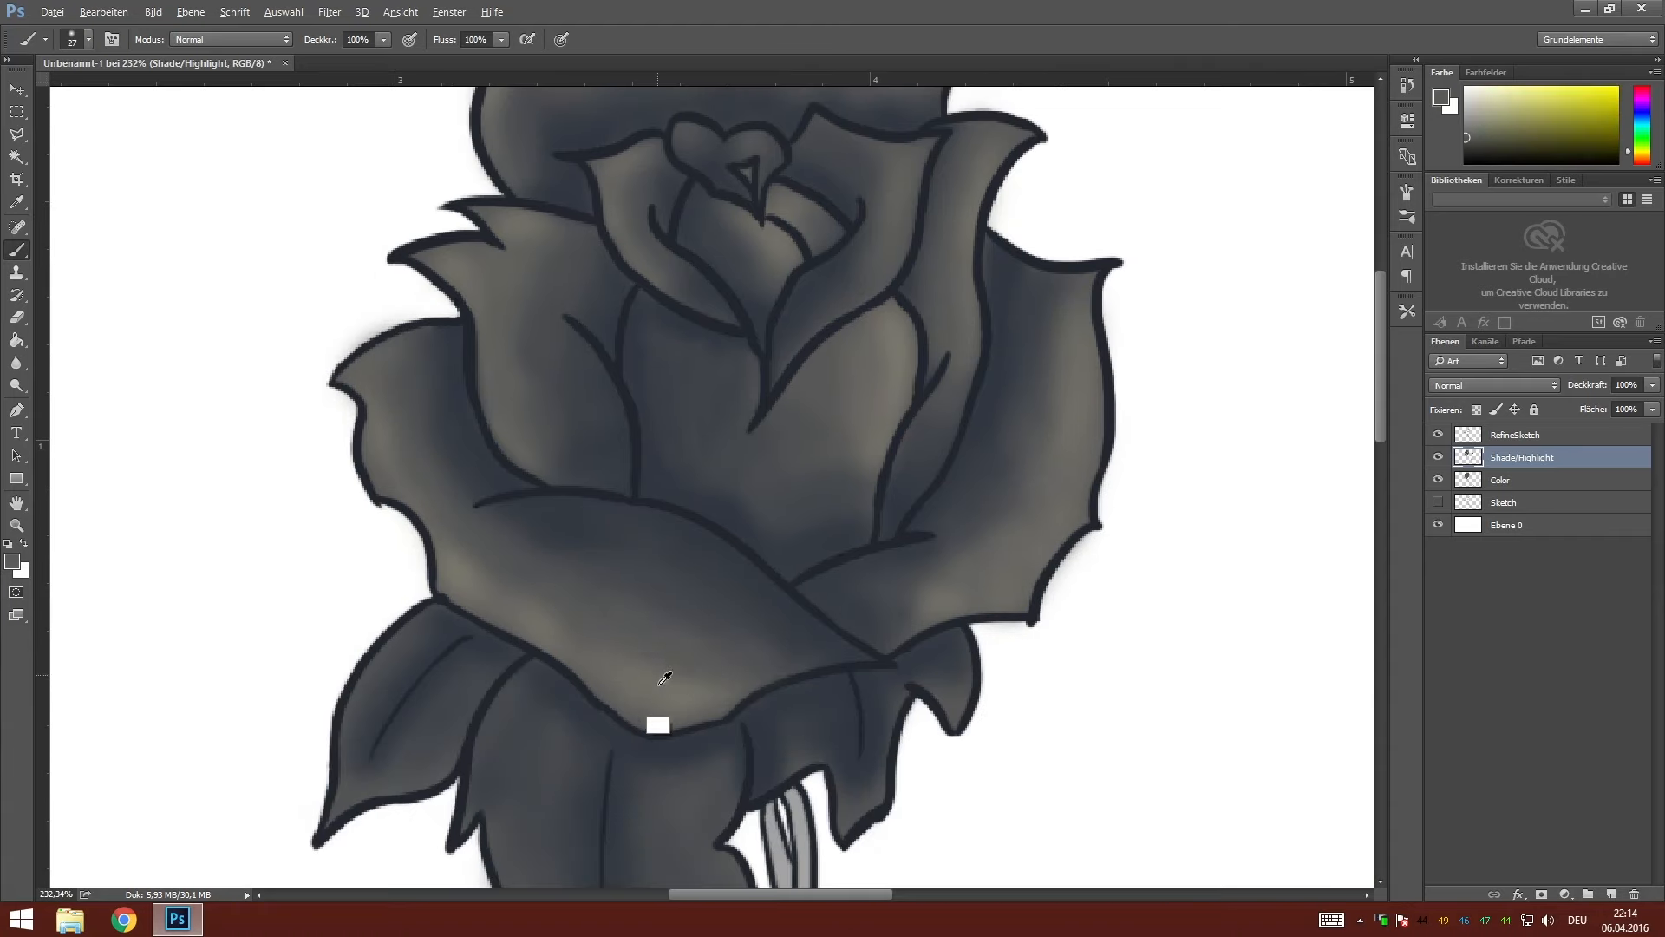
# Add a warm taupe highlight along the left leaf beneath the bloom.
pyautogui.scroll(-3)
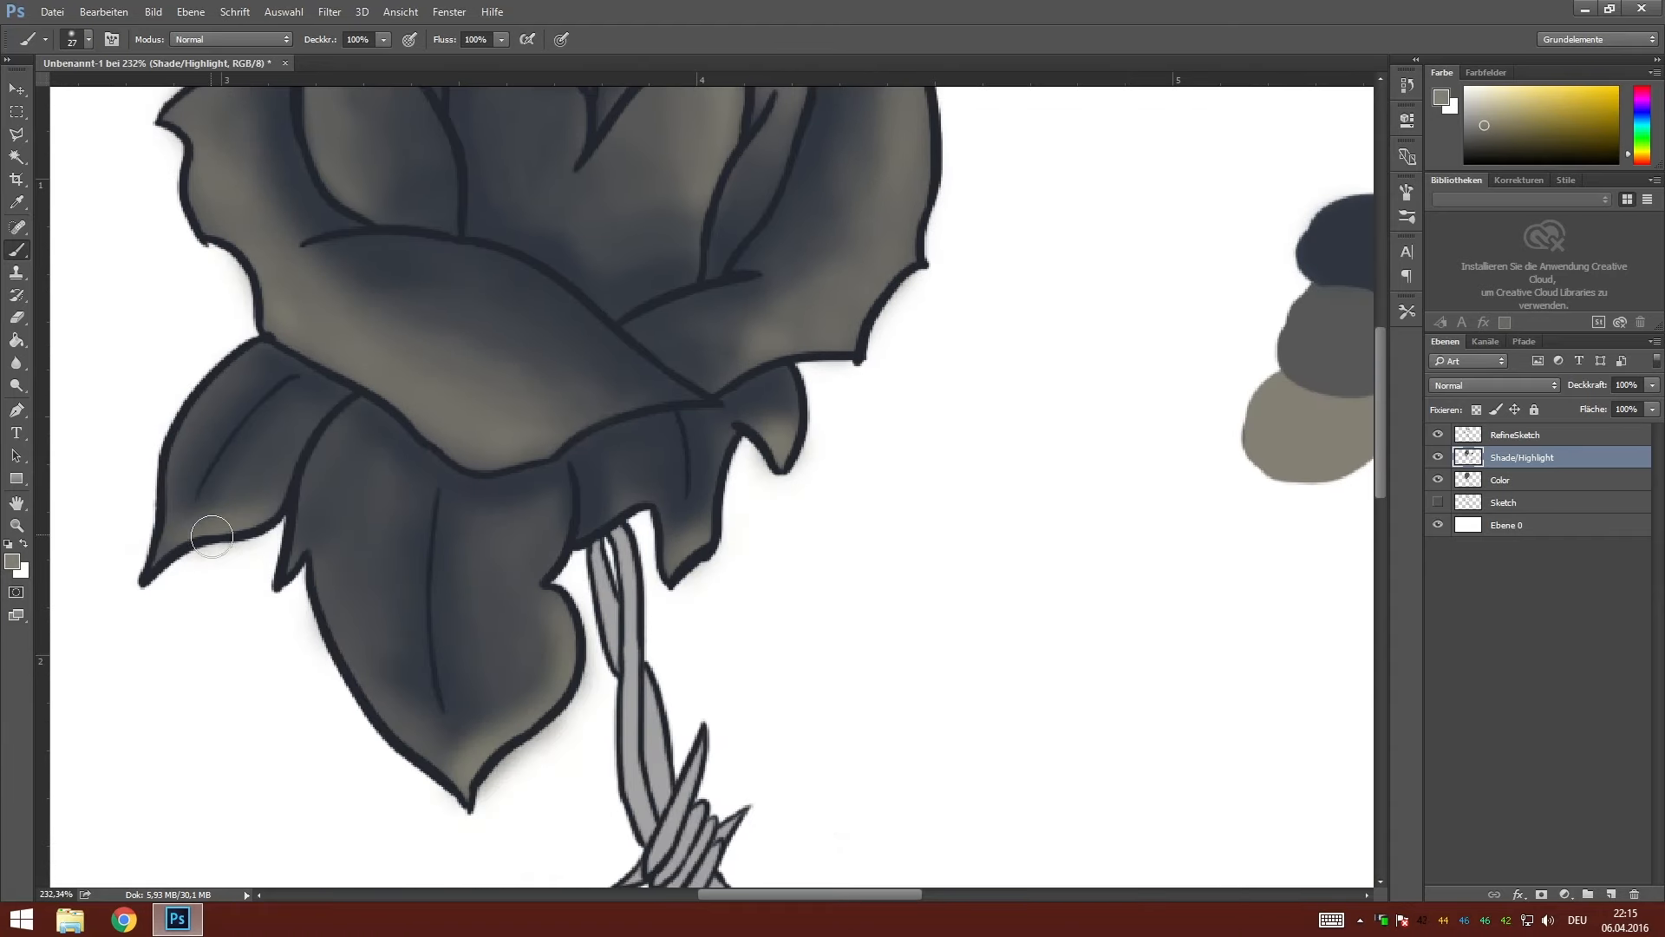
pyautogui.moveTo(212, 536); pyautogui.dragTo(647, 513)
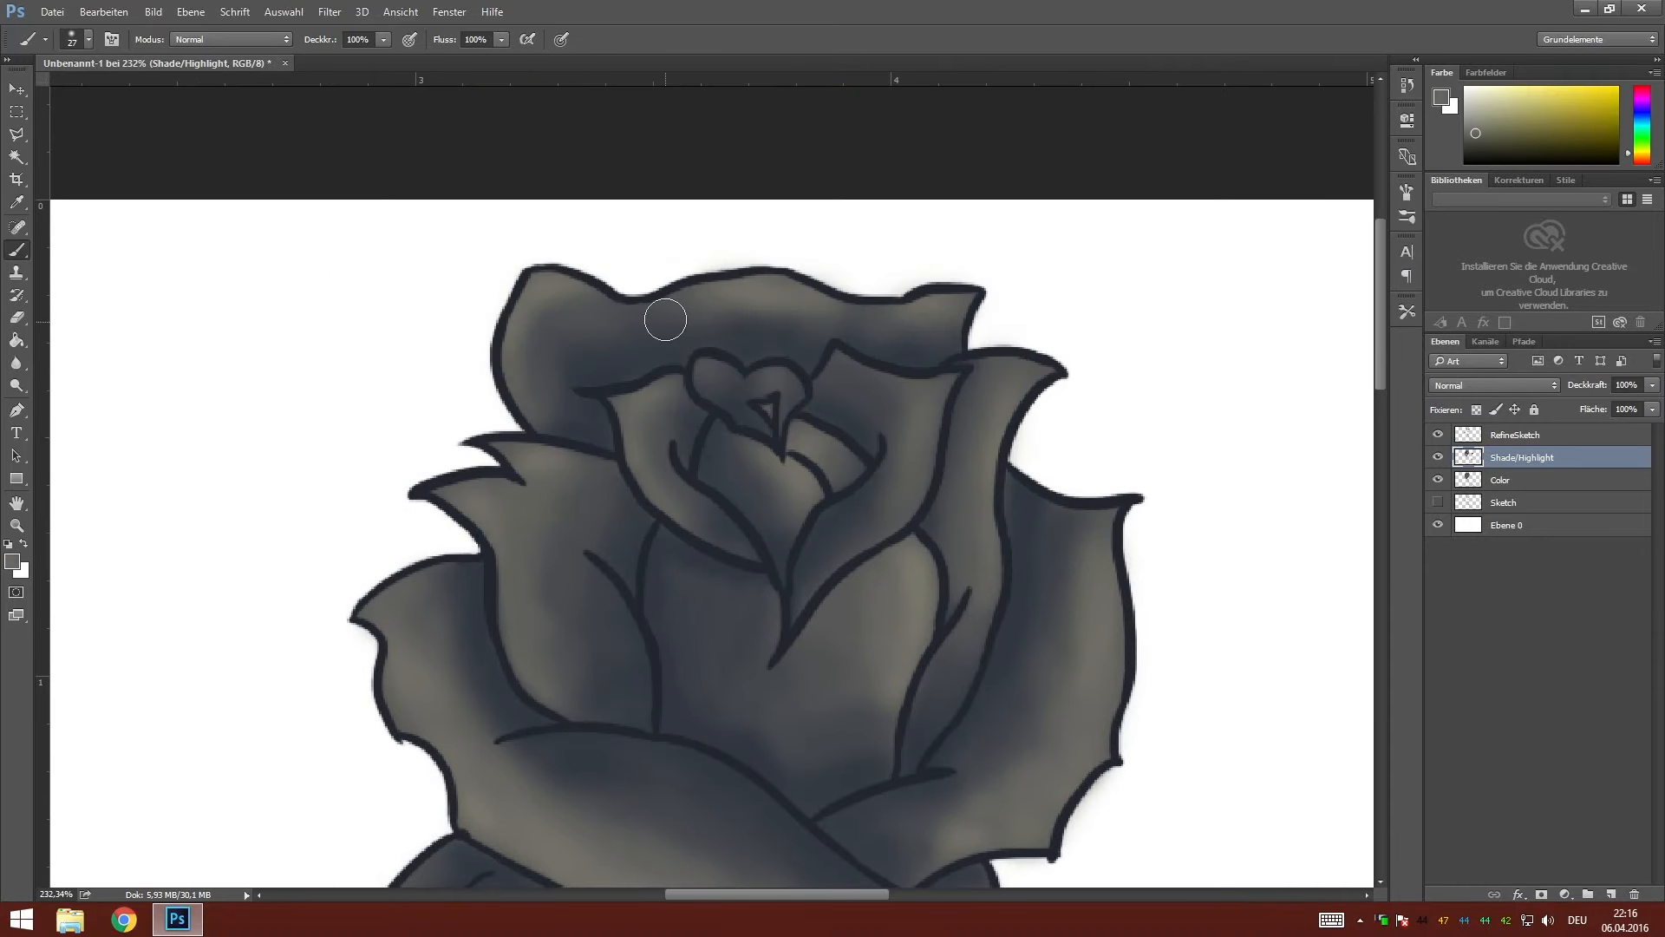
pyautogui.scroll(-3)
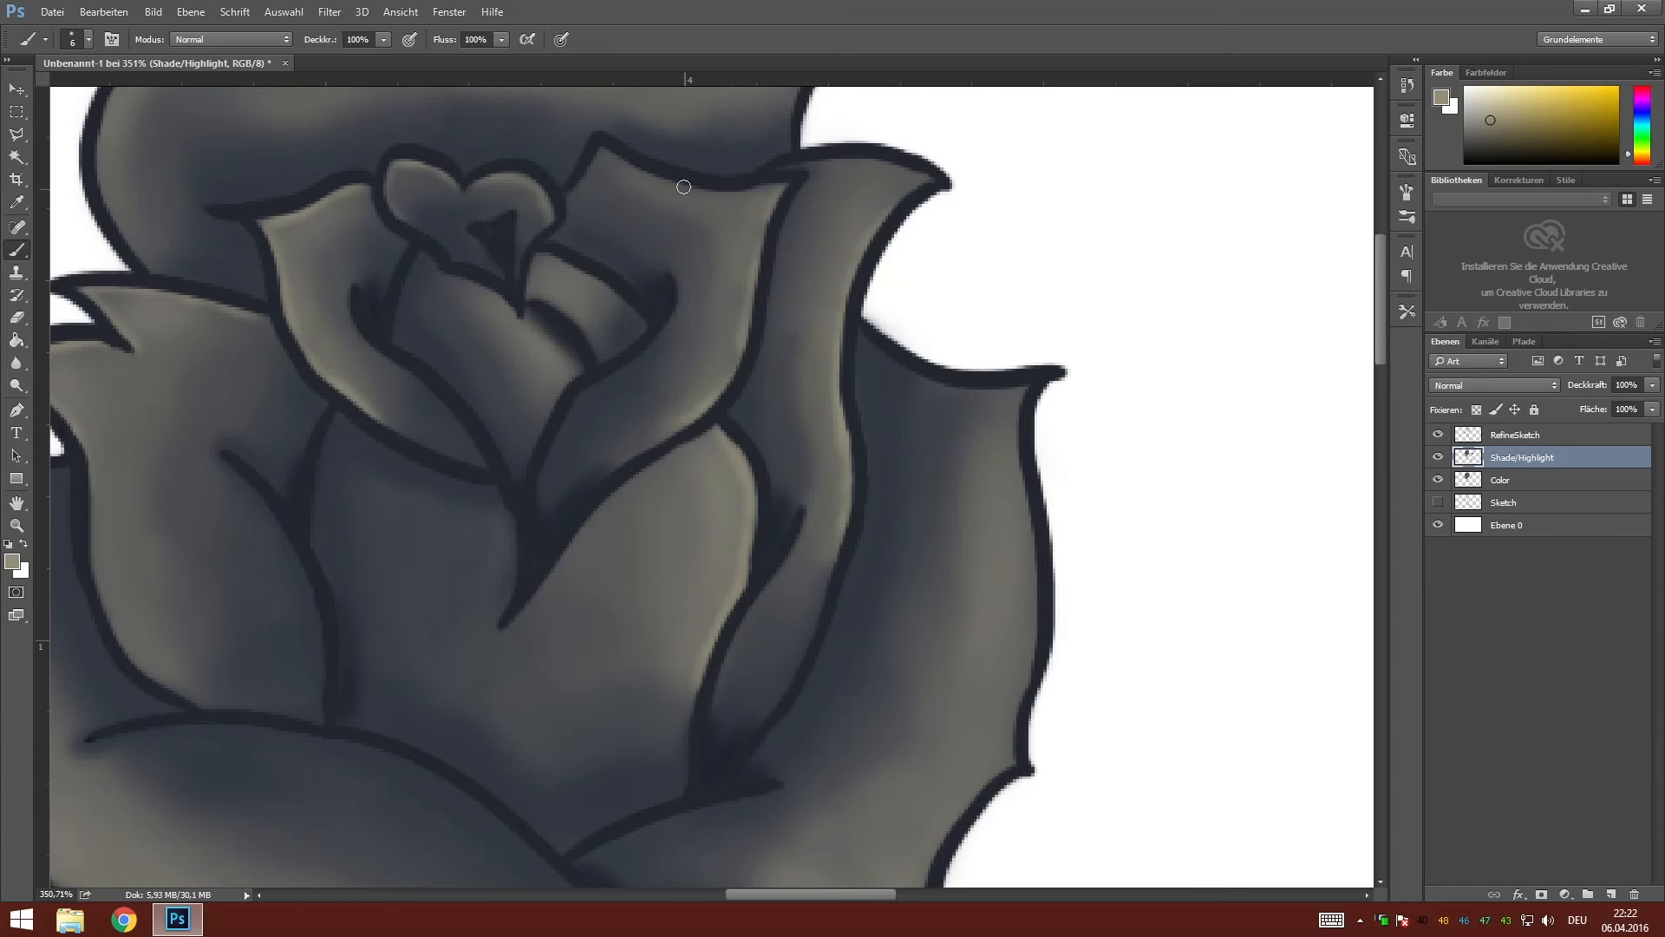
# Scroll down the canvas to bring the barbed-wire stem into view for shading.
pyautogui.scroll(-3)
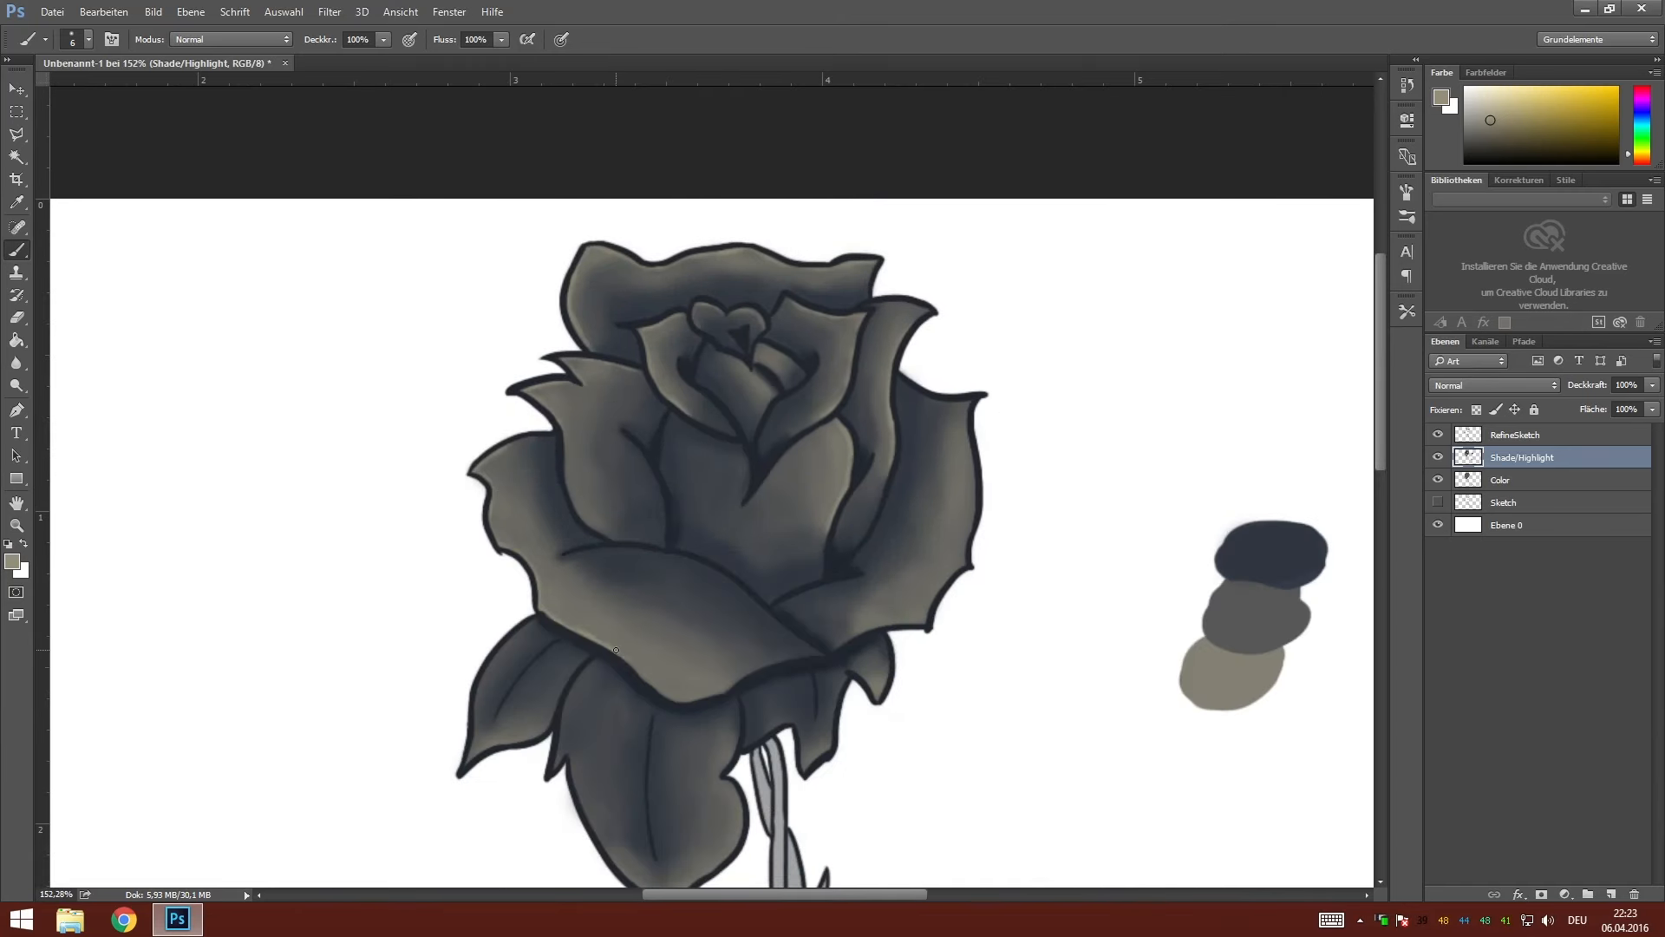
pyautogui.scroll(-3)
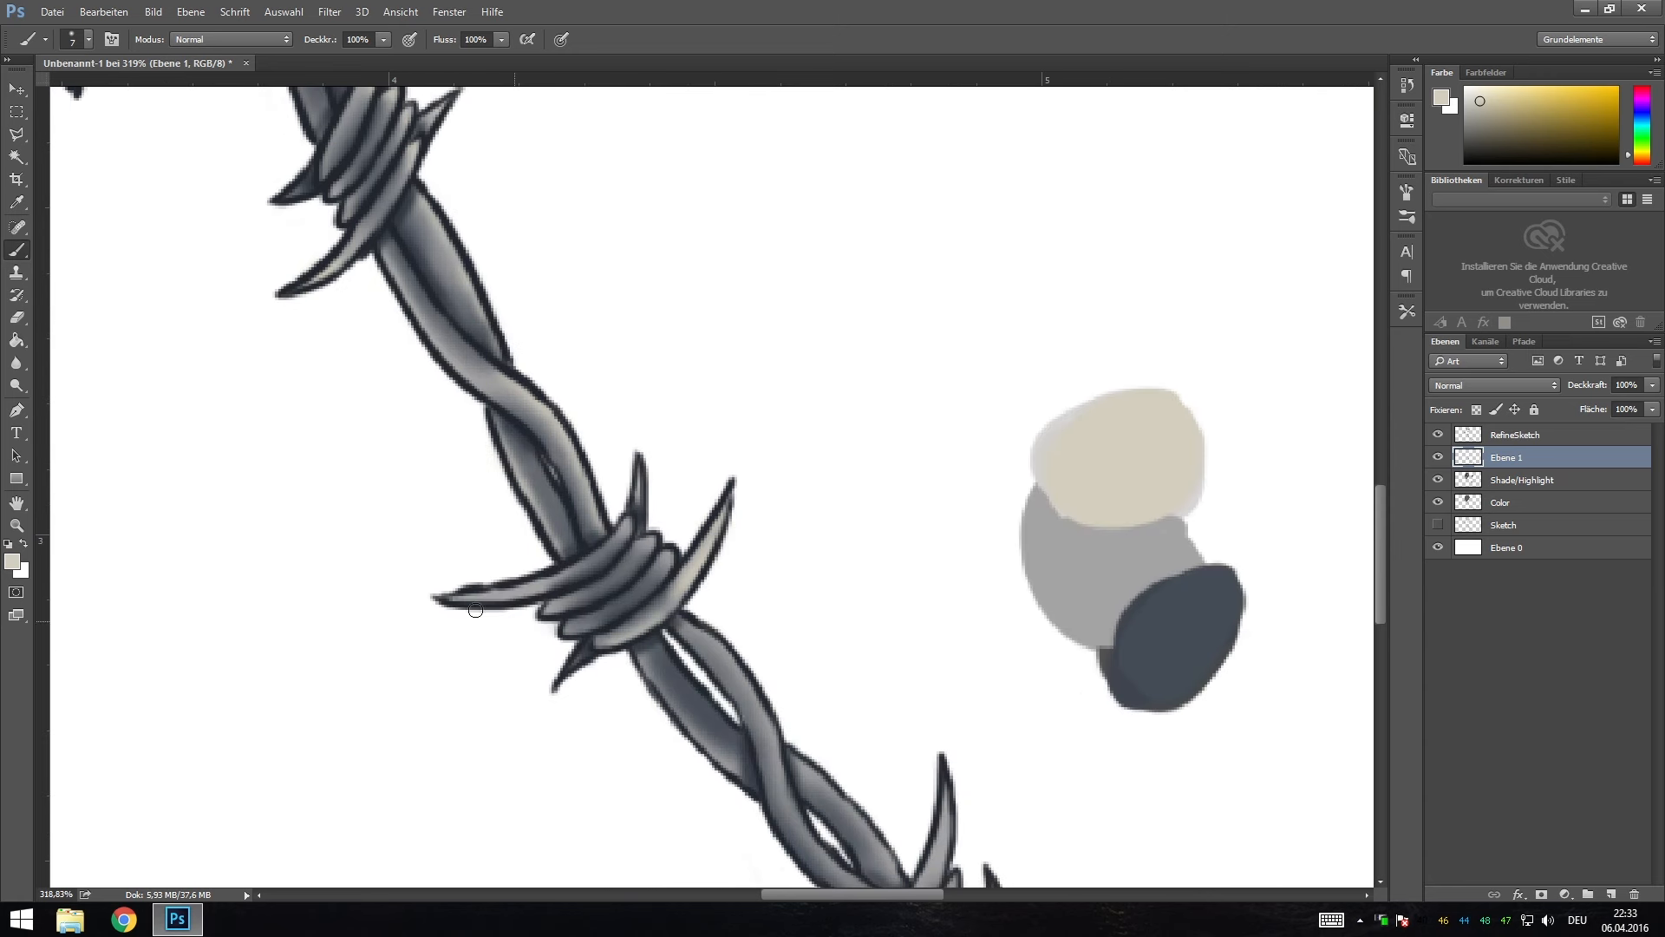
# Commit the crop box tightly around the rose and stem on the transparent canvas.
pyautogui.scroll(-3)
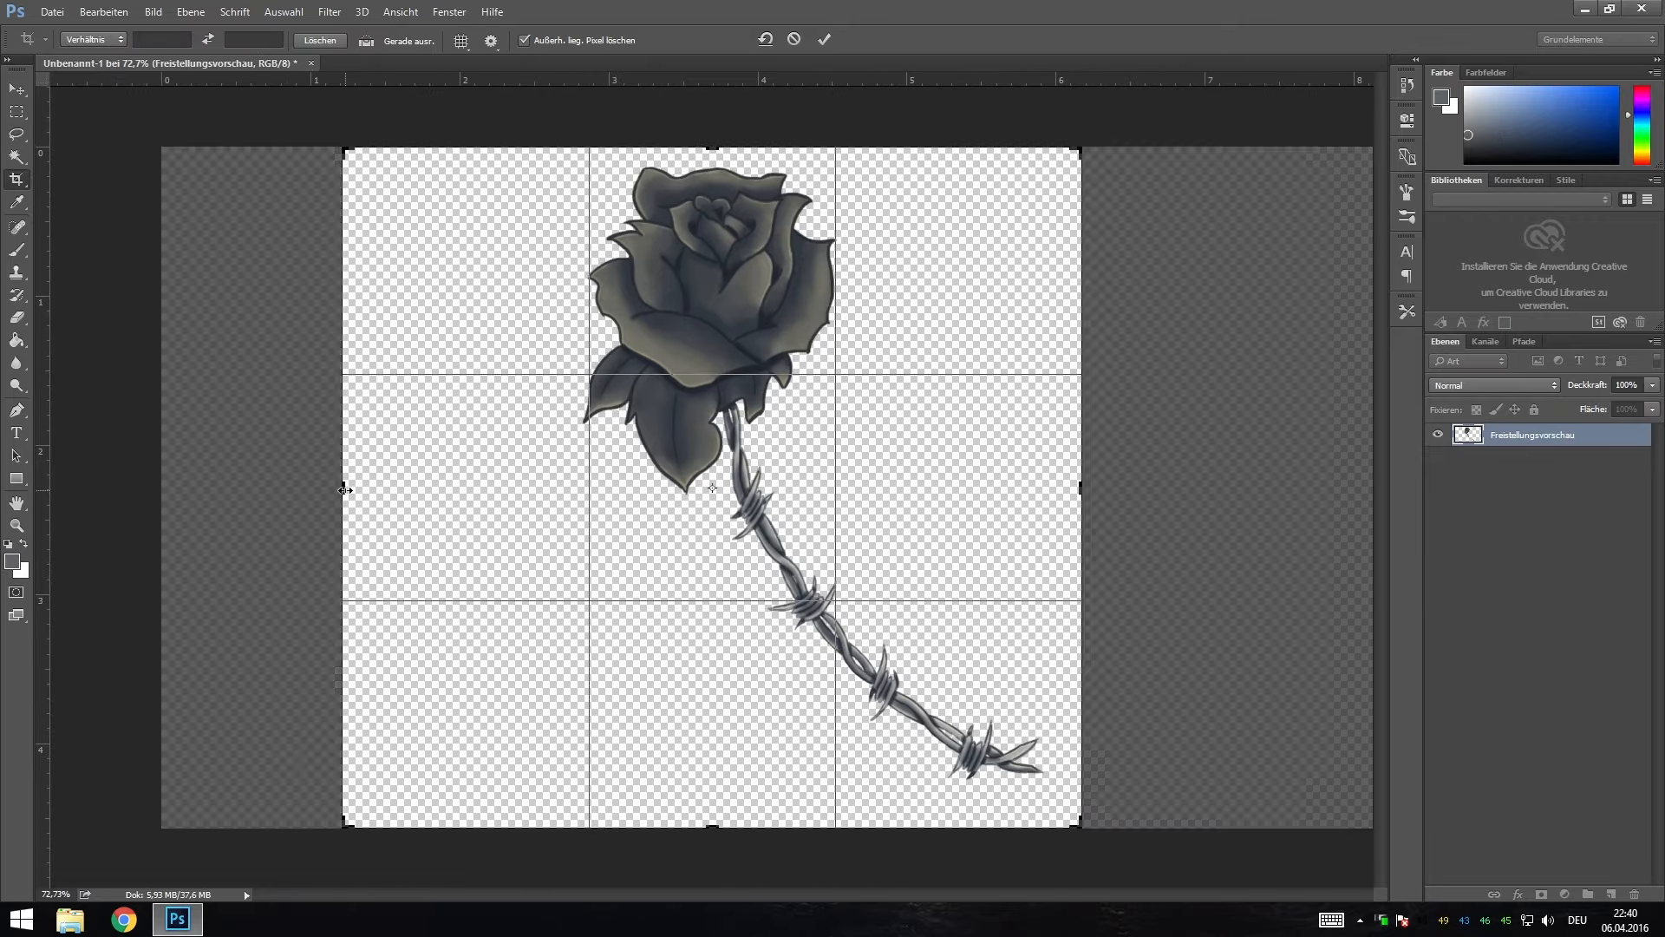
pyautogui.click(822, 40)
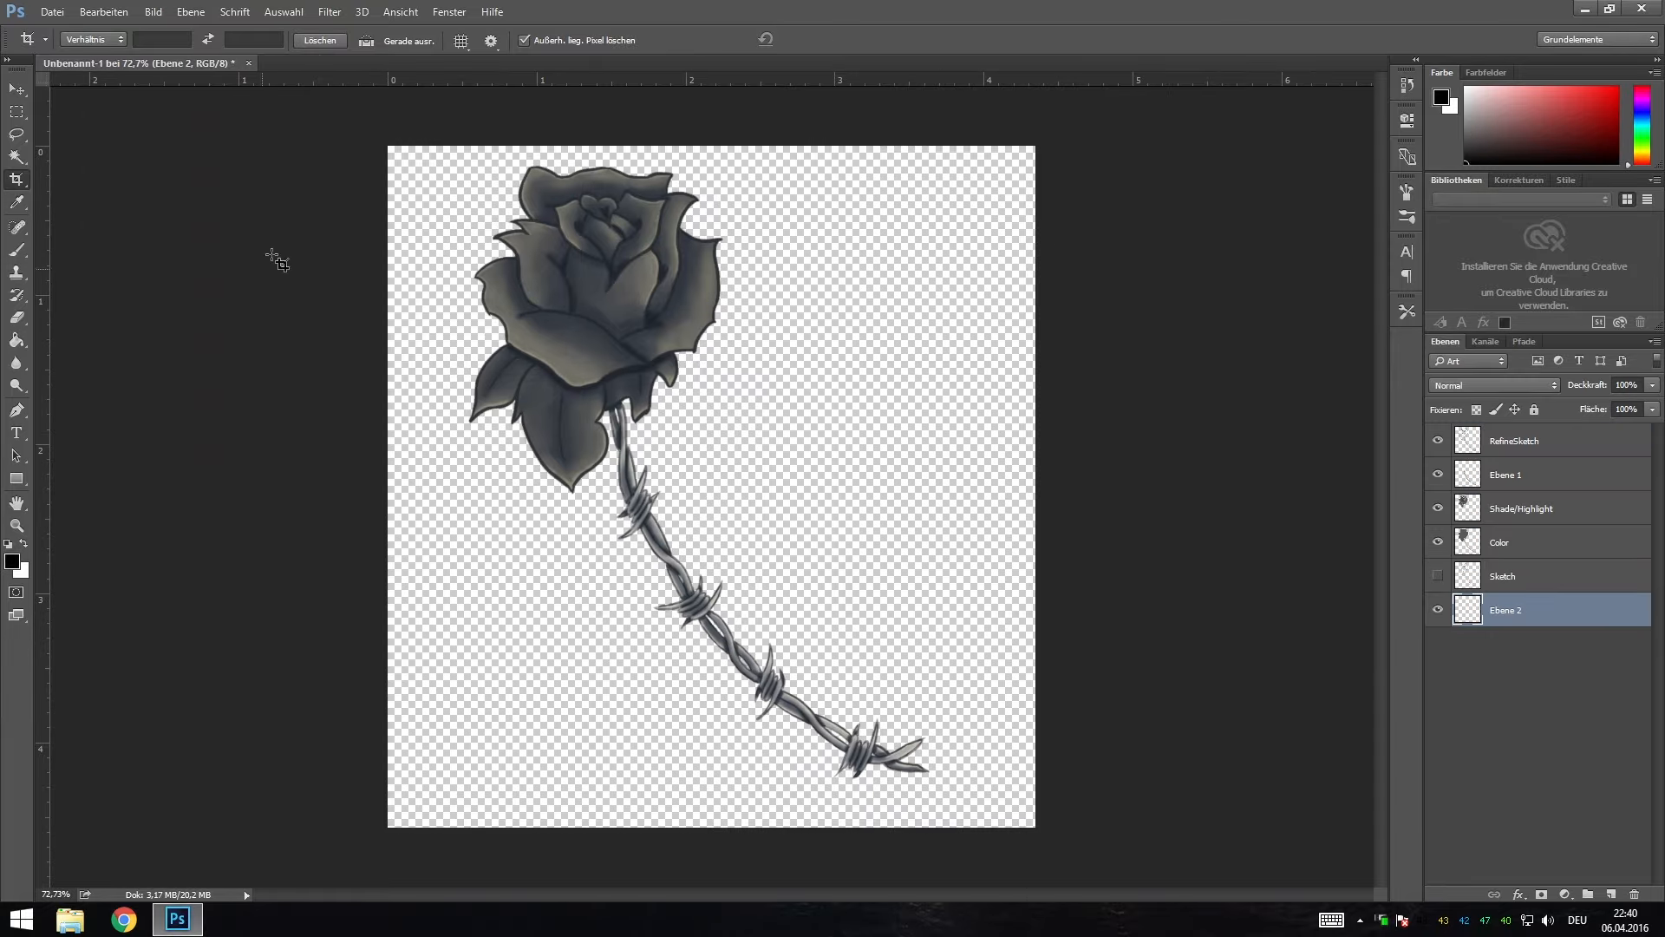